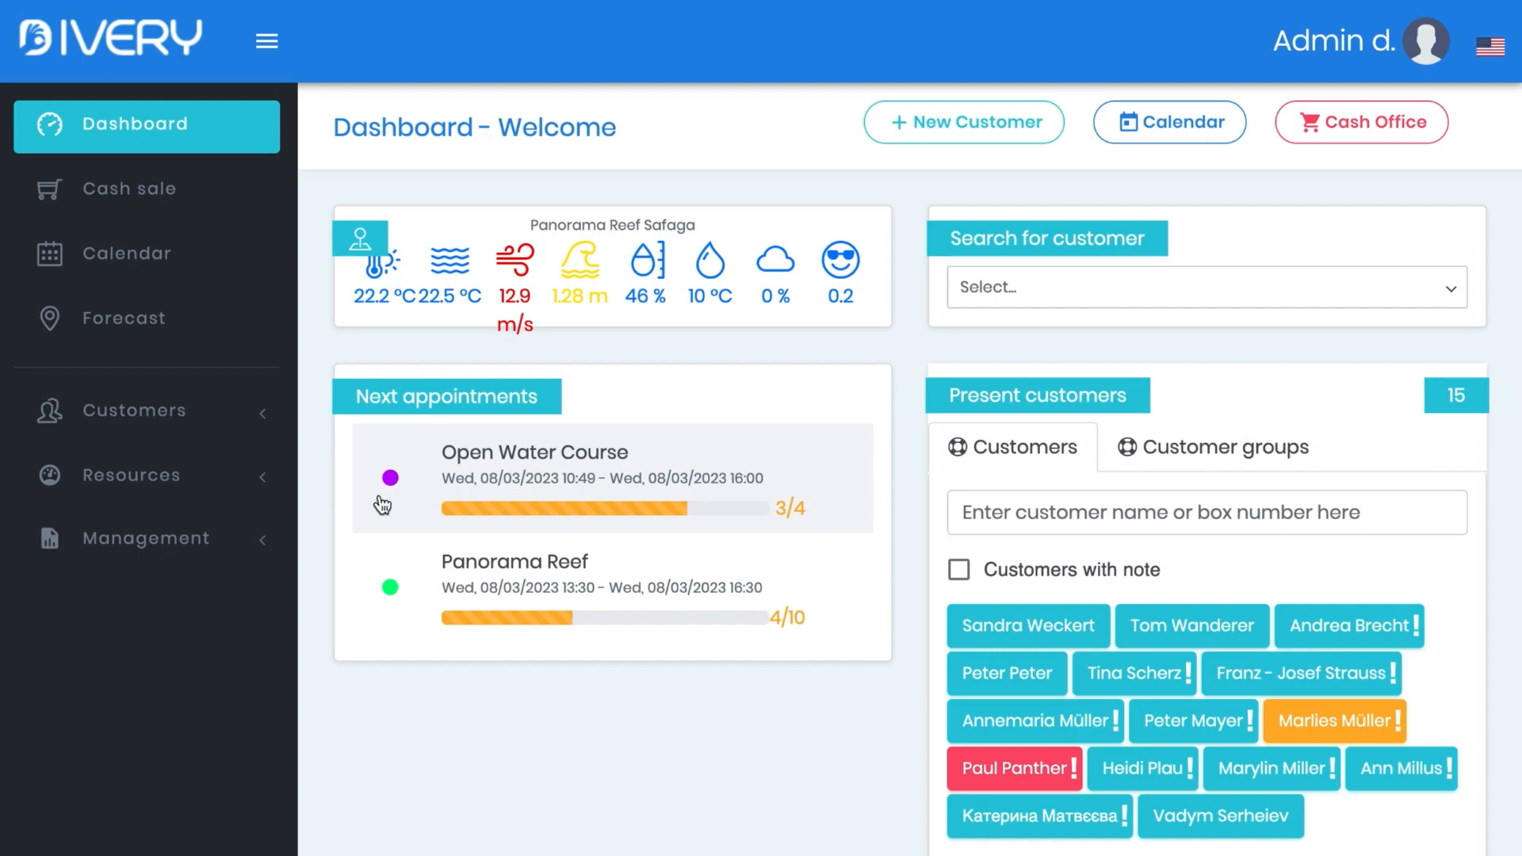
pyautogui.moveTo(238, 488)
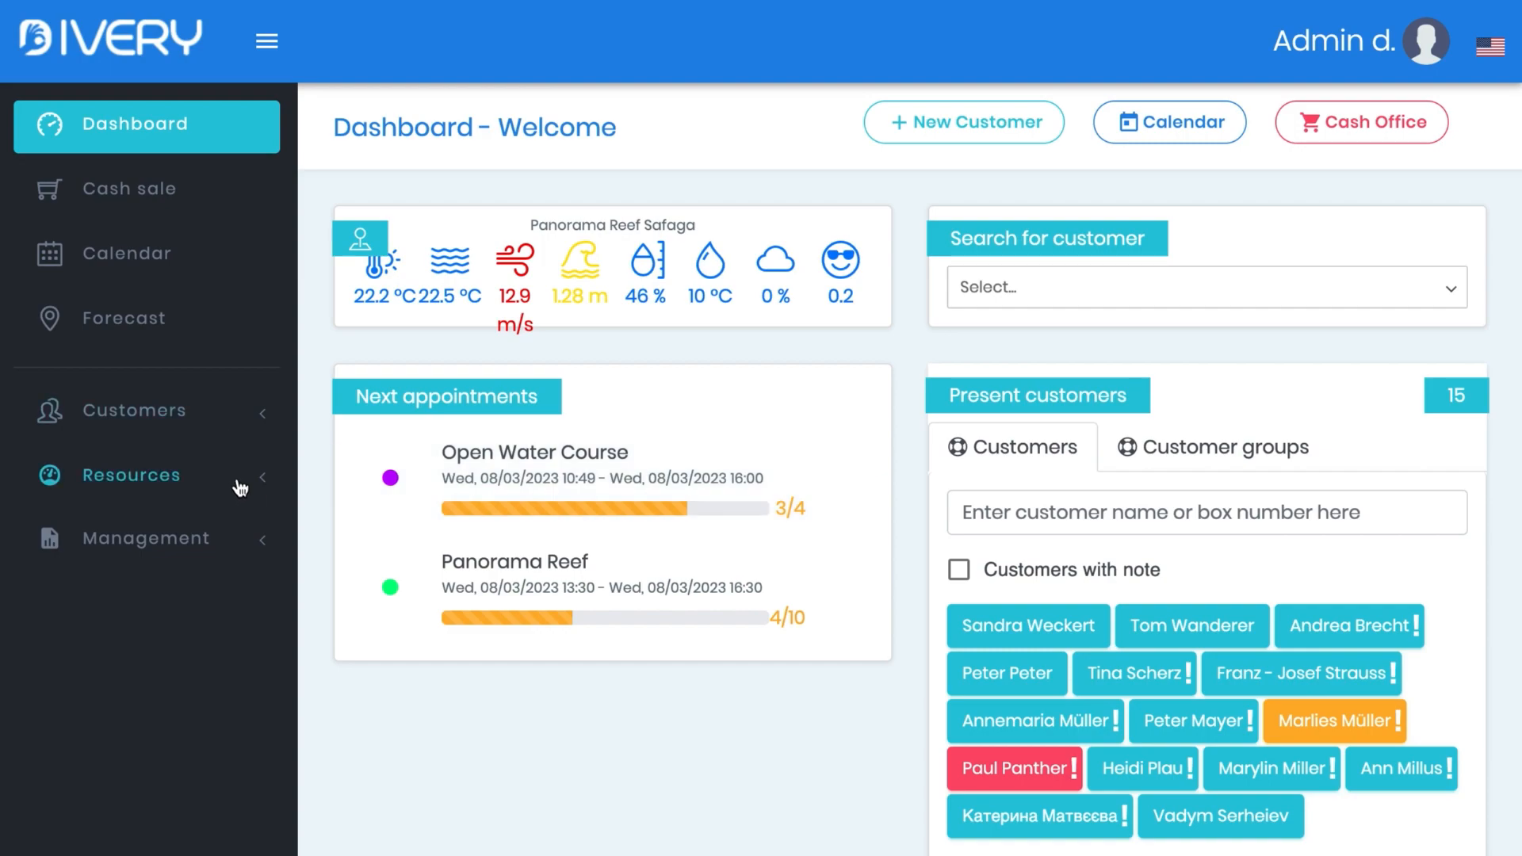
# Navigate through Resources and Products to the Items list of products
pyautogui.click(132, 474)
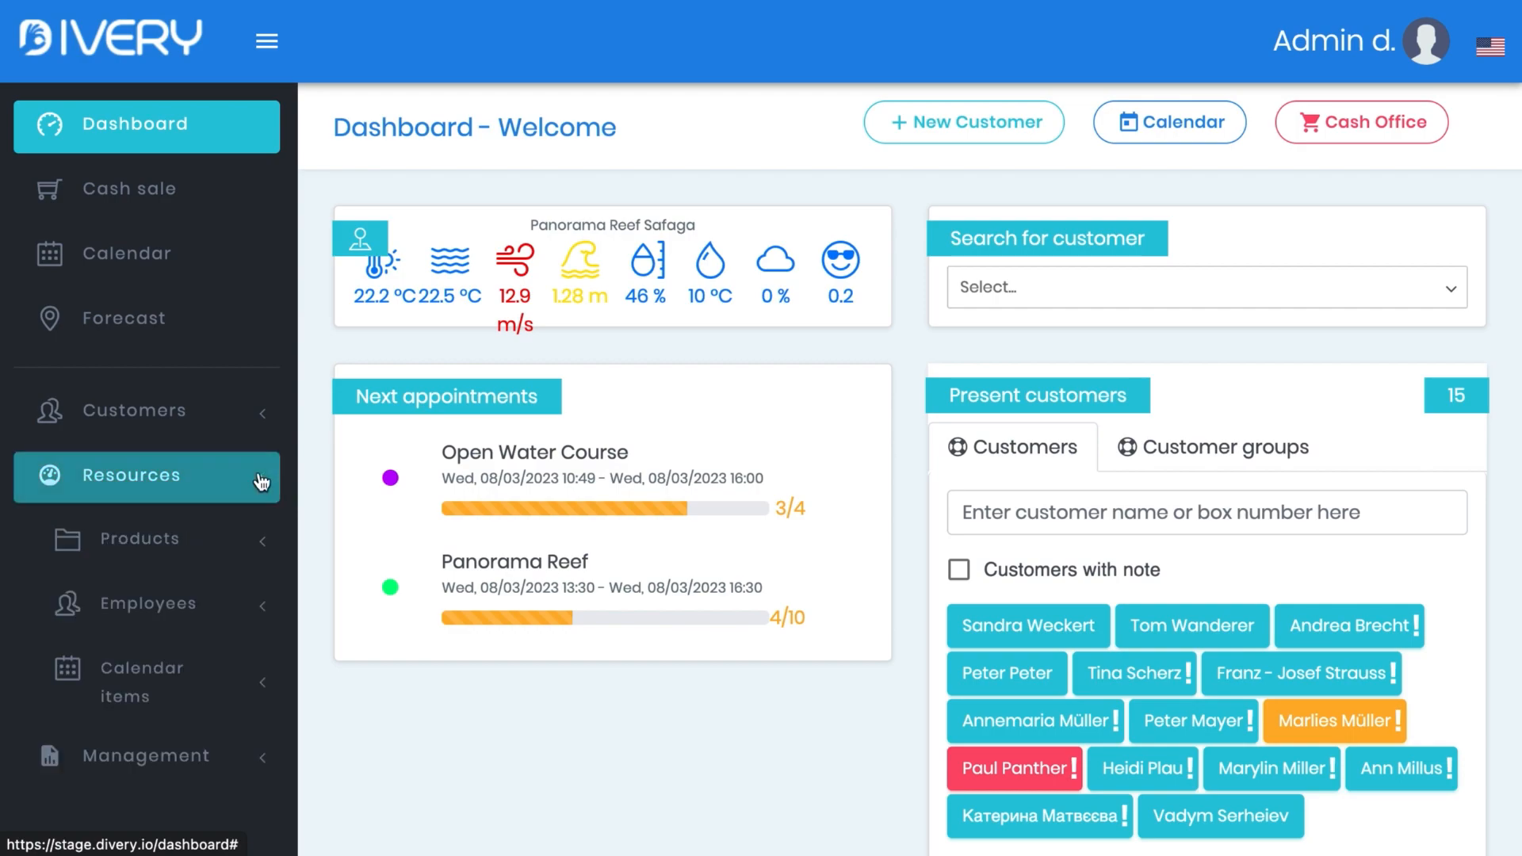
pyautogui.click(139, 539)
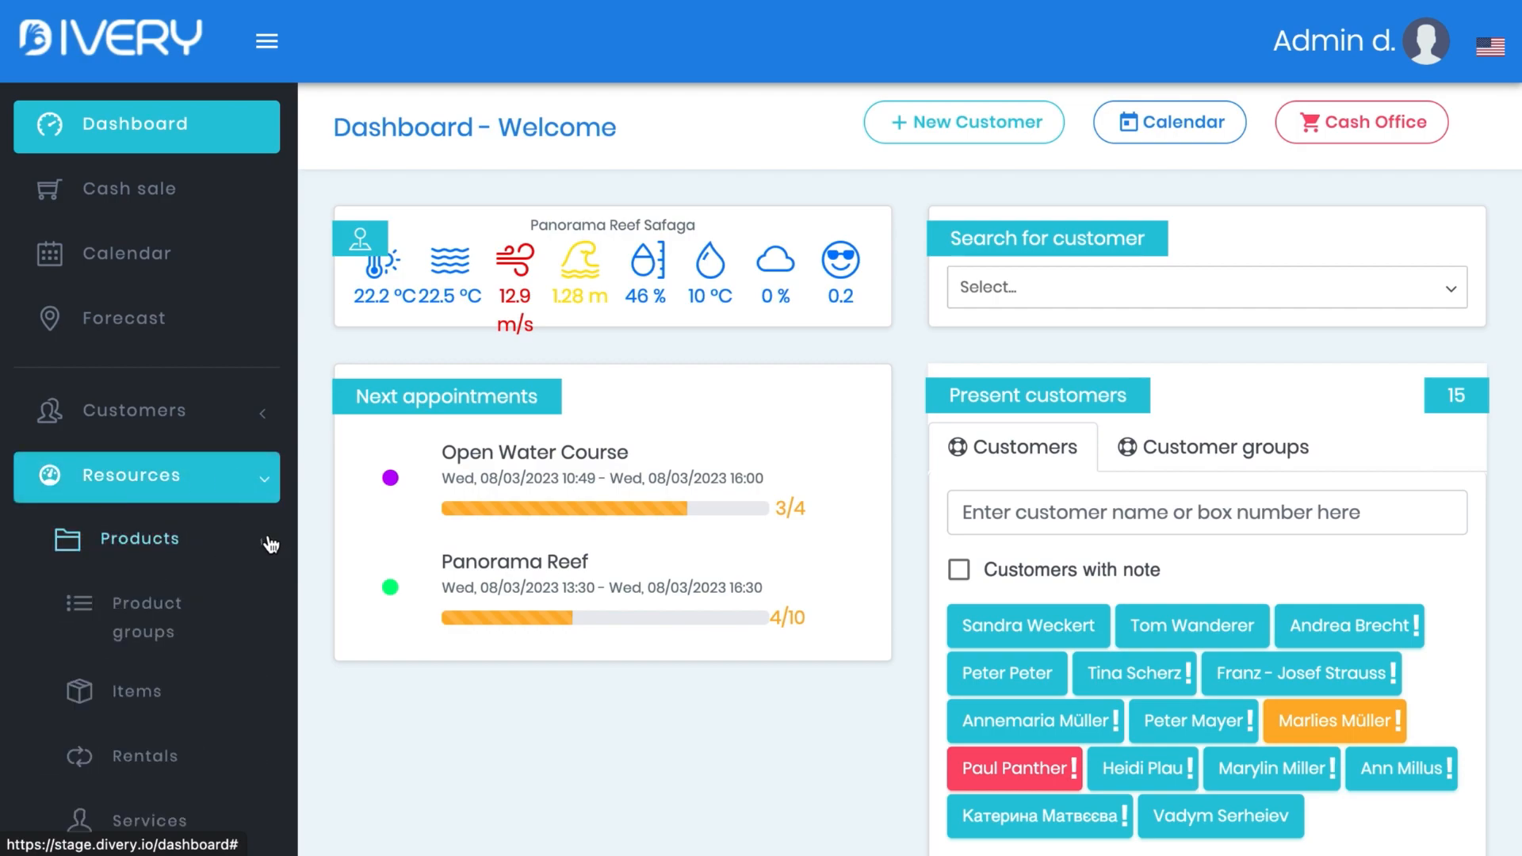
pyautogui.moveTo(135, 691)
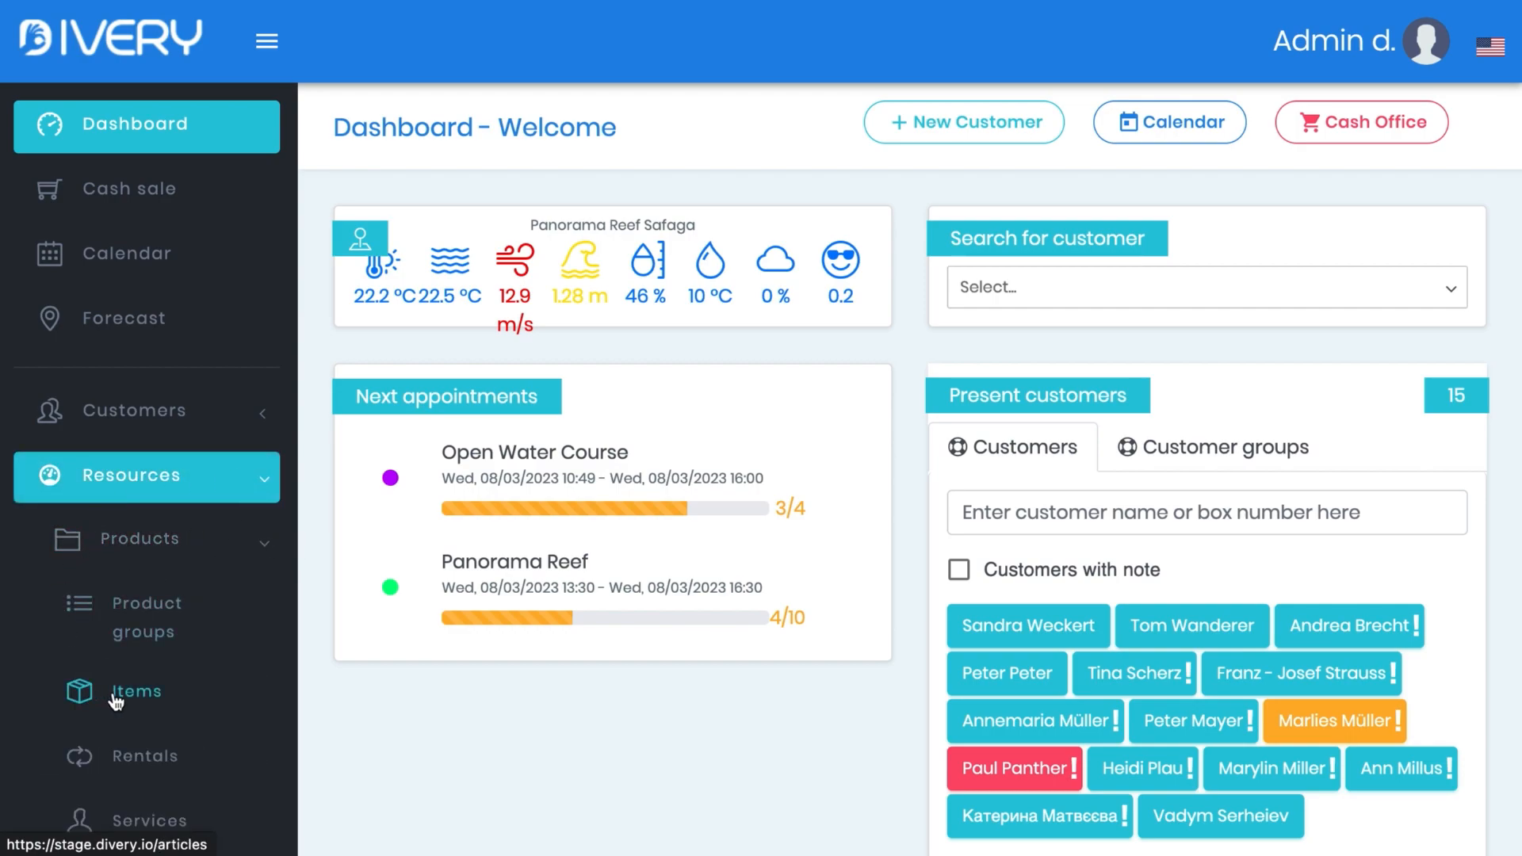
pyautogui.click(136, 692)
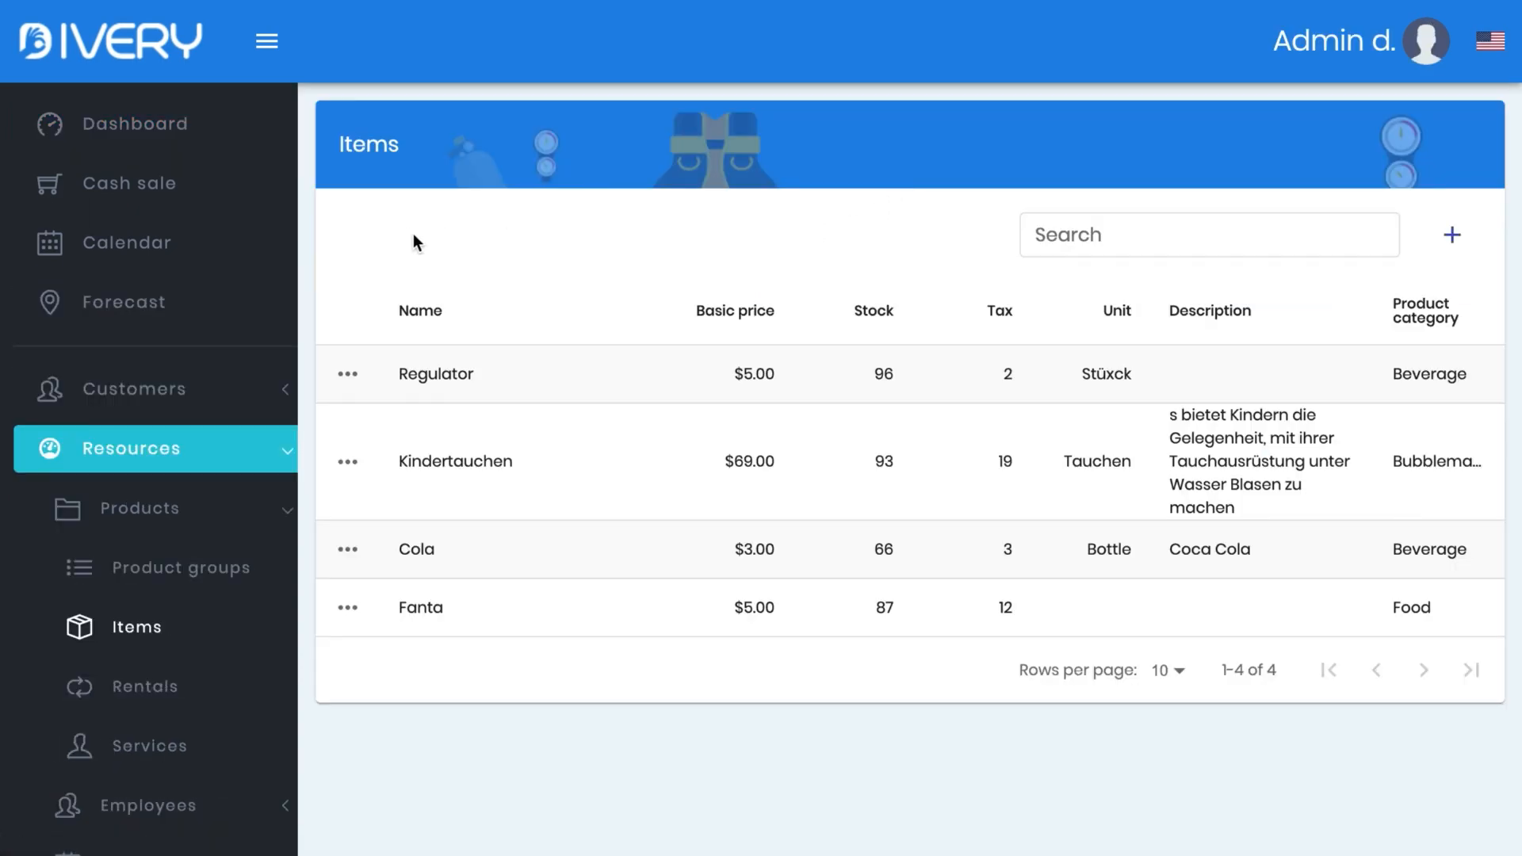
pyautogui.moveTo(1452, 235)
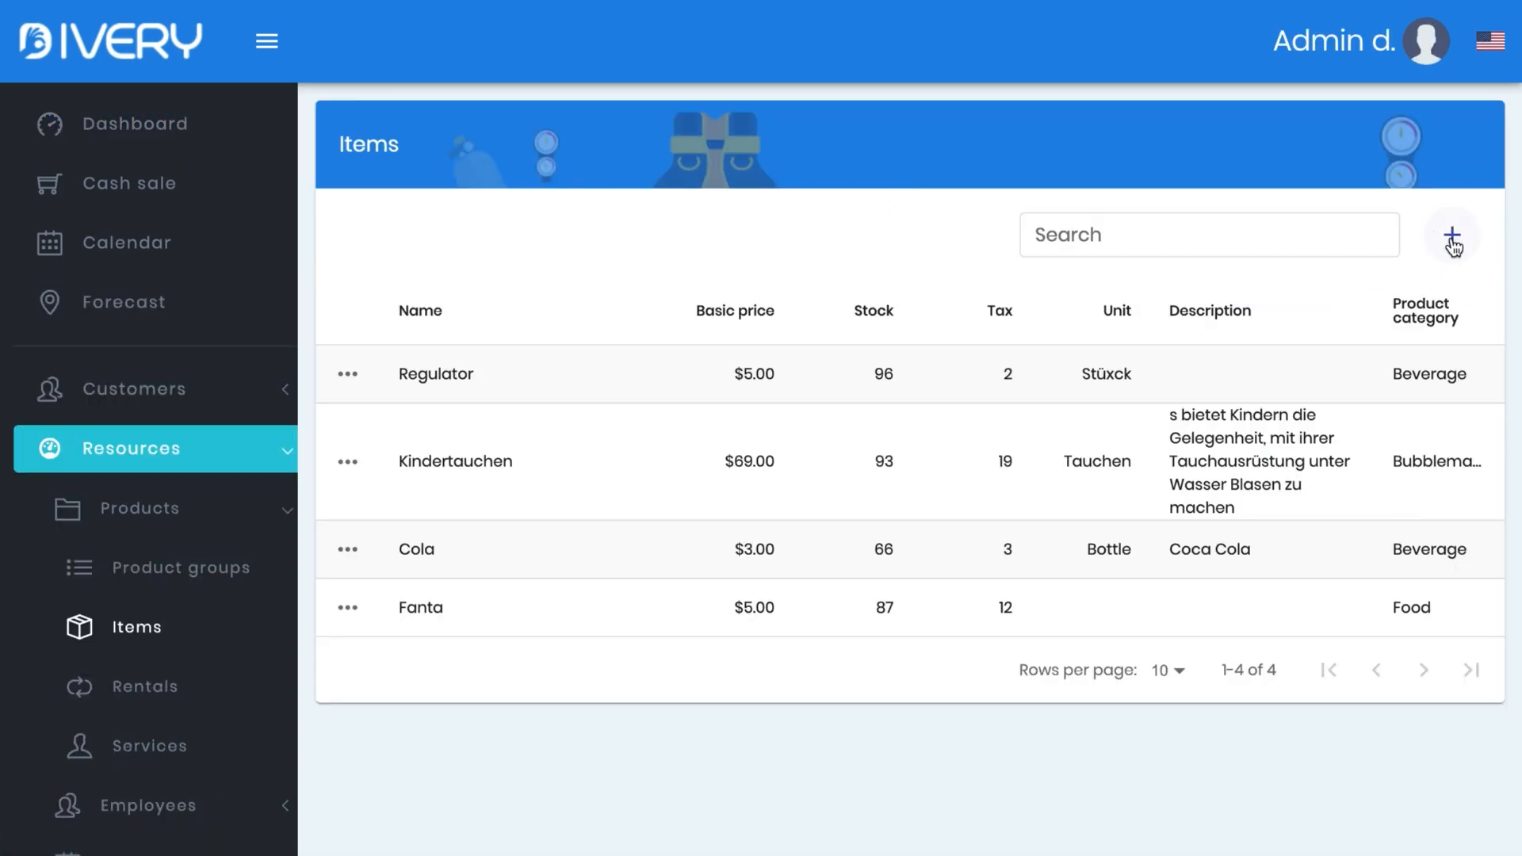
# Start a new item and name it T-Shirt
pyautogui.click(1452, 234)
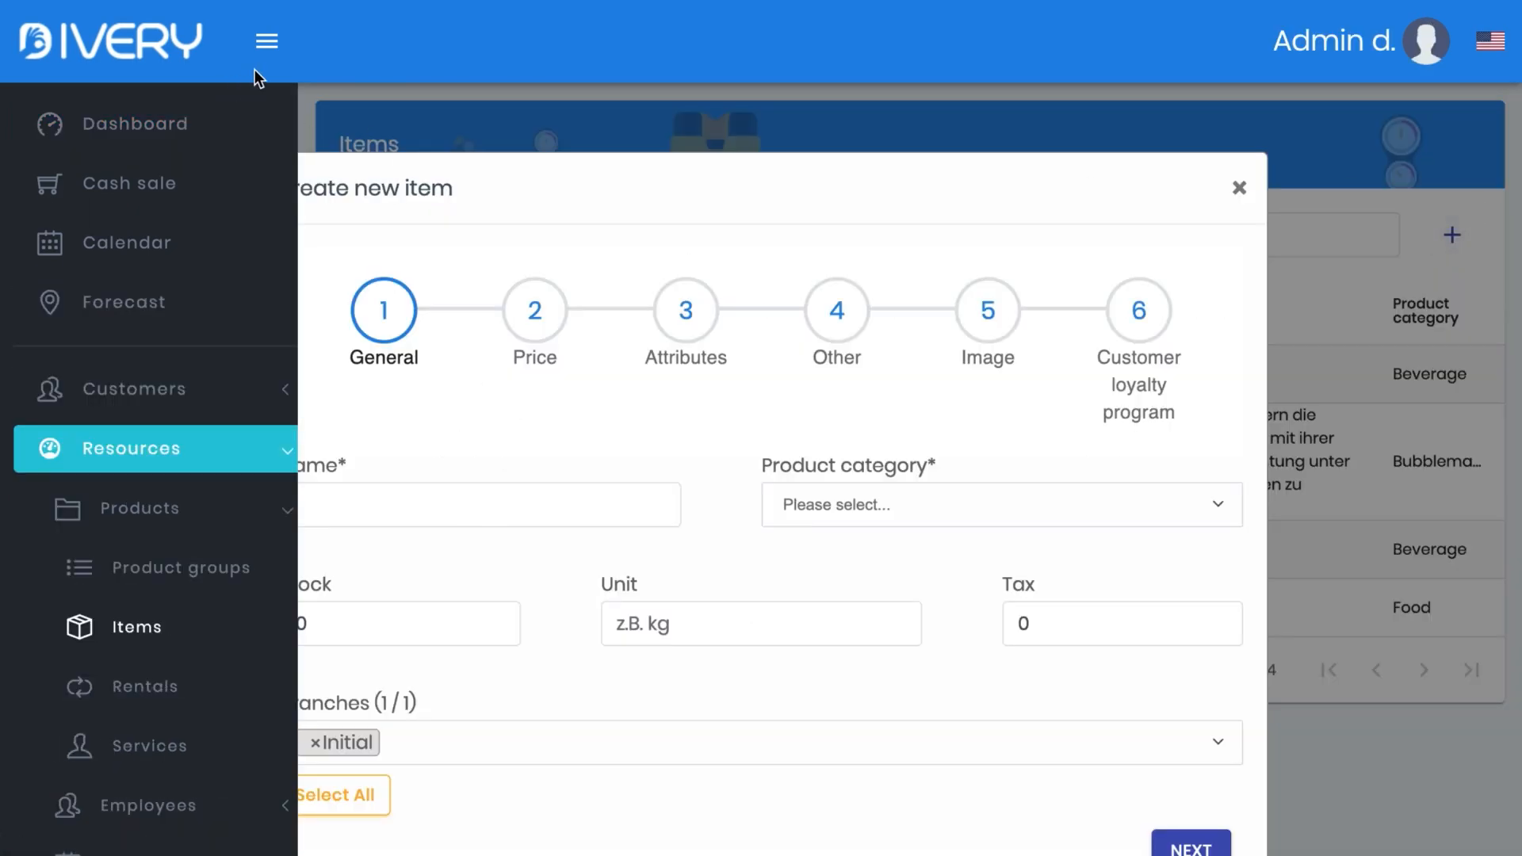
pyautogui.click(266, 40)
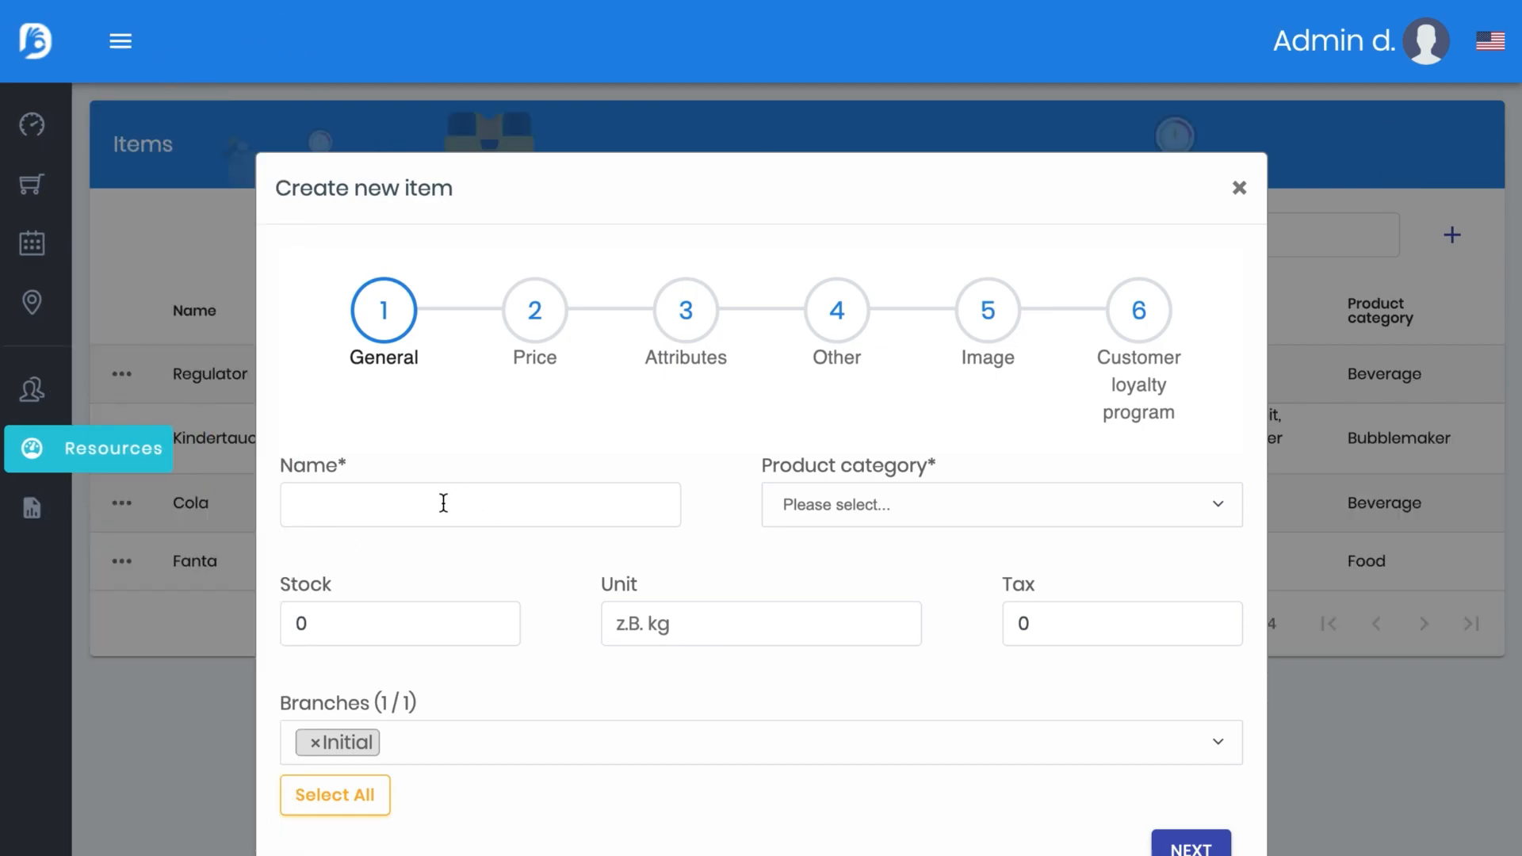
pyautogui.write('T-Shirt')
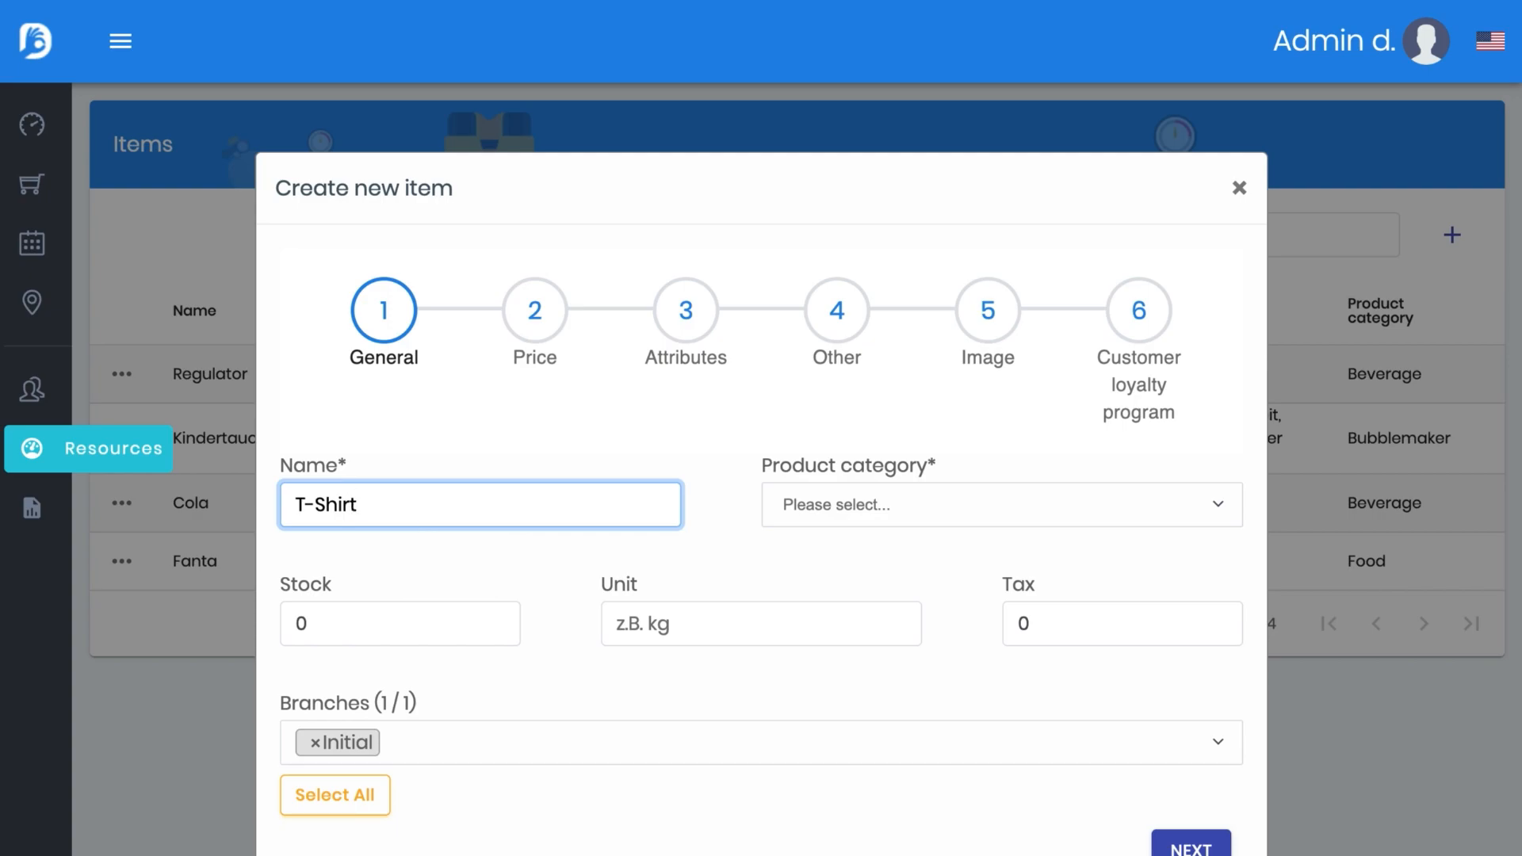
pyautogui.moveTo(855, 509)
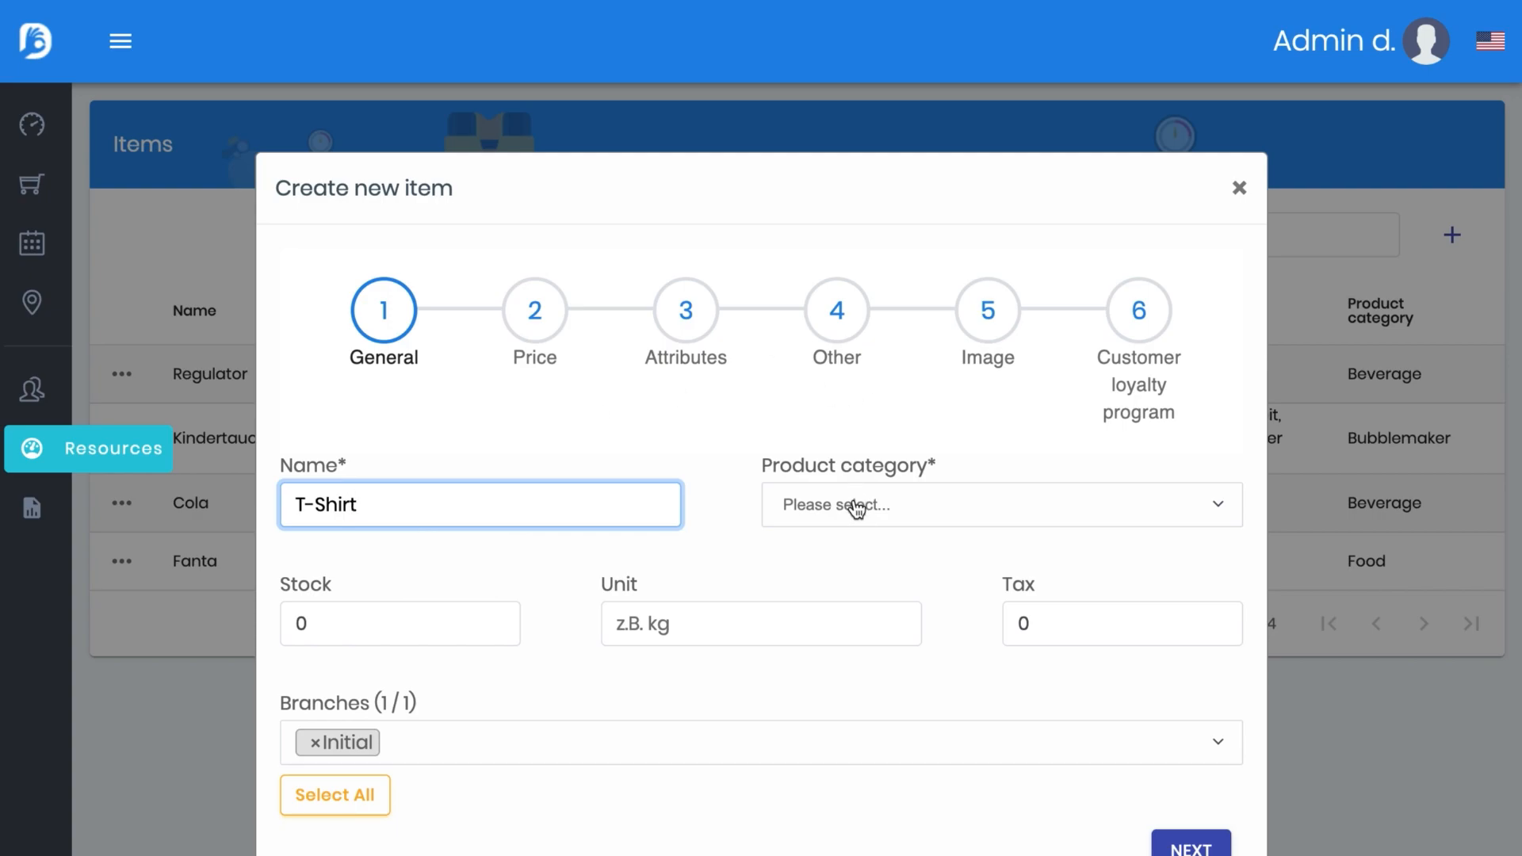
# Set the item's category to Clothes, stock to 100 and tax to 18
pyautogui.click(1000, 504)
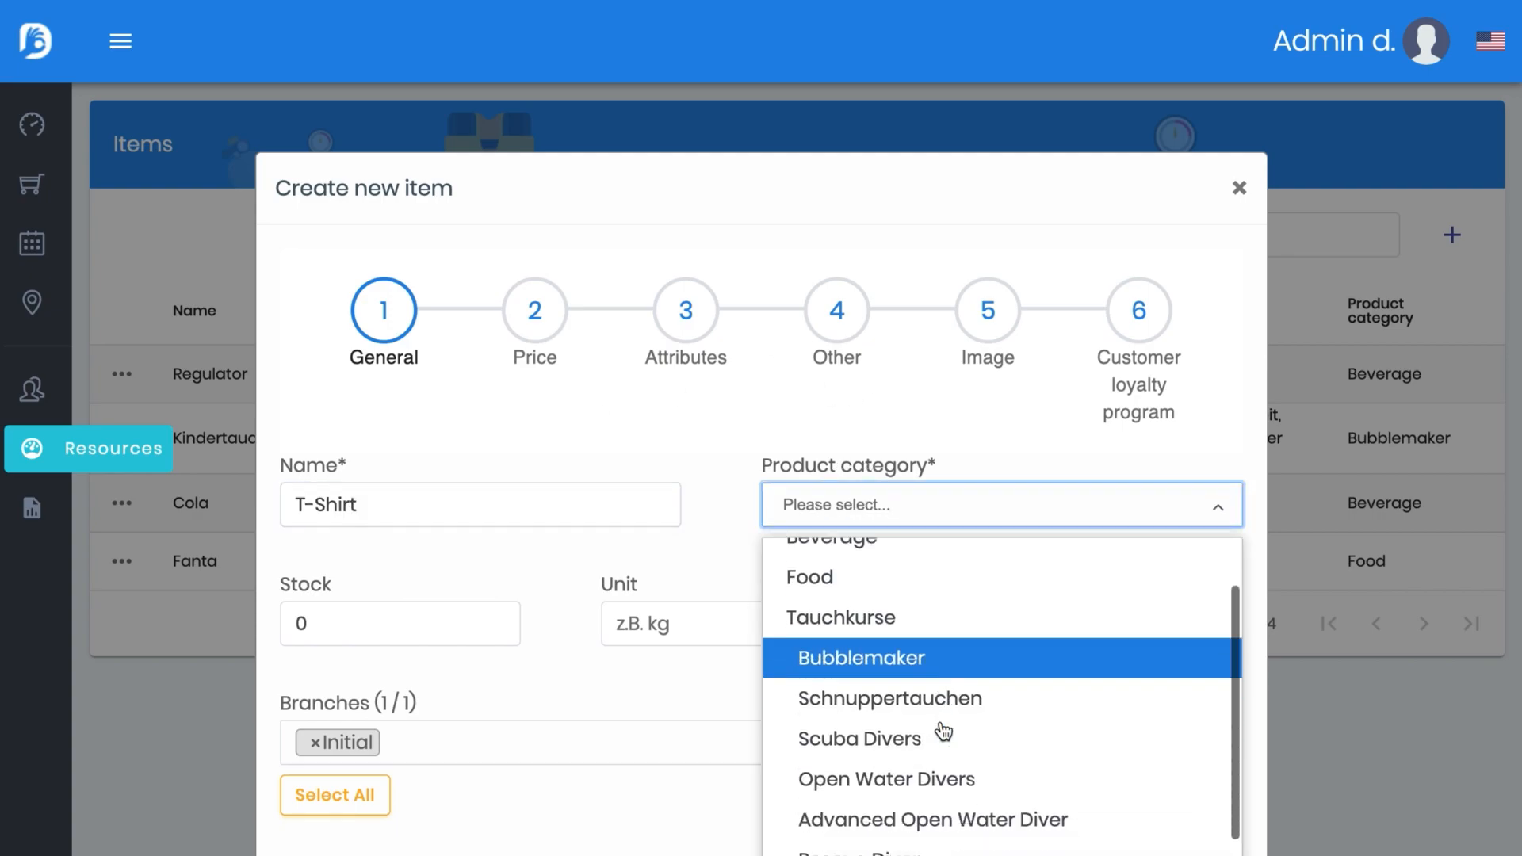
pyautogui.scroll(-3)
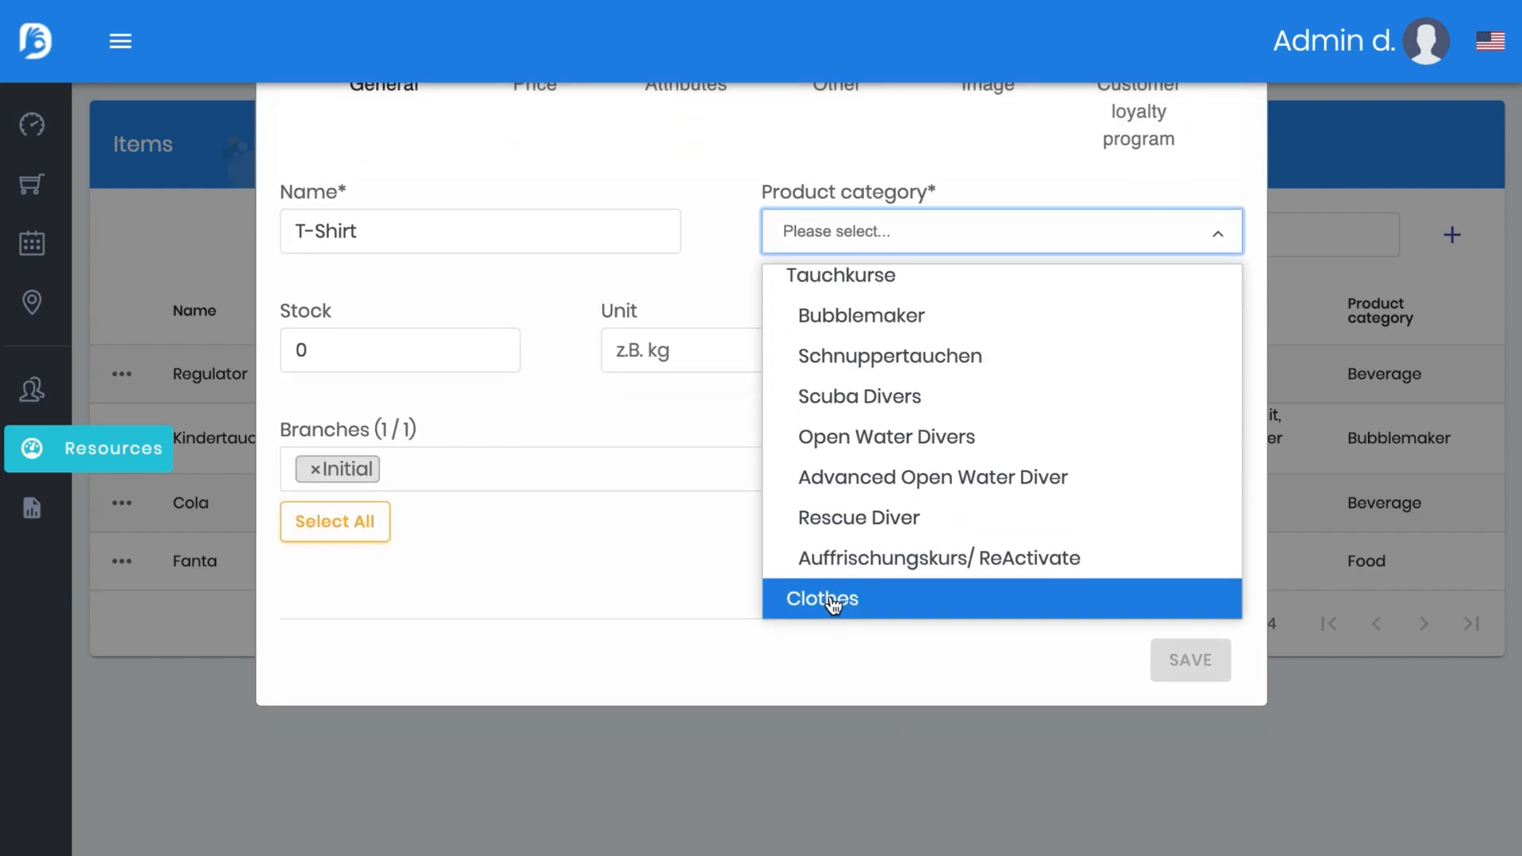
pyautogui.click(821, 598)
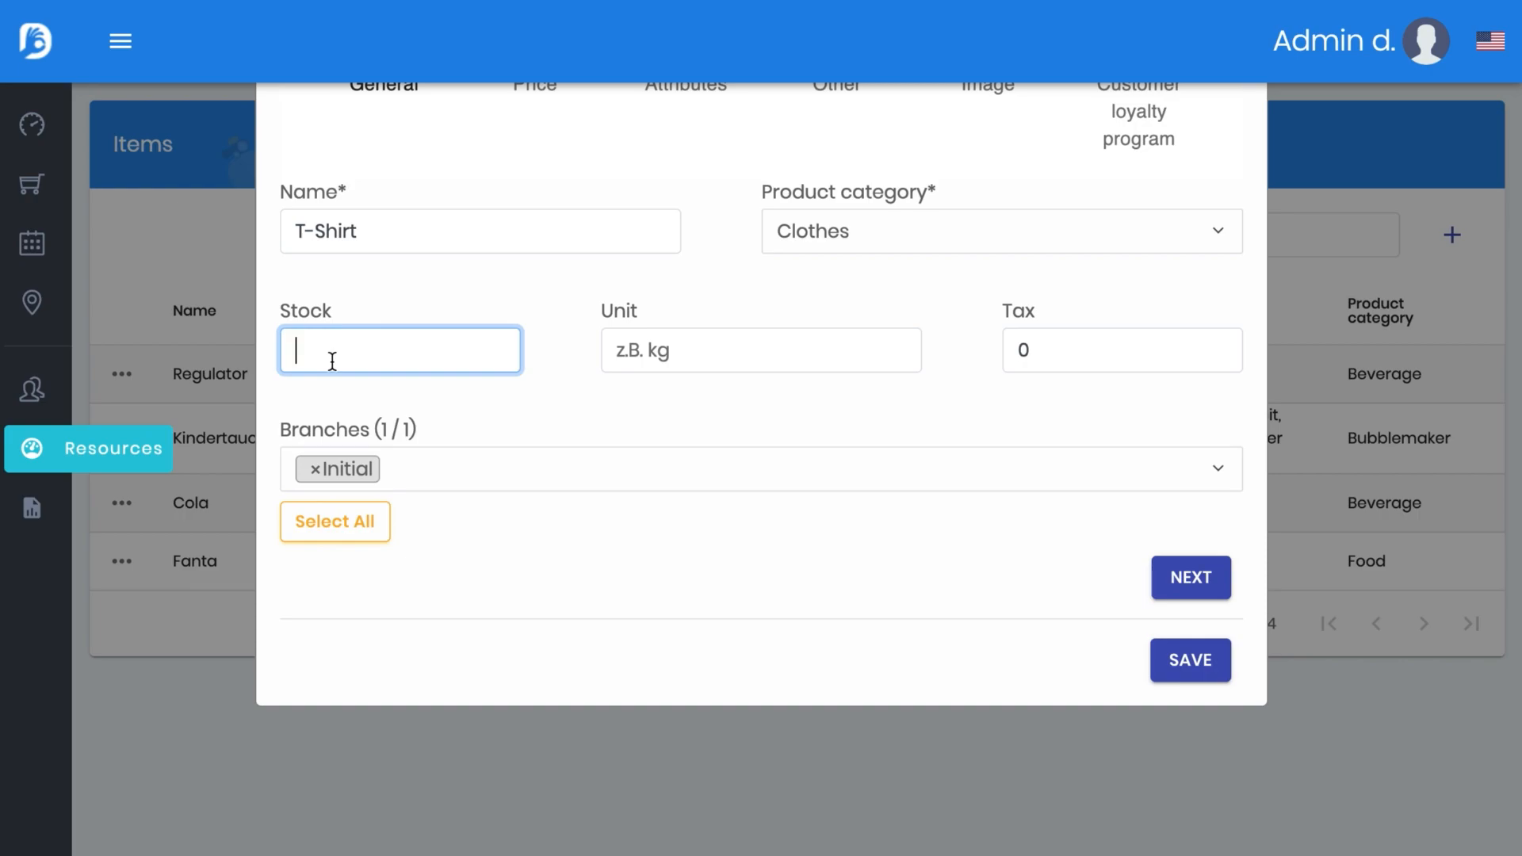
pyautogui.write('100')
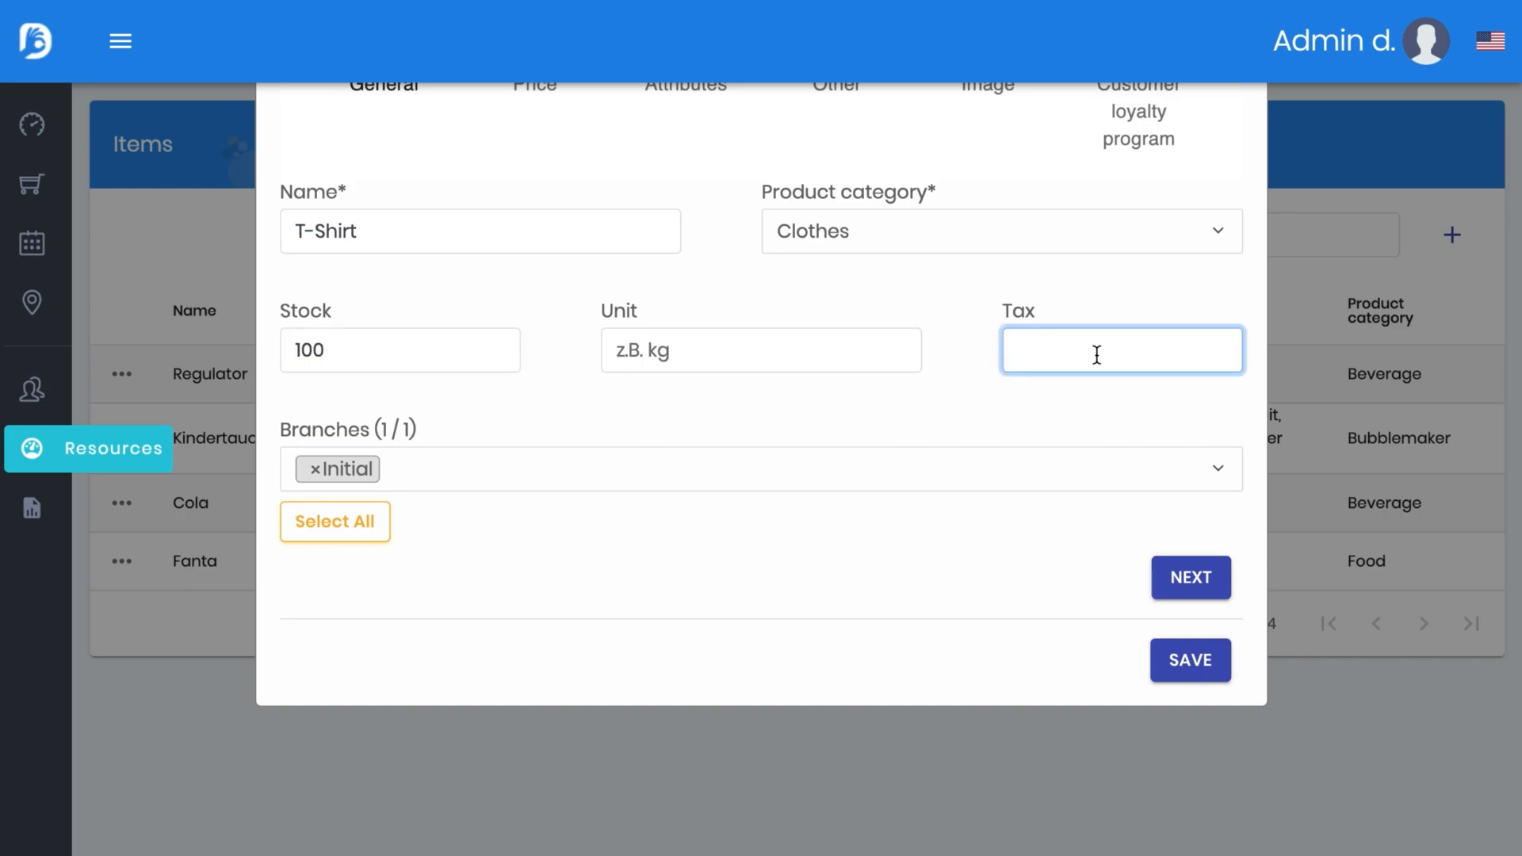
pyautogui.write('18')
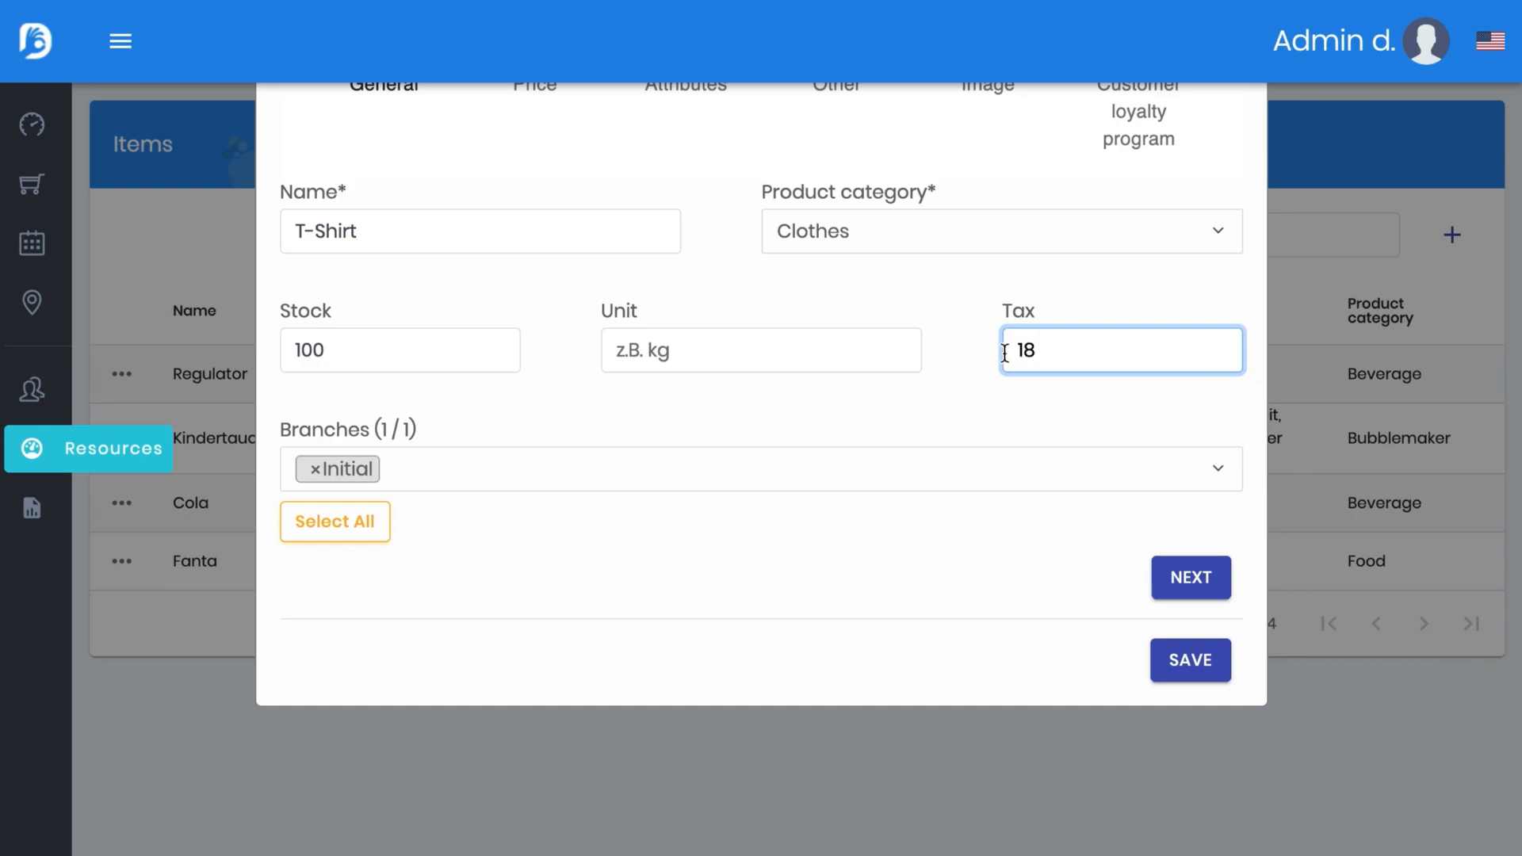
pyautogui.moveTo(930, 507)
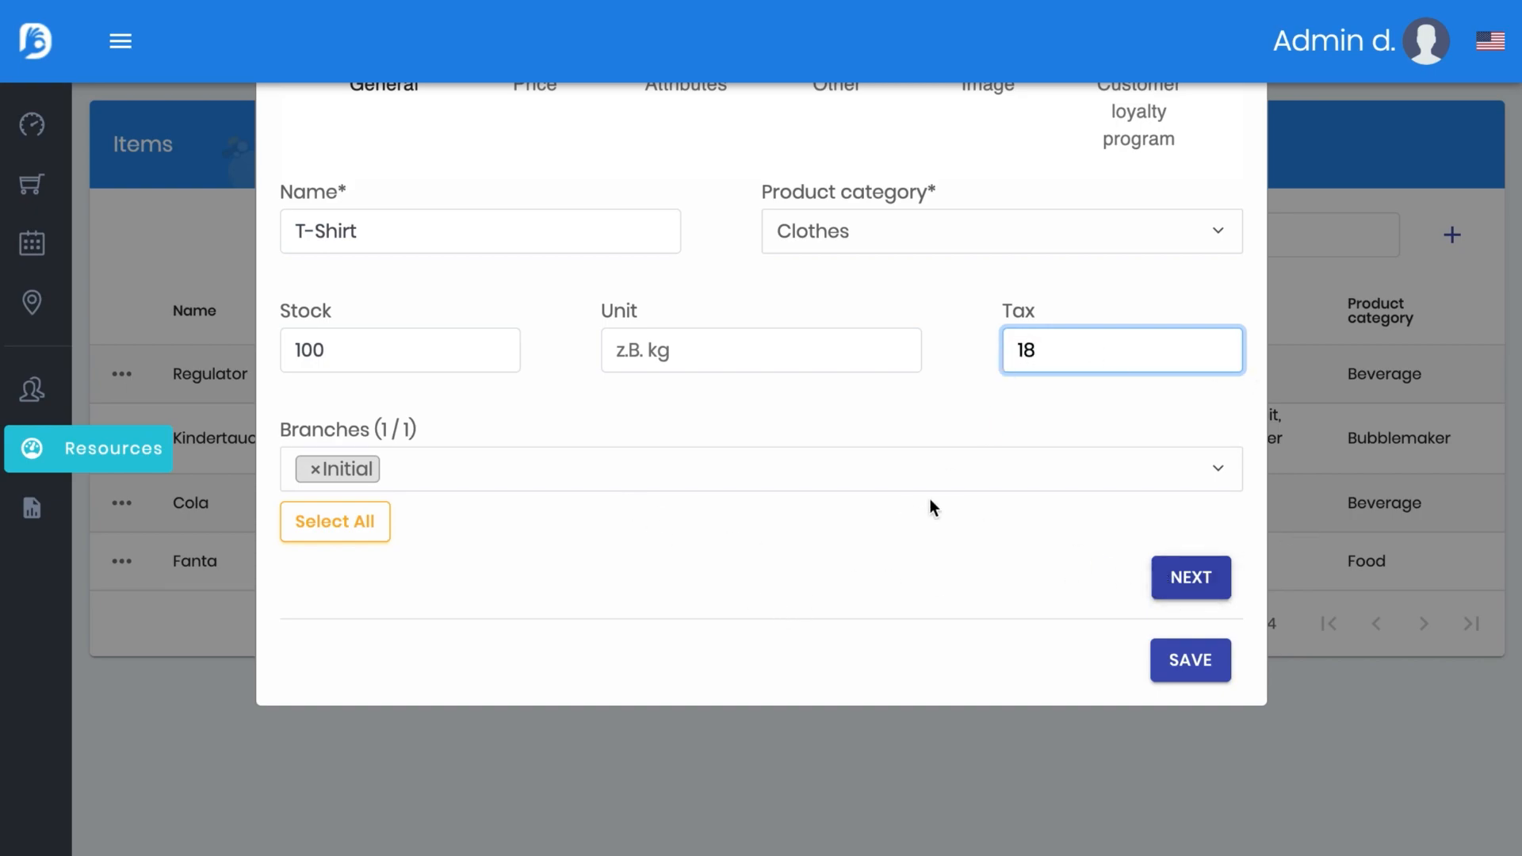
# Enter 15 as the basic price value ($) on the Price step
pyautogui.click(1189, 578)
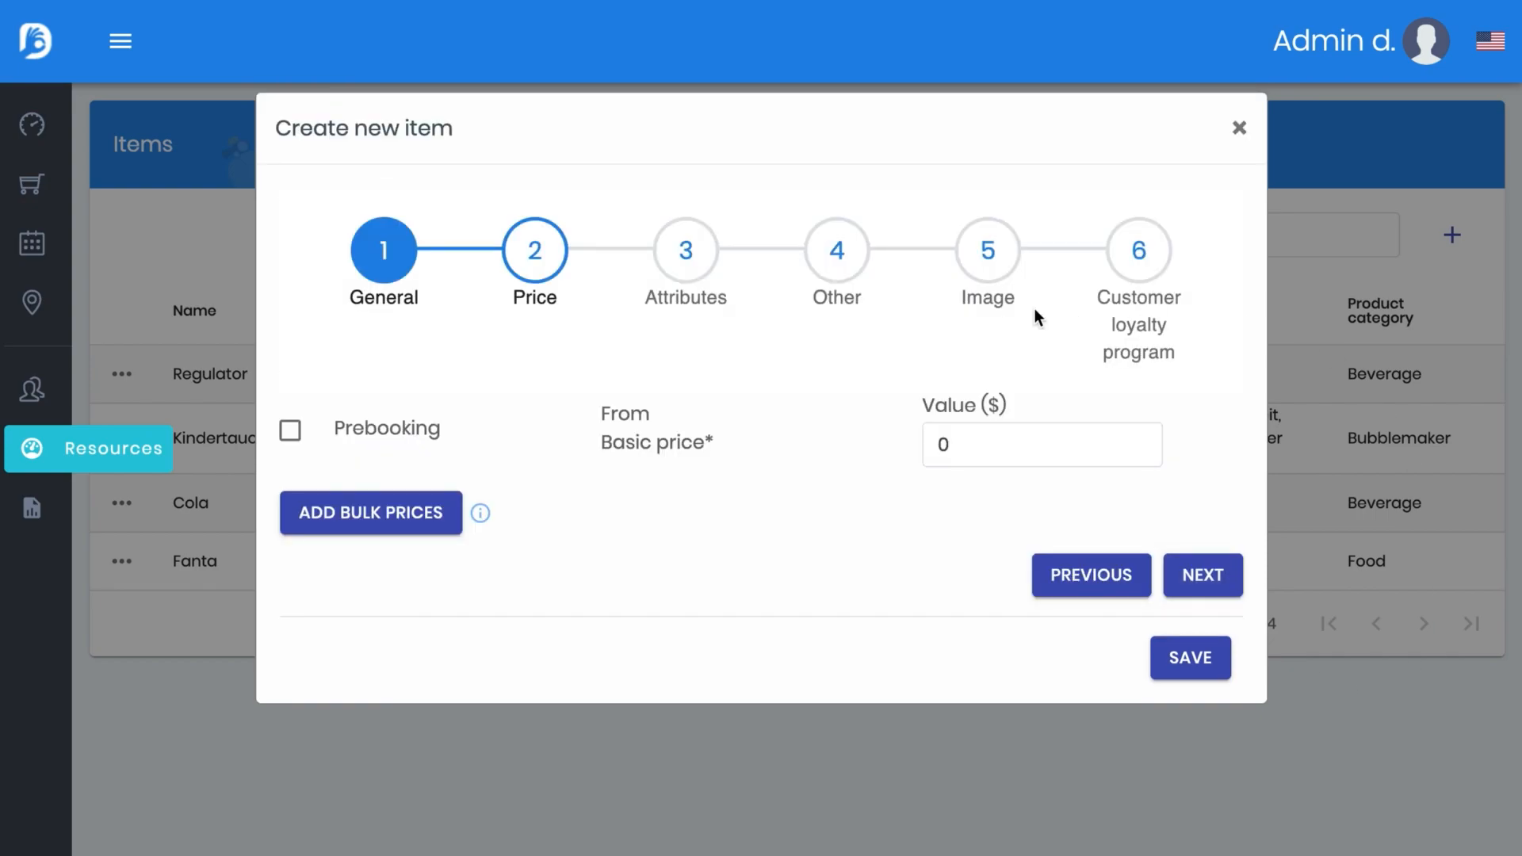
pyautogui.moveTo(265, 430)
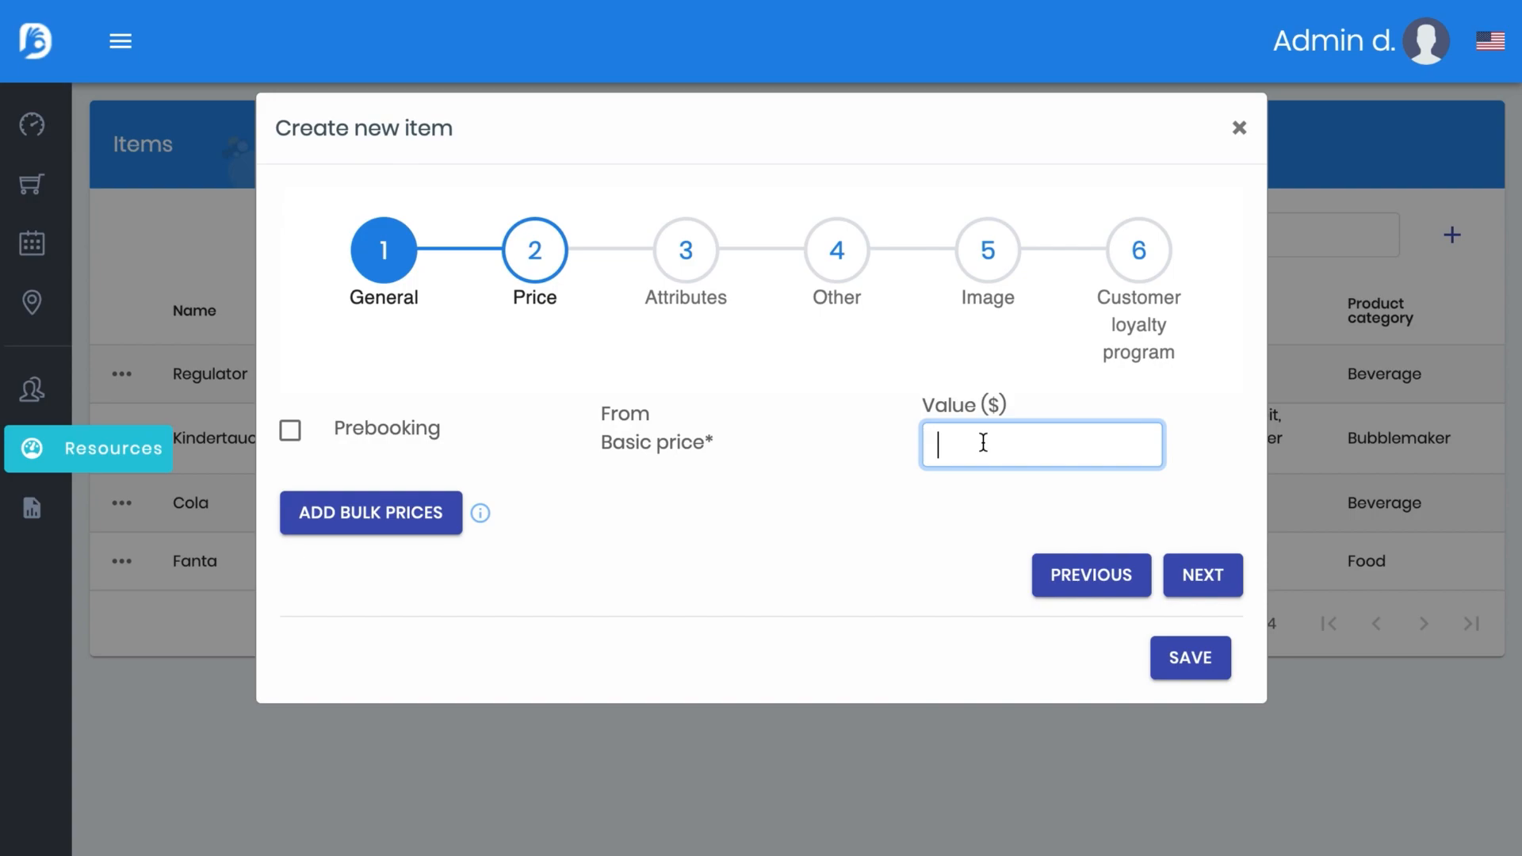
pyautogui.write('15')
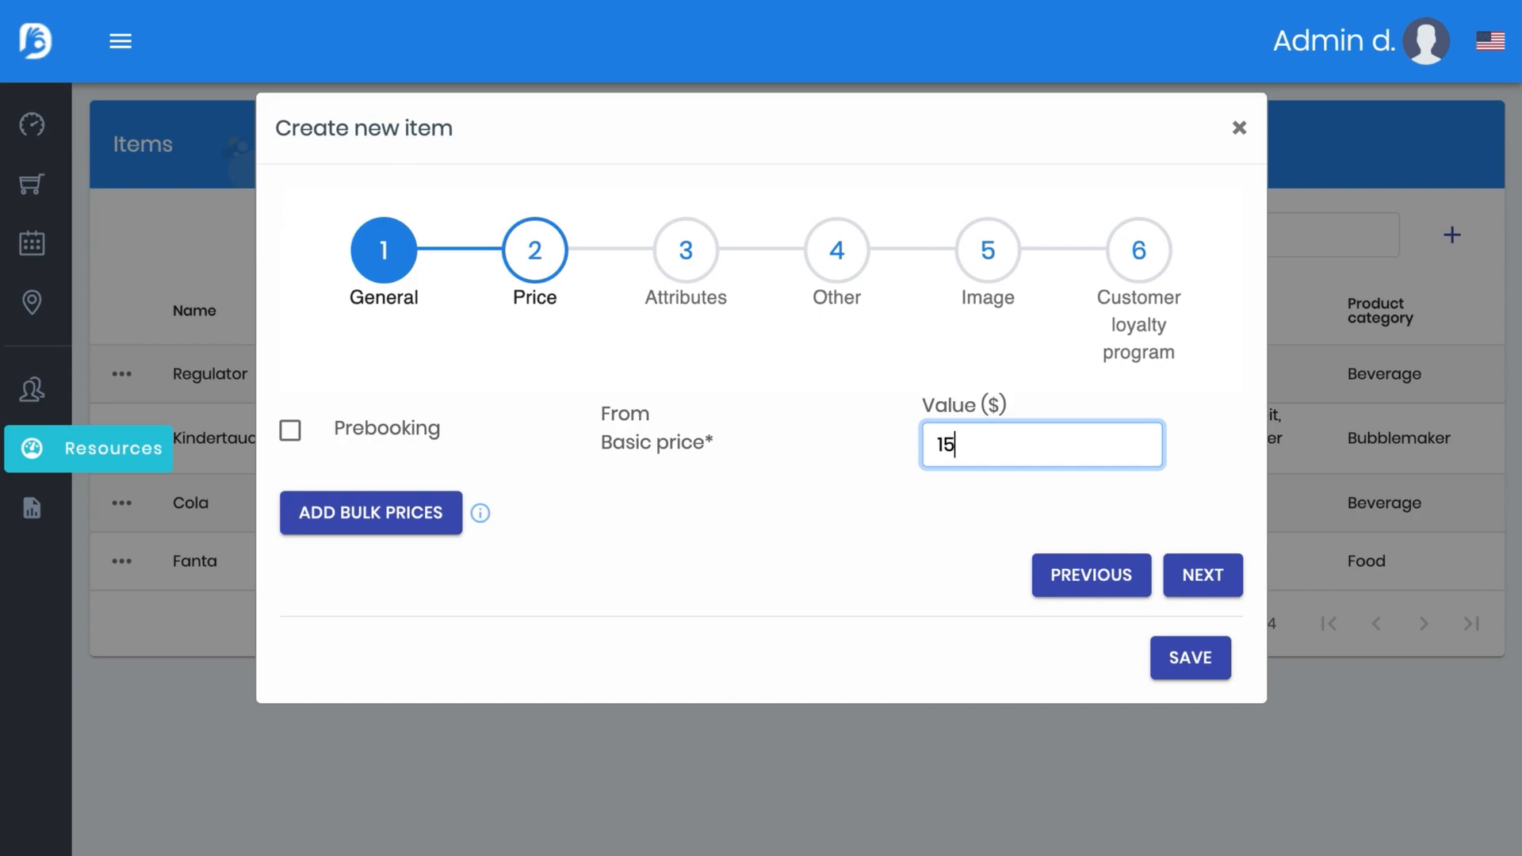
pyautogui.moveTo(1000, 412)
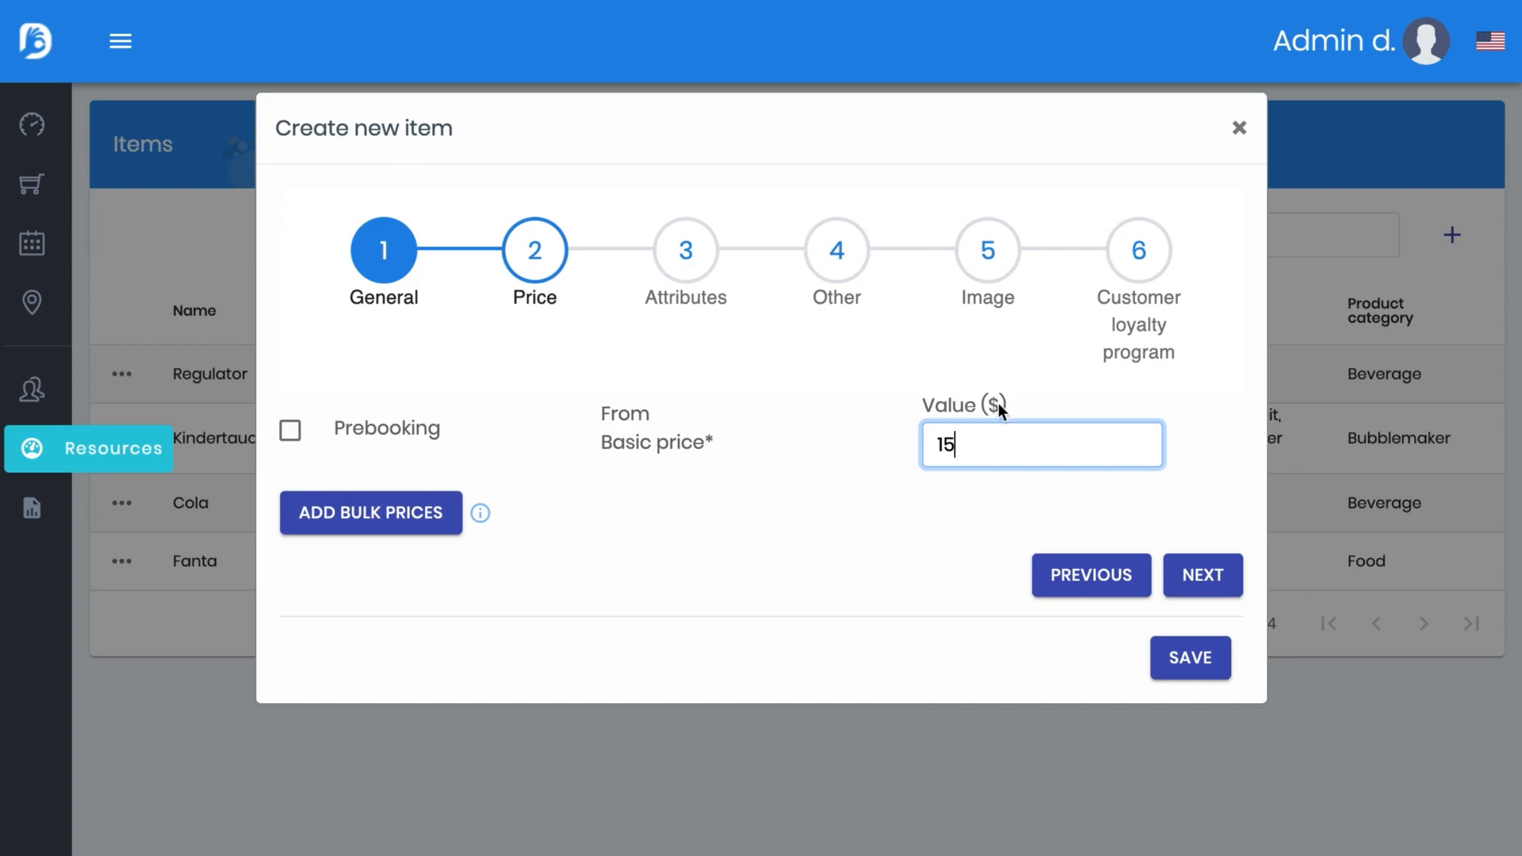
pyautogui.moveTo(1137, 541)
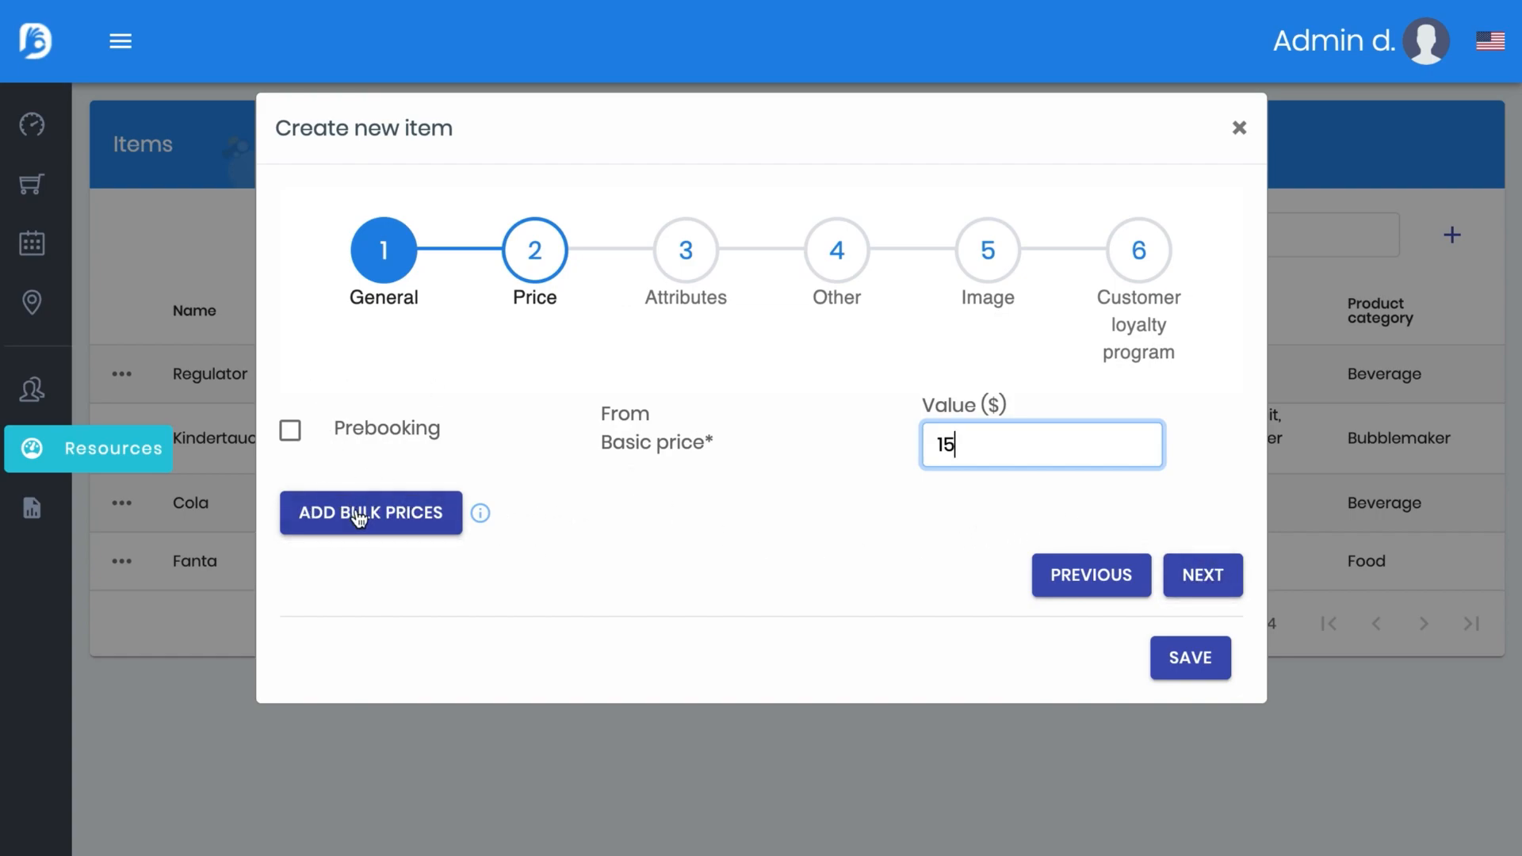
pyautogui.moveTo(479, 513)
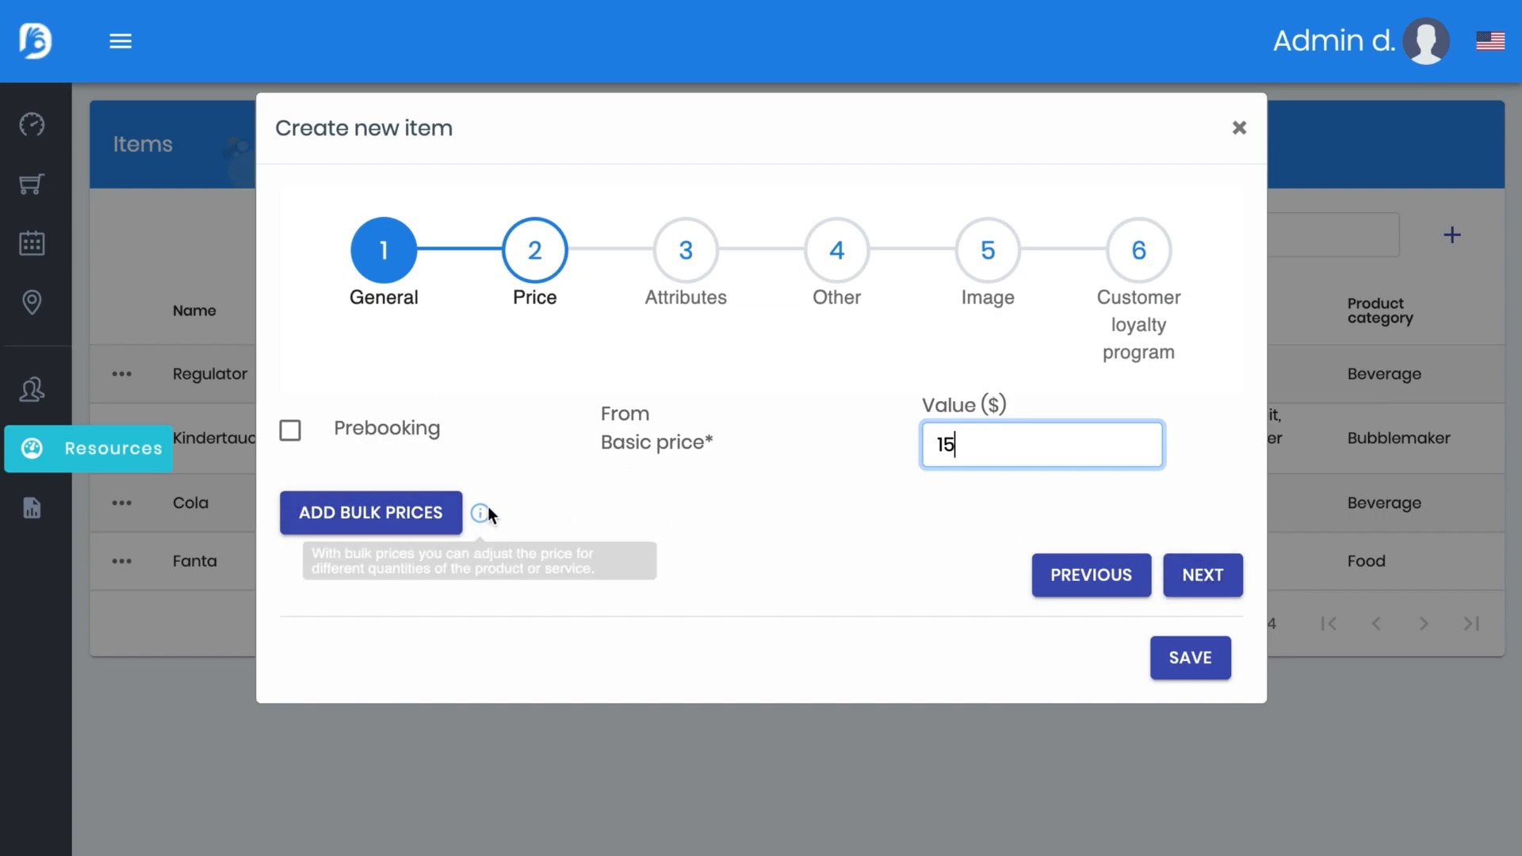
pyautogui.moveTo(1256, 549)
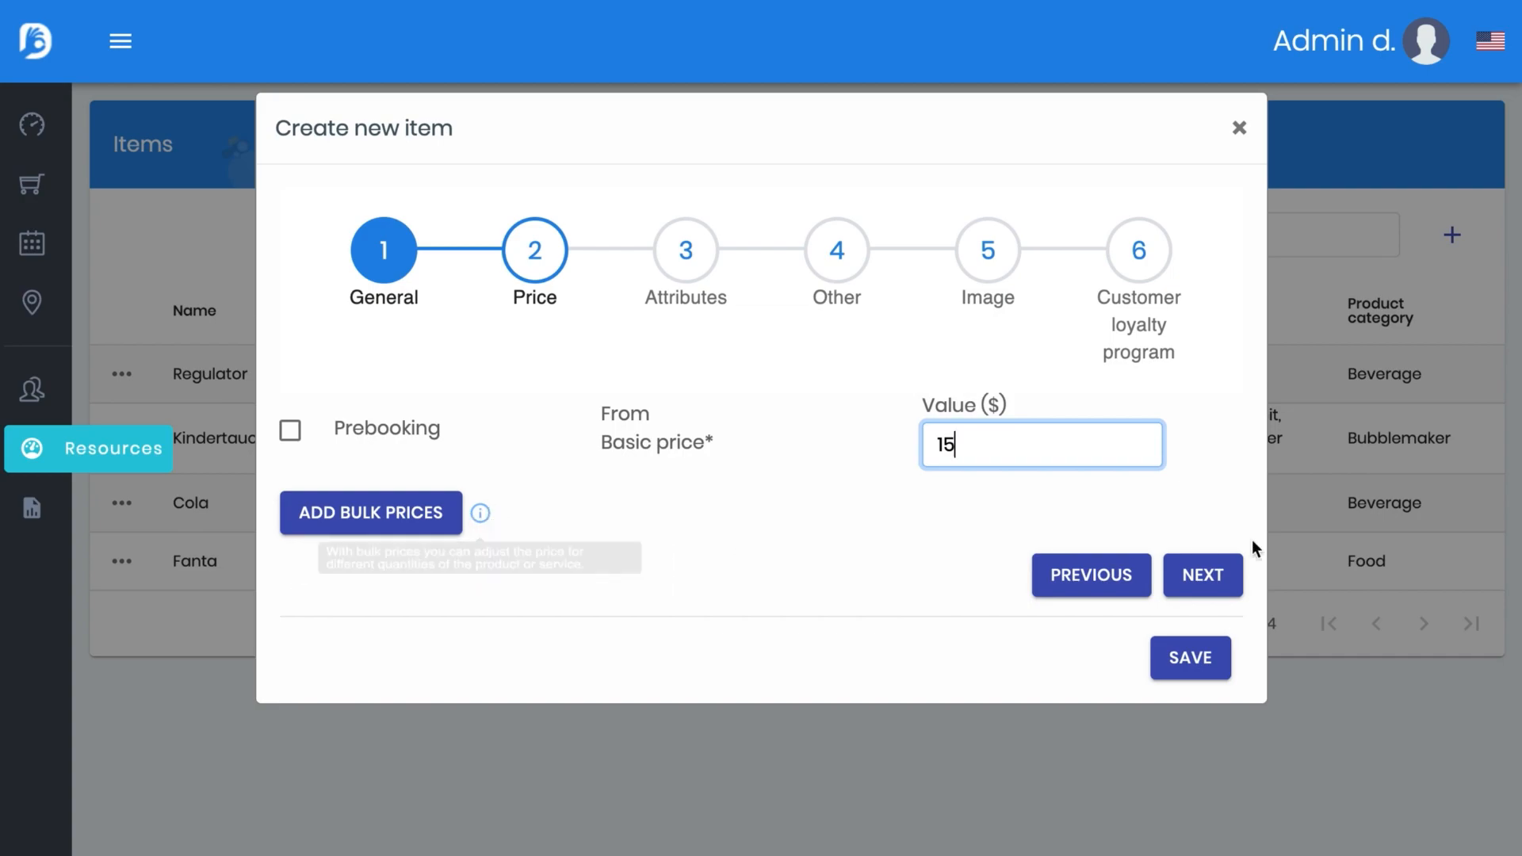
# On the Attributes step, enable attributes and attach the TShirt attribute
pyautogui.click(1201, 574)
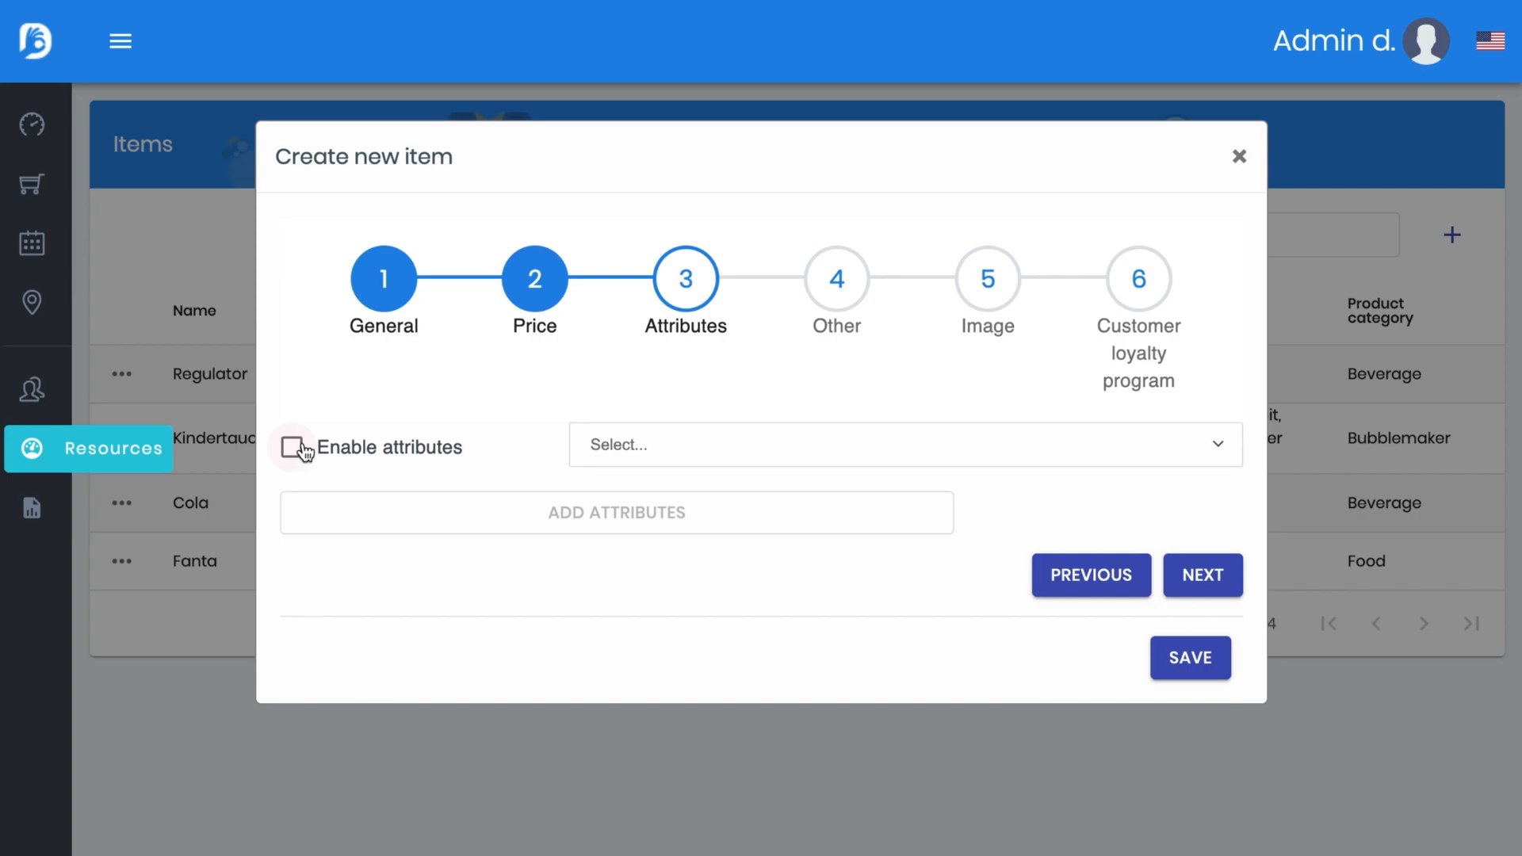
pyautogui.click(291, 447)
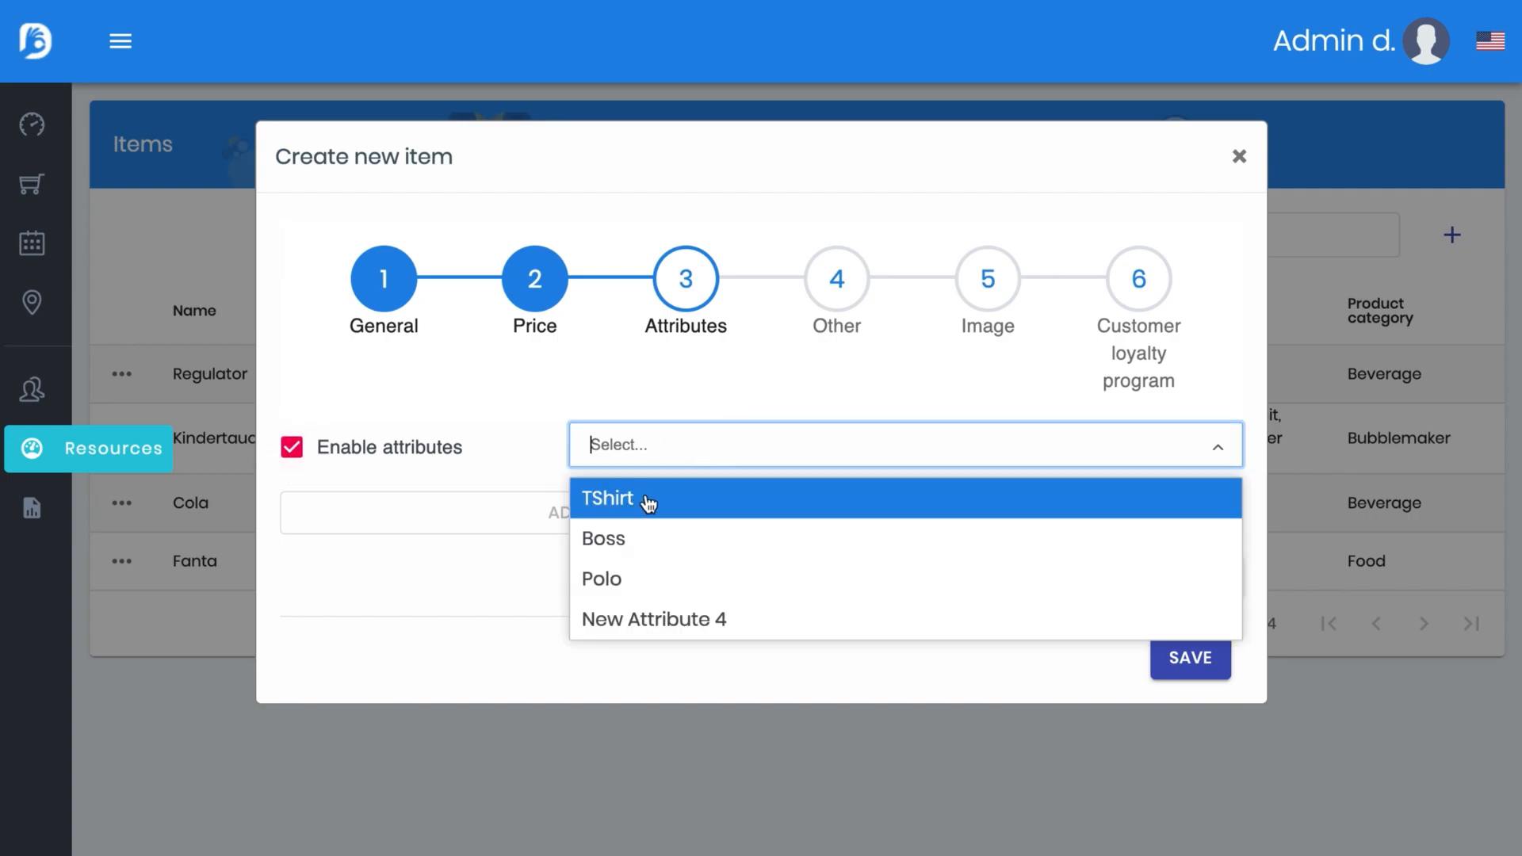
pyautogui.click(607, 498)
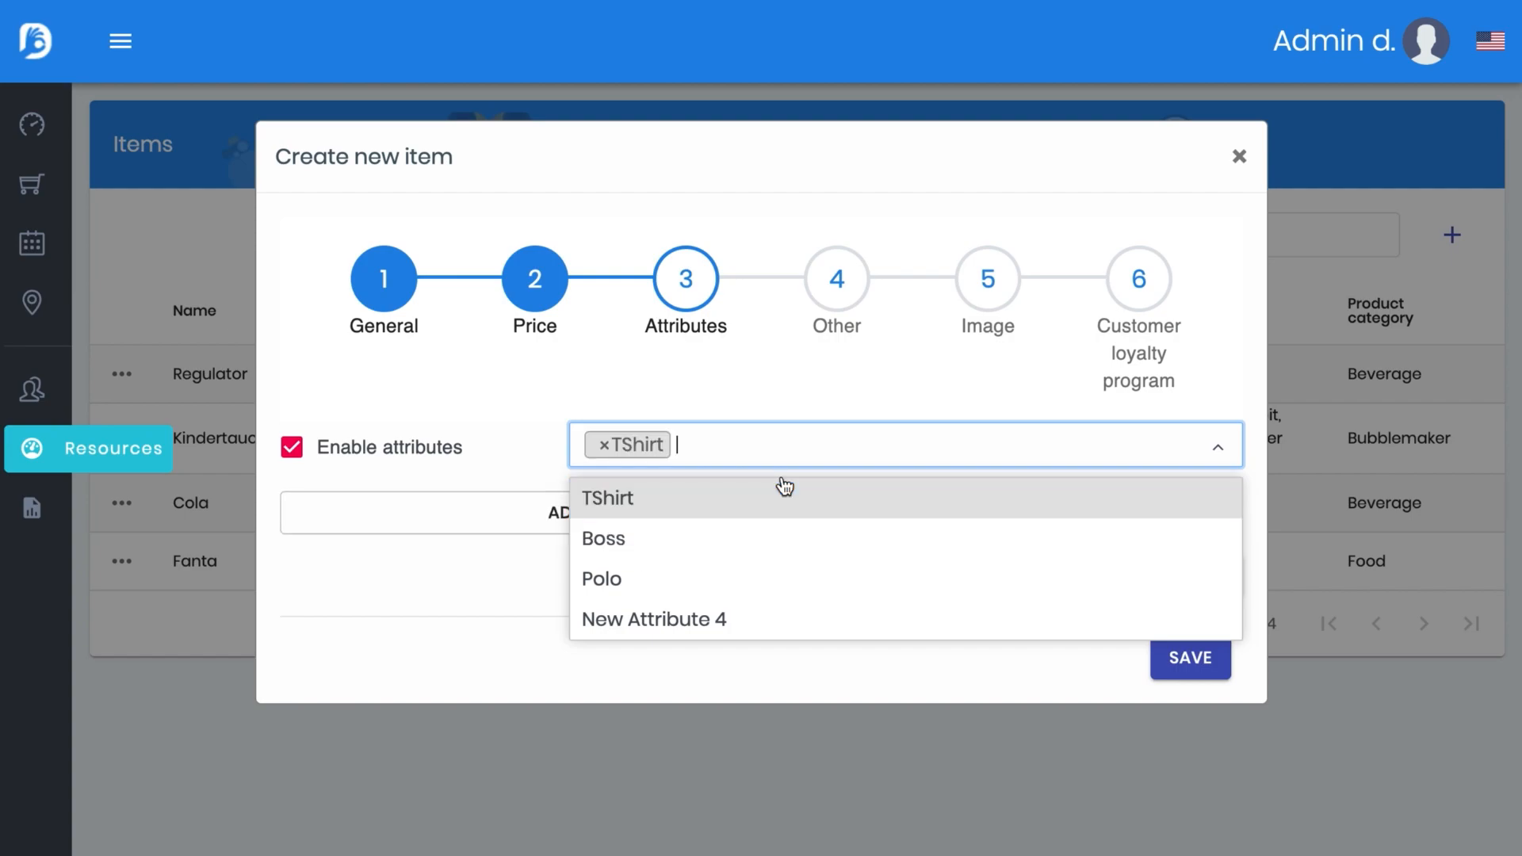
pyautogui.click(812, 377)
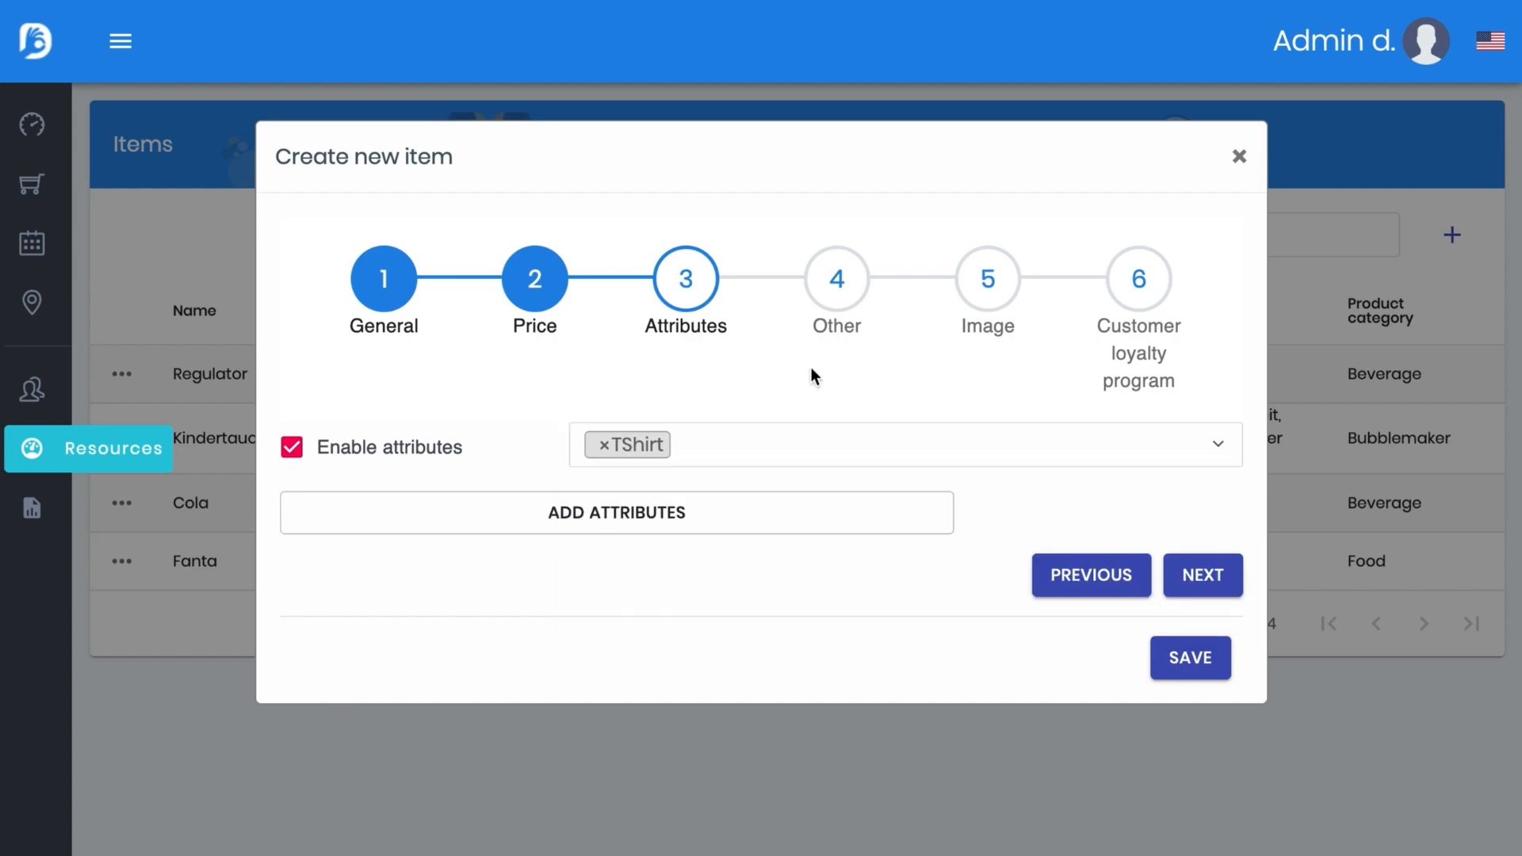
pyautogui.click(616, 513)
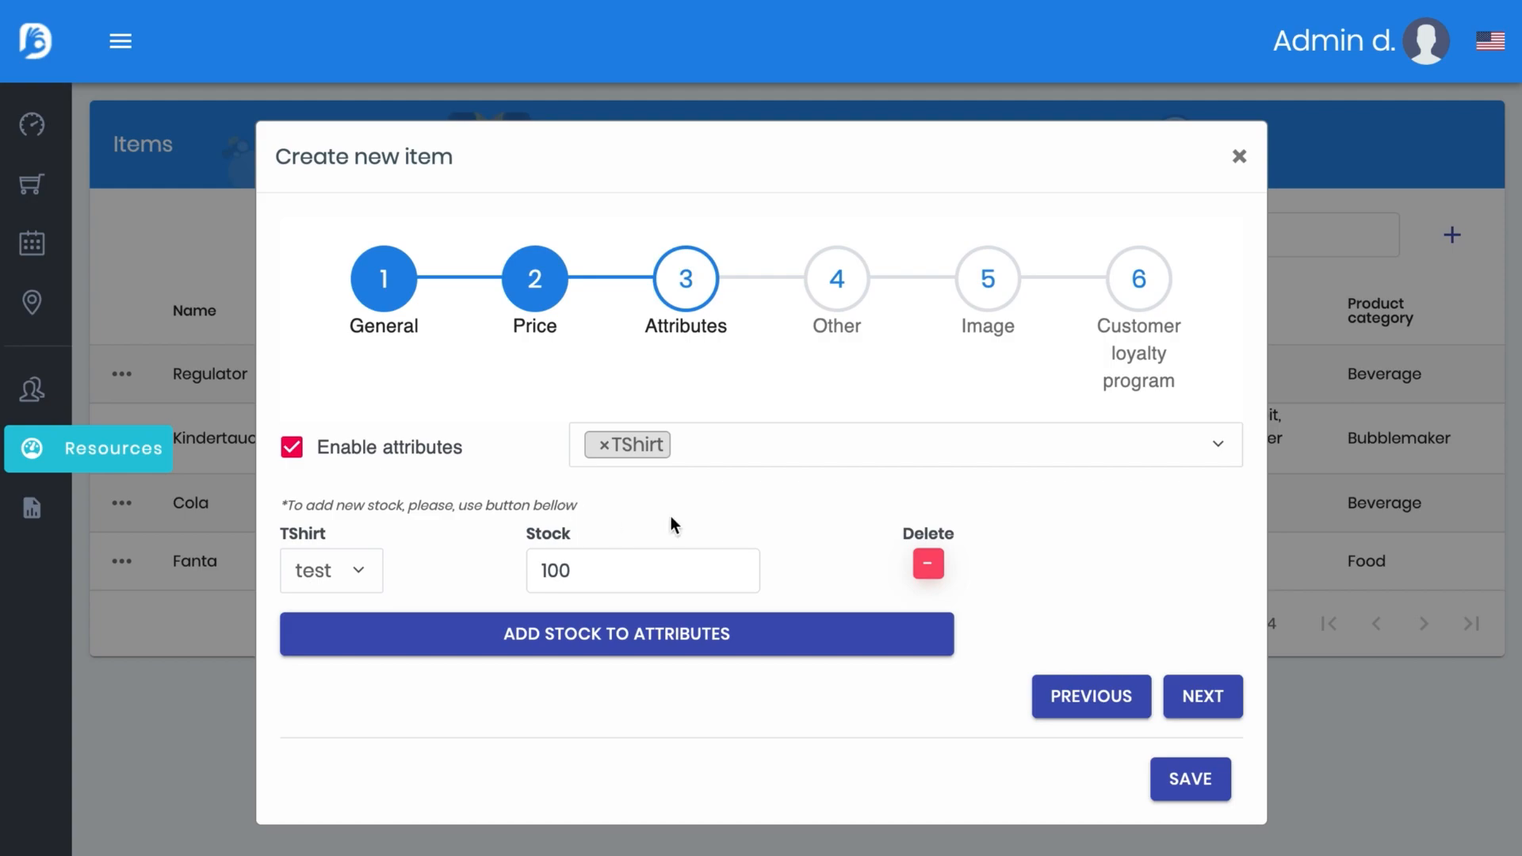
# Pick the TShirt variant values and stock quantities, giving Yellow a stock of 100
pyautogui.click(330, 570)
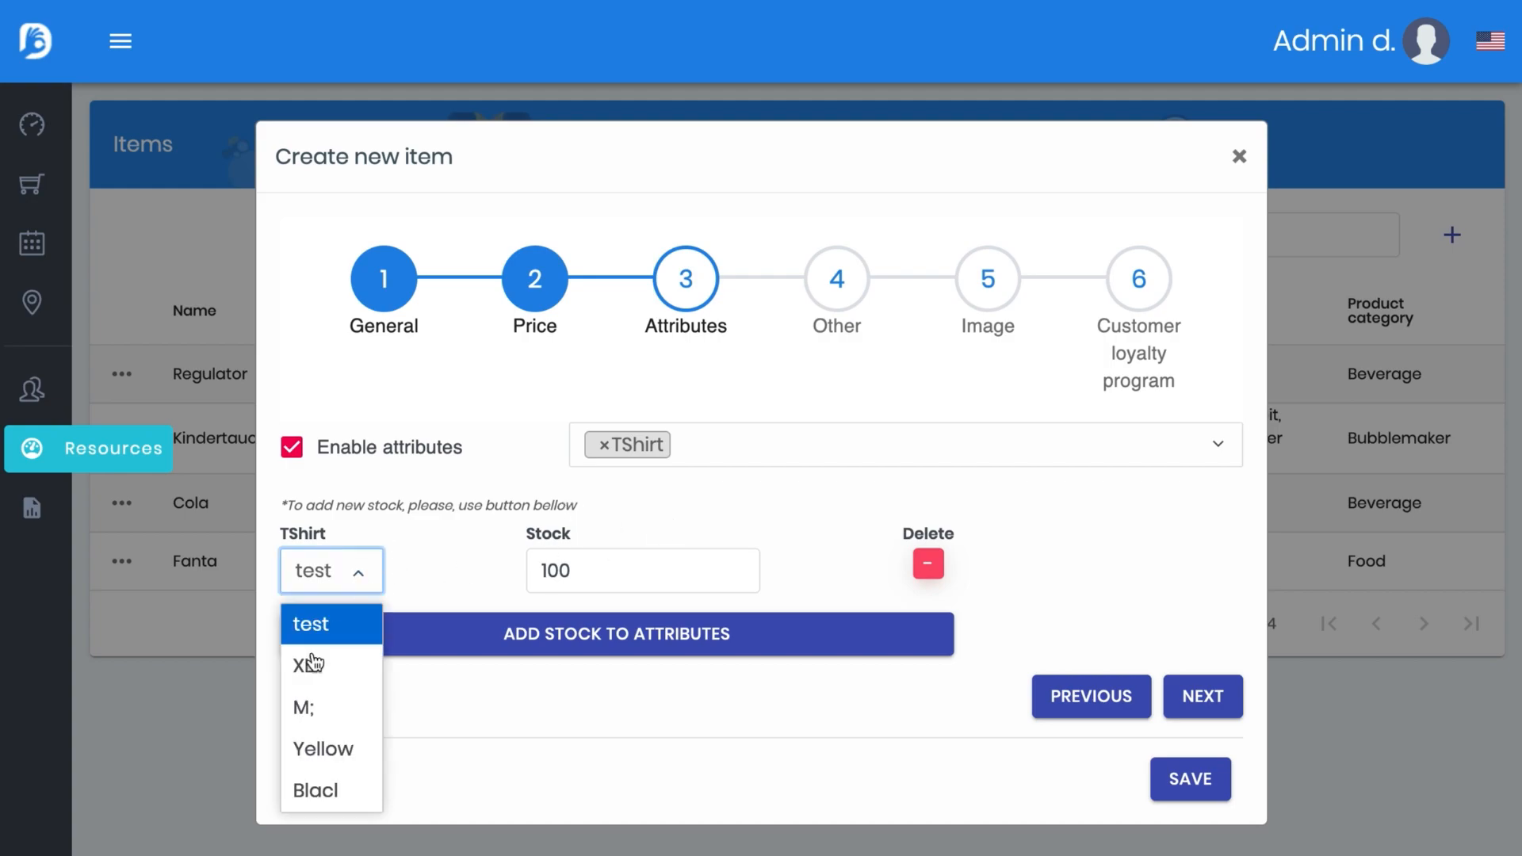
pyautogui.click(307, 665)
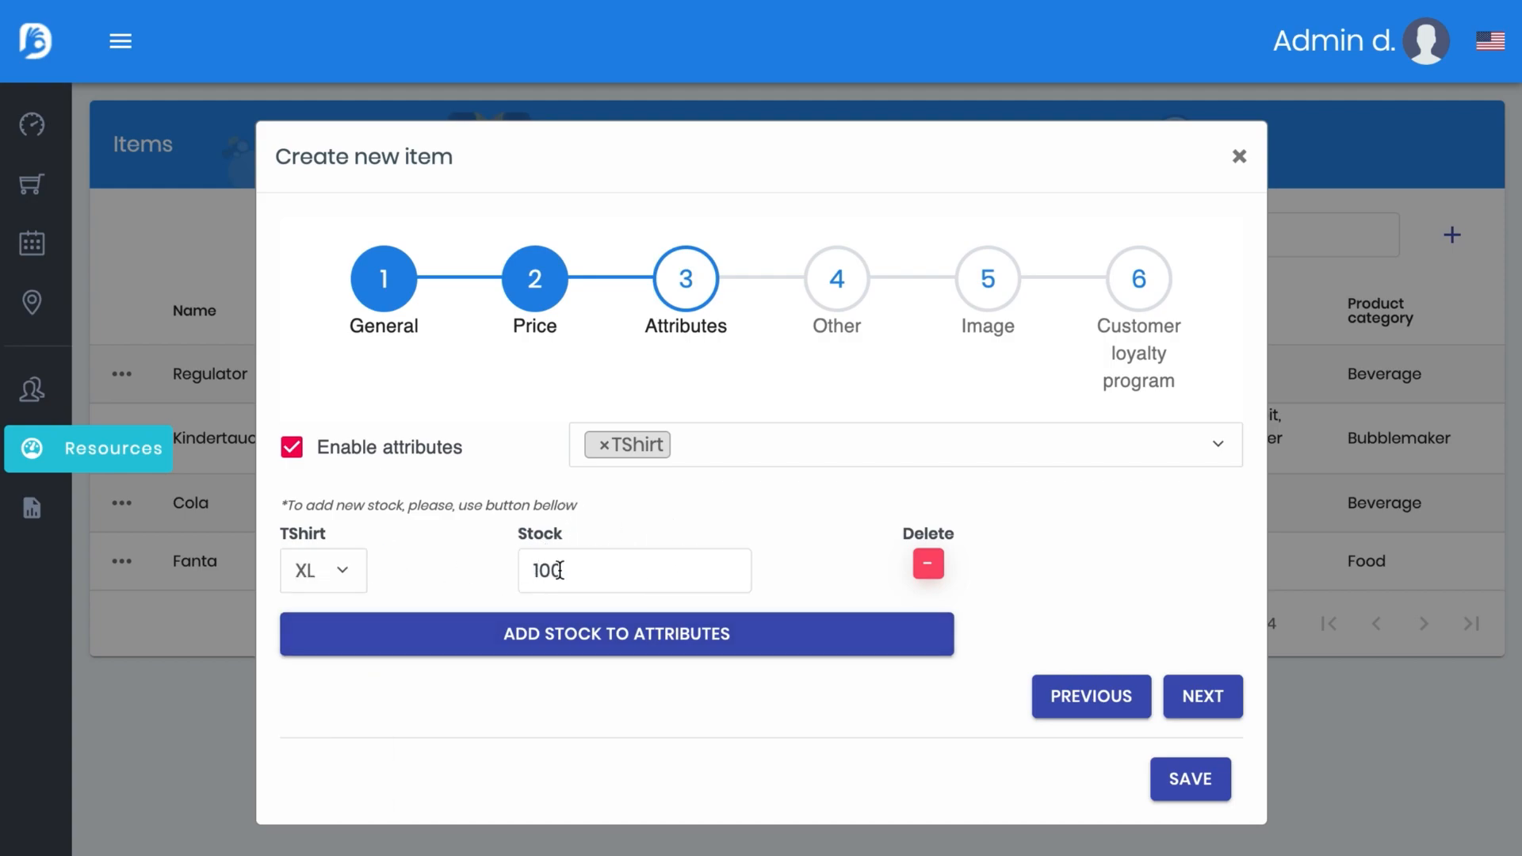
pyautogui.click(634, 570)
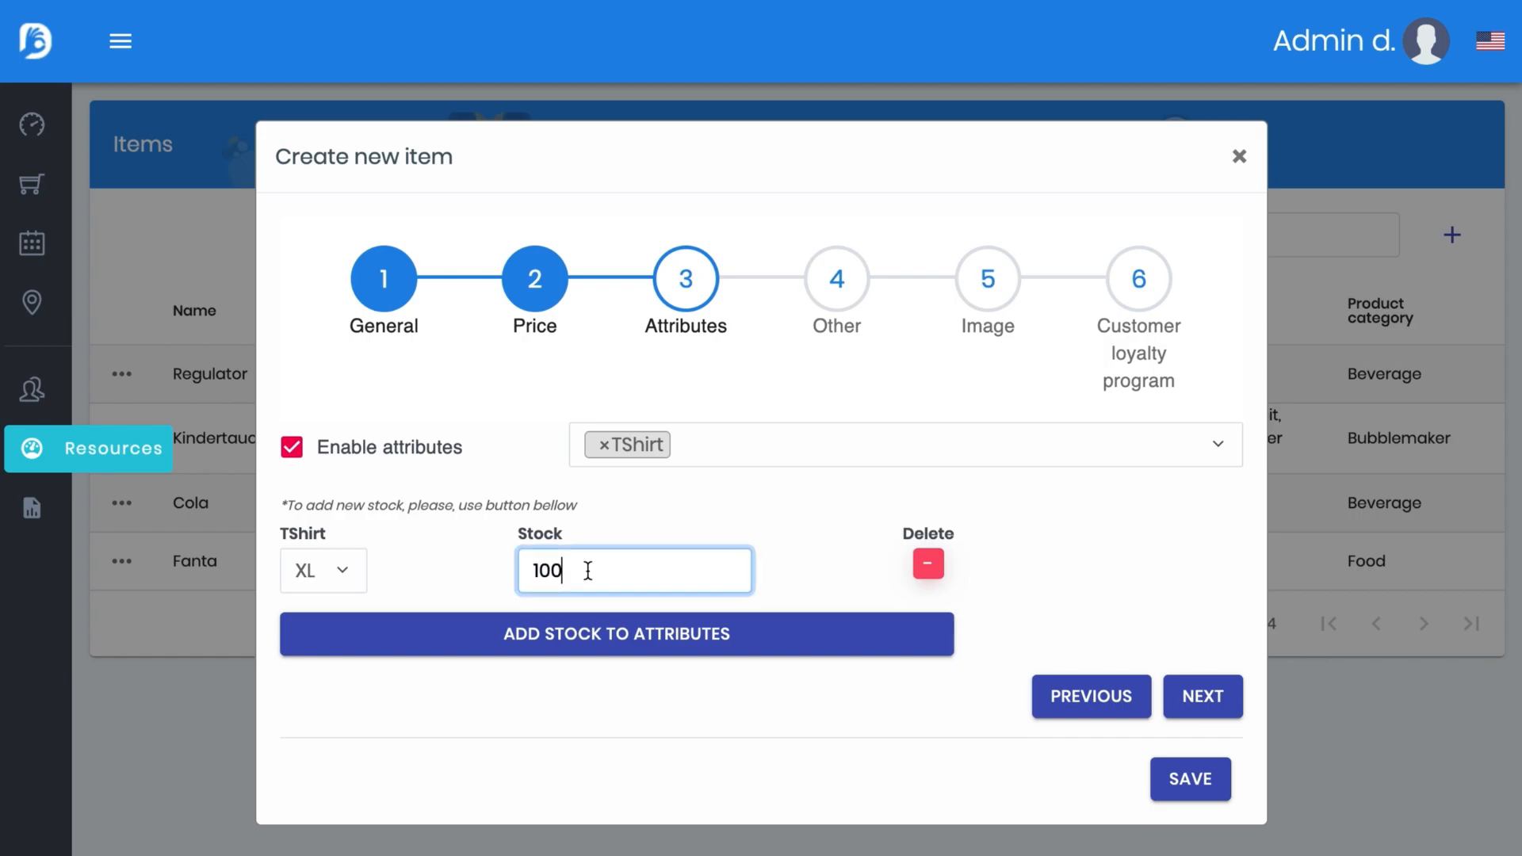
pyautogui.click(325, 571)
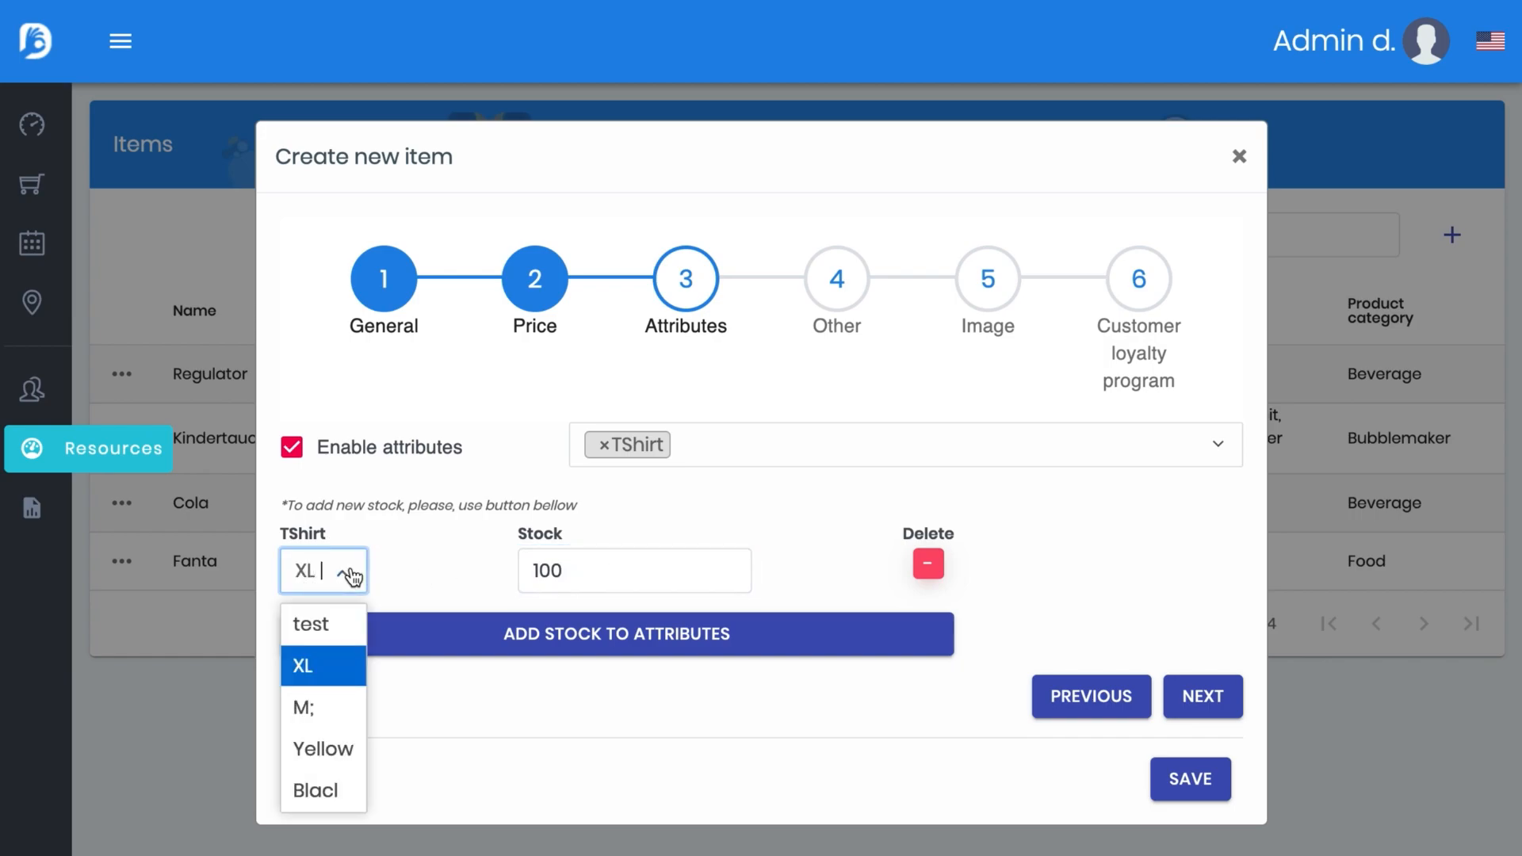
pyautogui.click(323, 748)
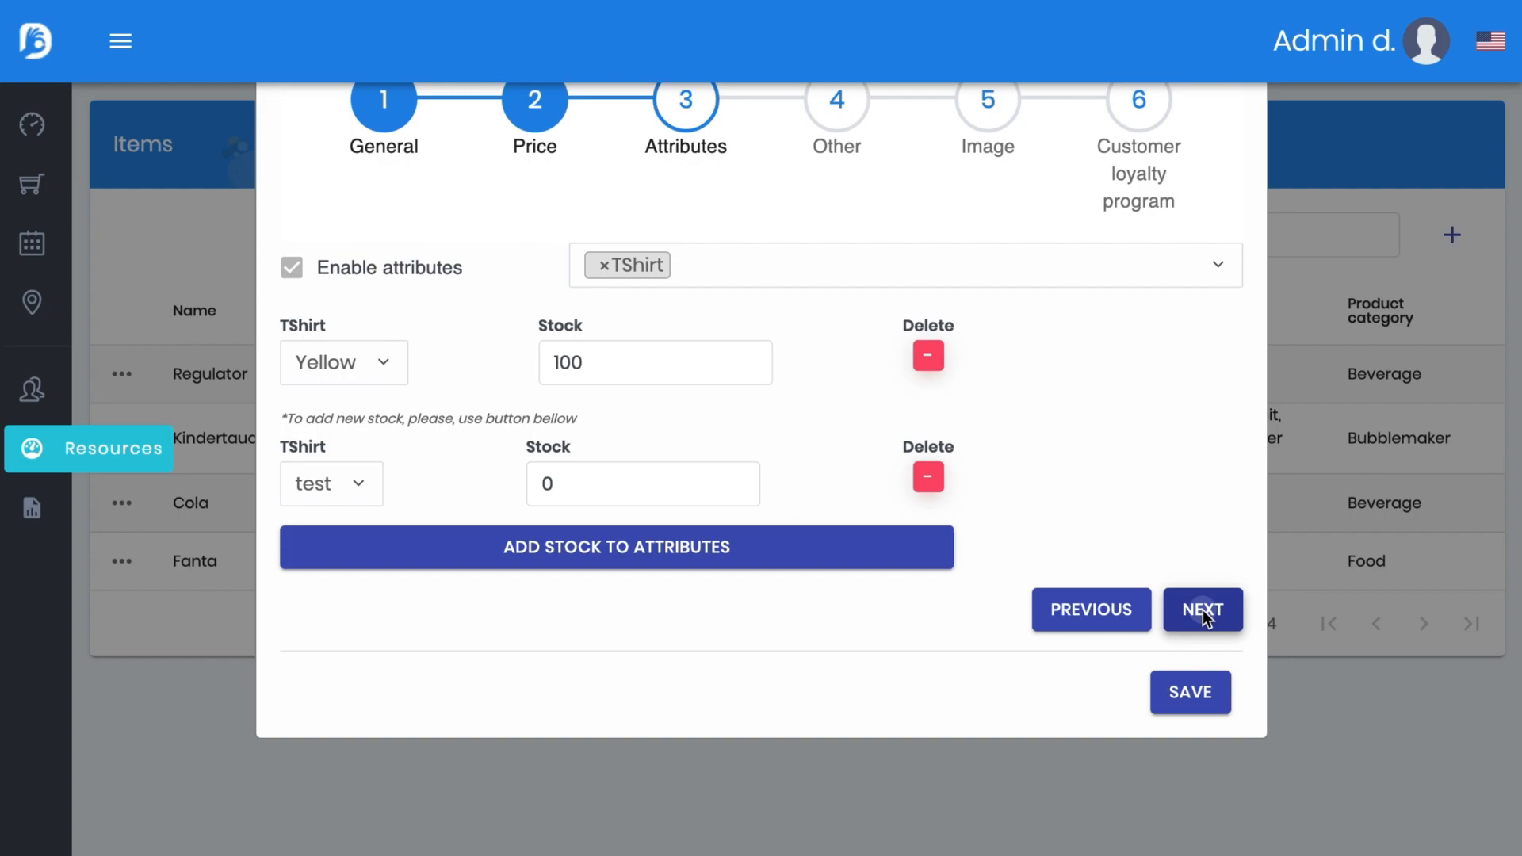
# Advance past the Attributes and empty Other steps to the Image step
pyautogui.click(1202, 610)
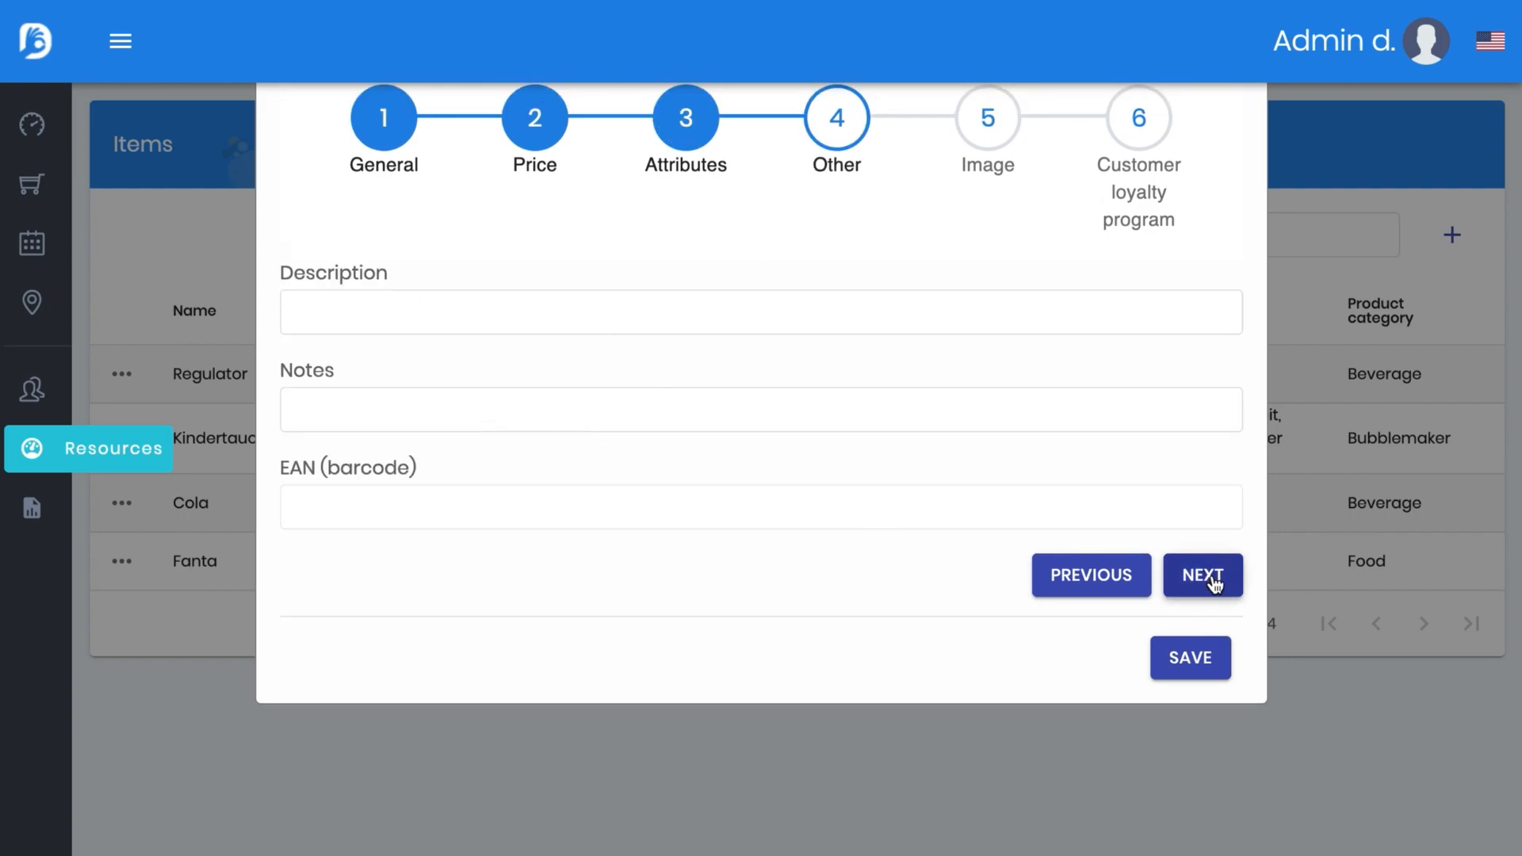
pyautogui.click(1202, 575)
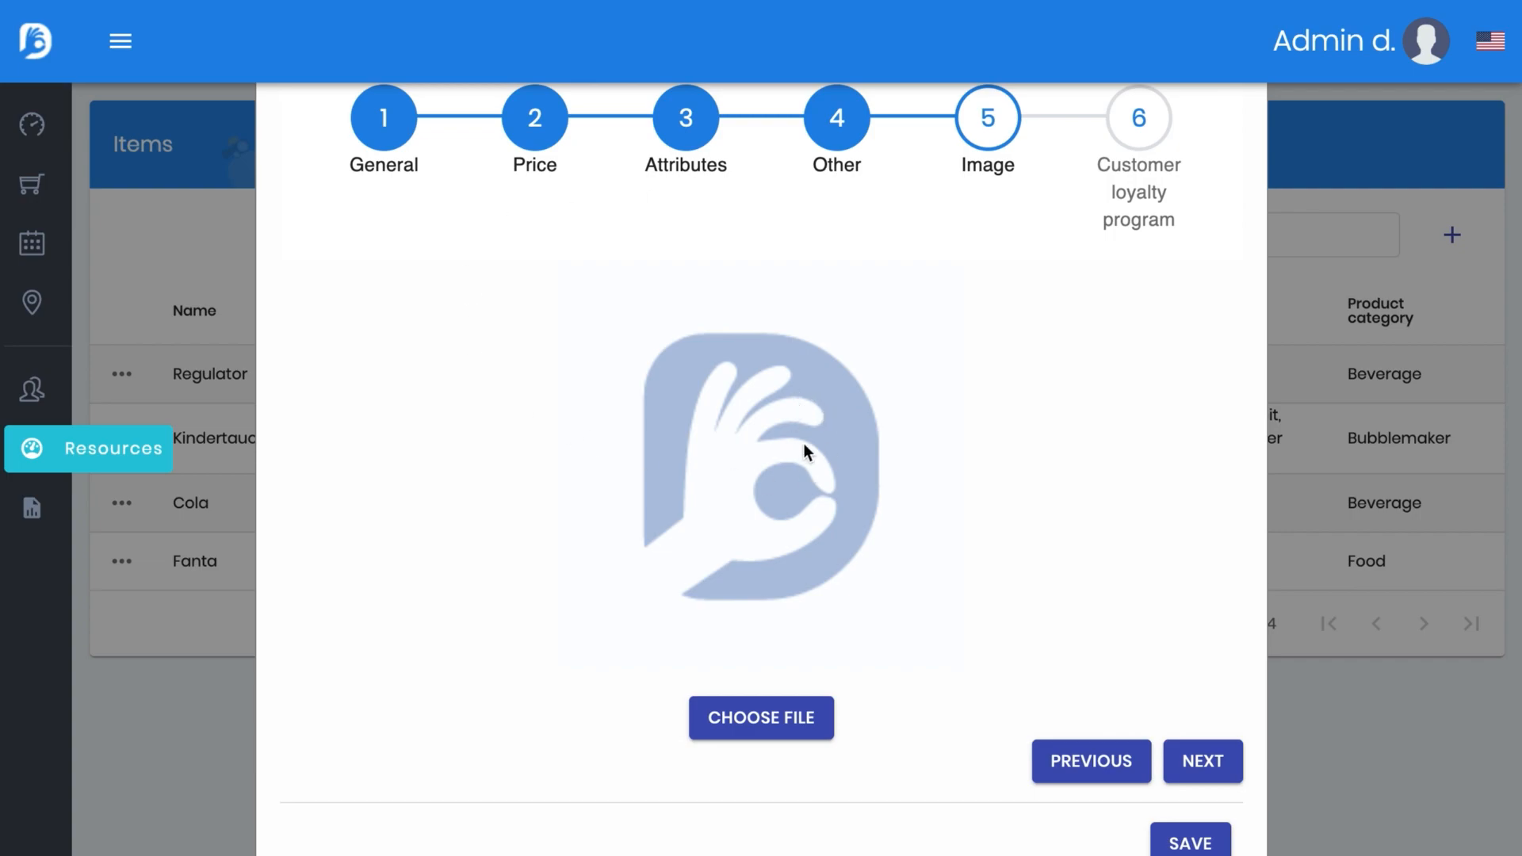
pyautogui.moveTo(466, 465)
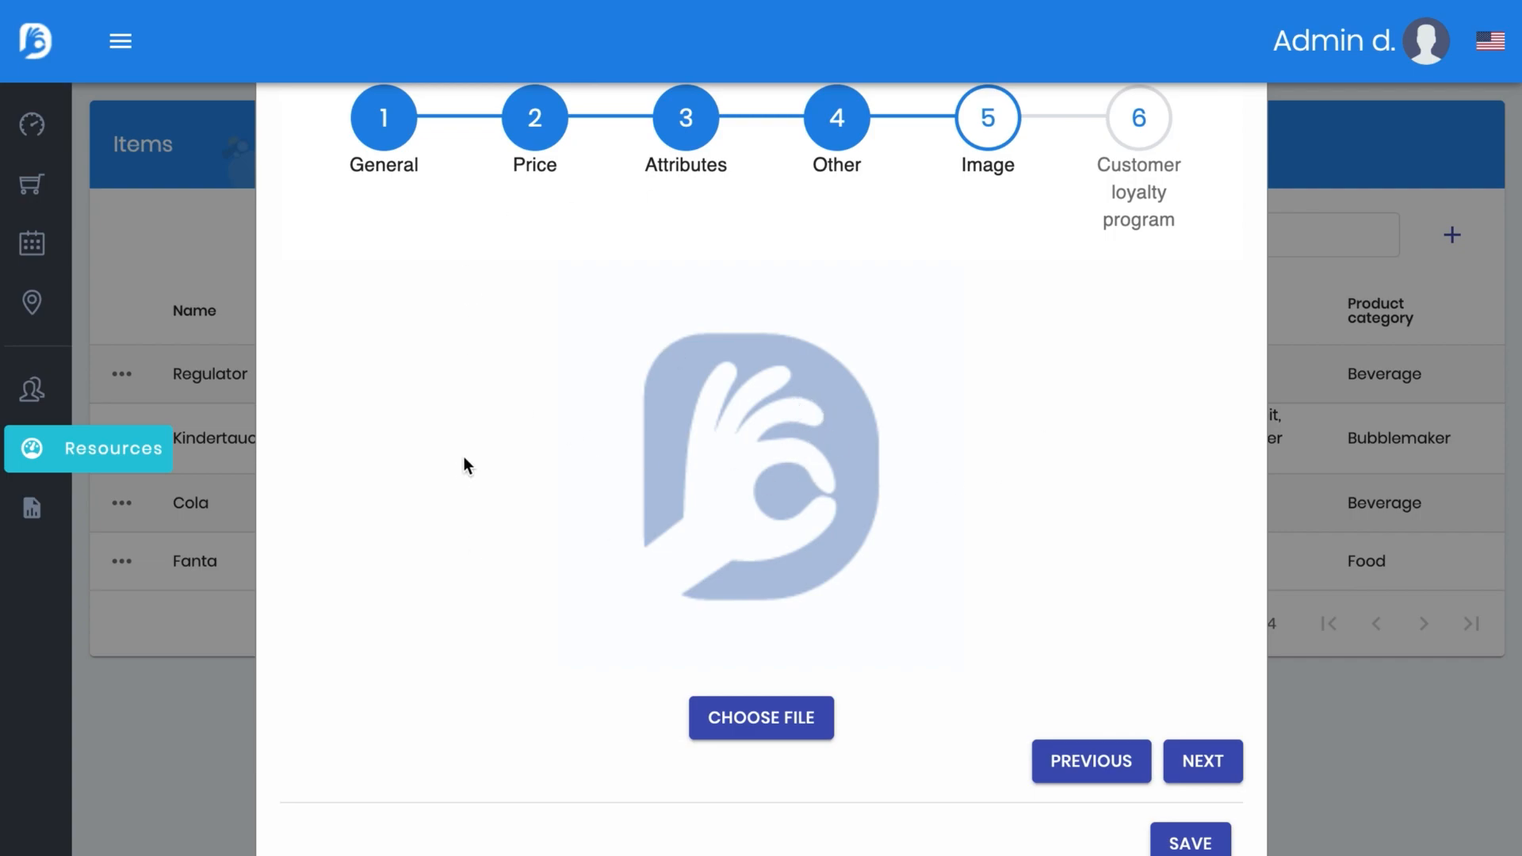
pyautogui.moveTo(1228, 767)
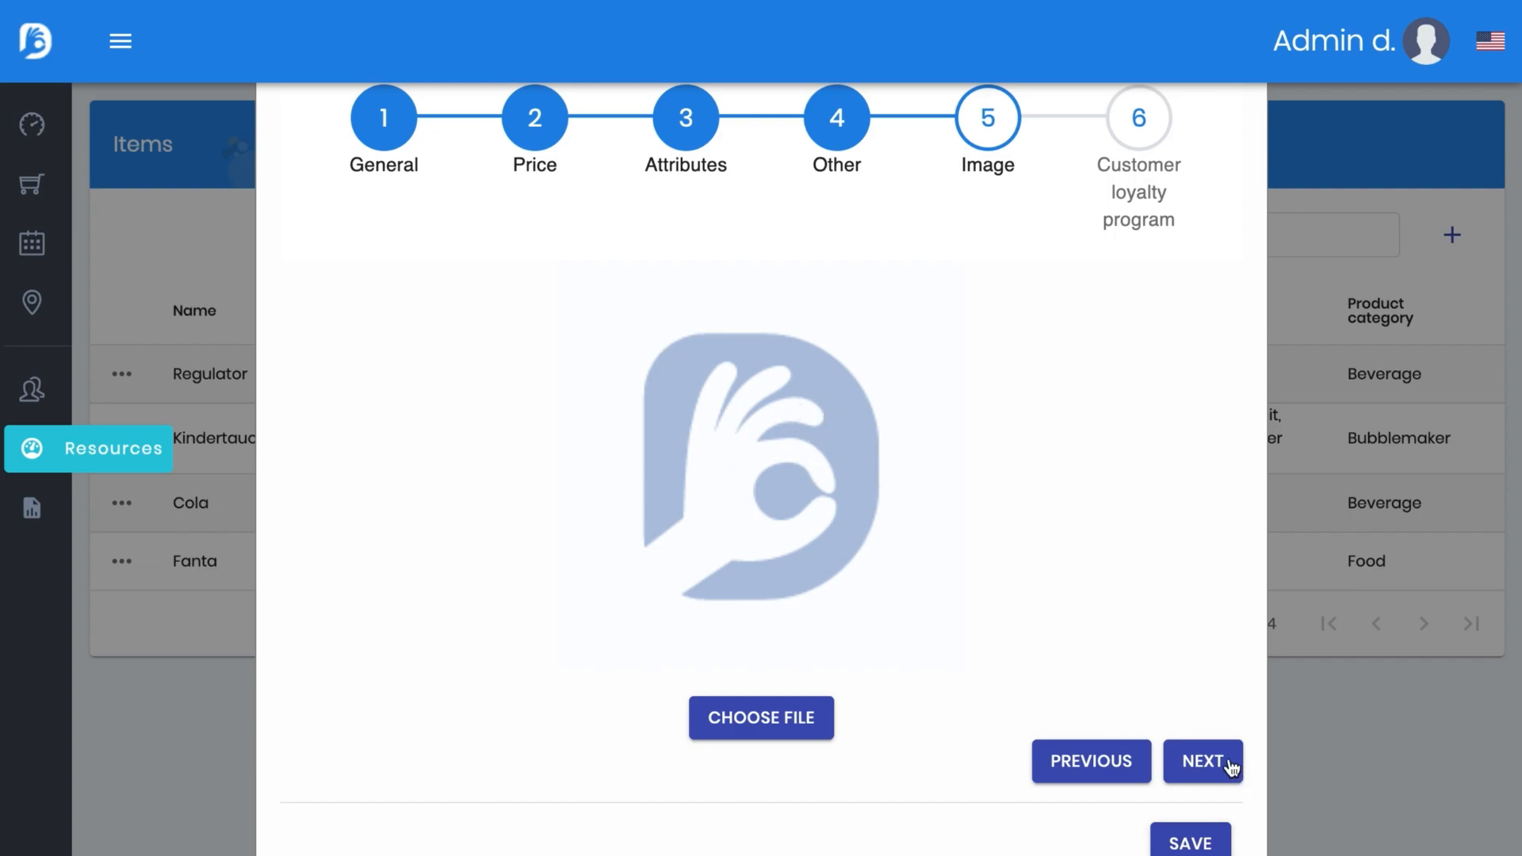
# Enable Giving Discount with the standard loyalty discount and save the T-Shirt item
pyautogui.click(1202, 760)
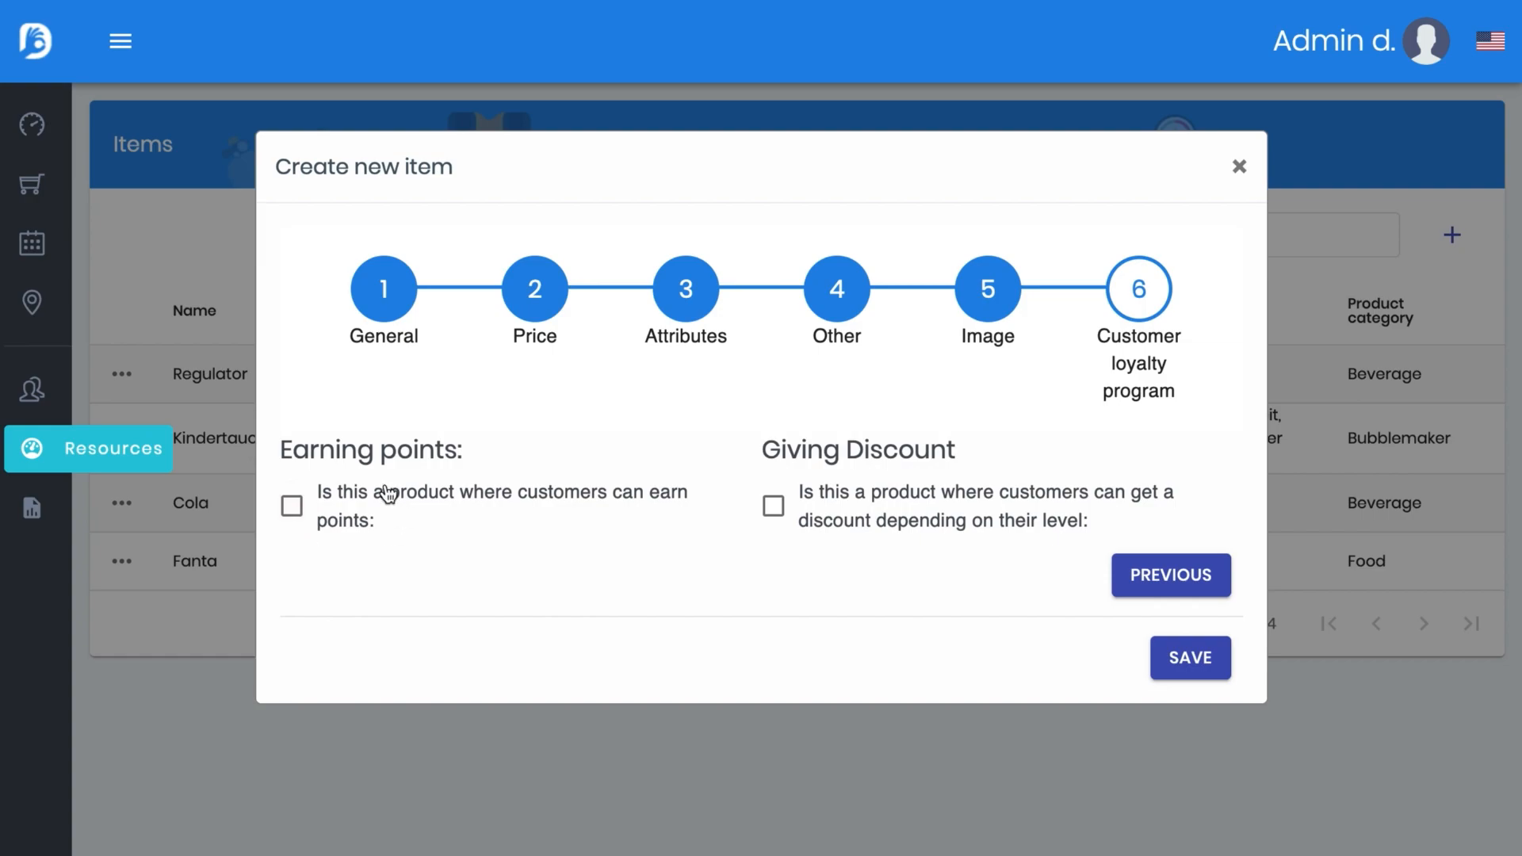
pyautogui.click(774, 505)
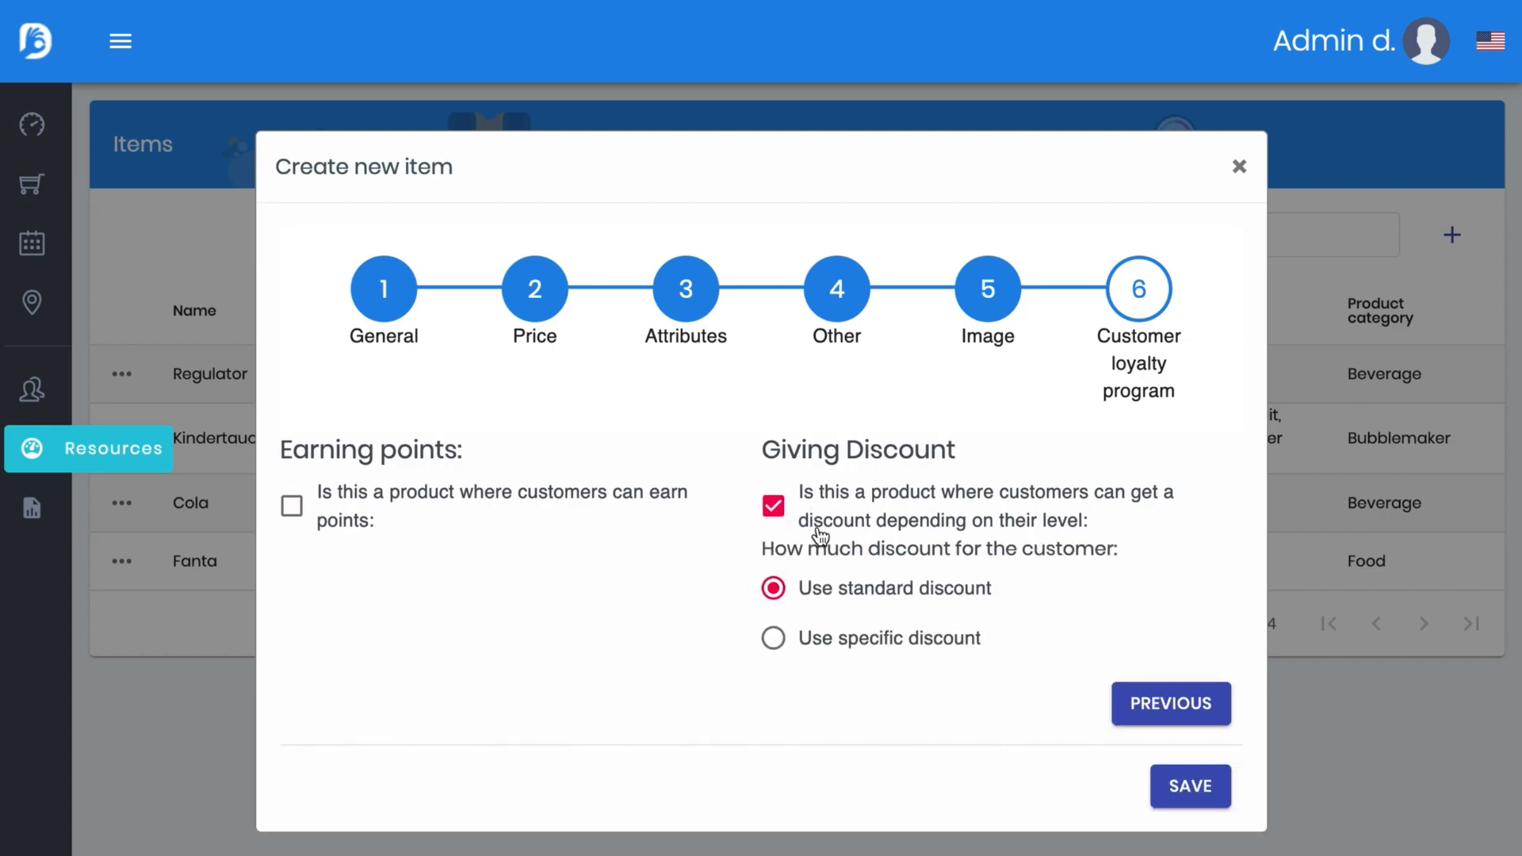
pyautogui.moveTo(756, 647)
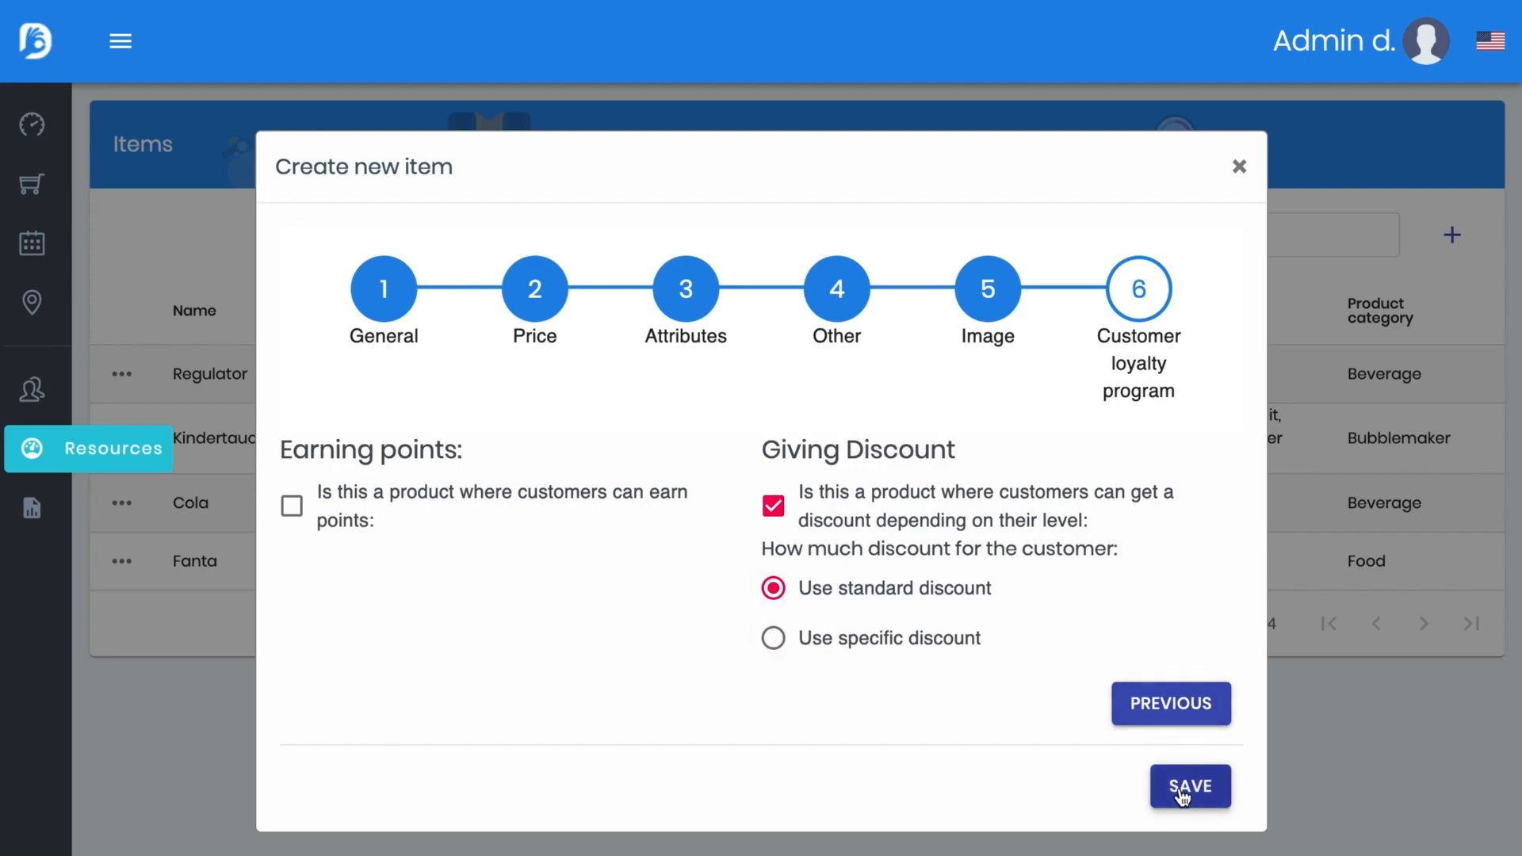
pyautogui.click(1188, 786)
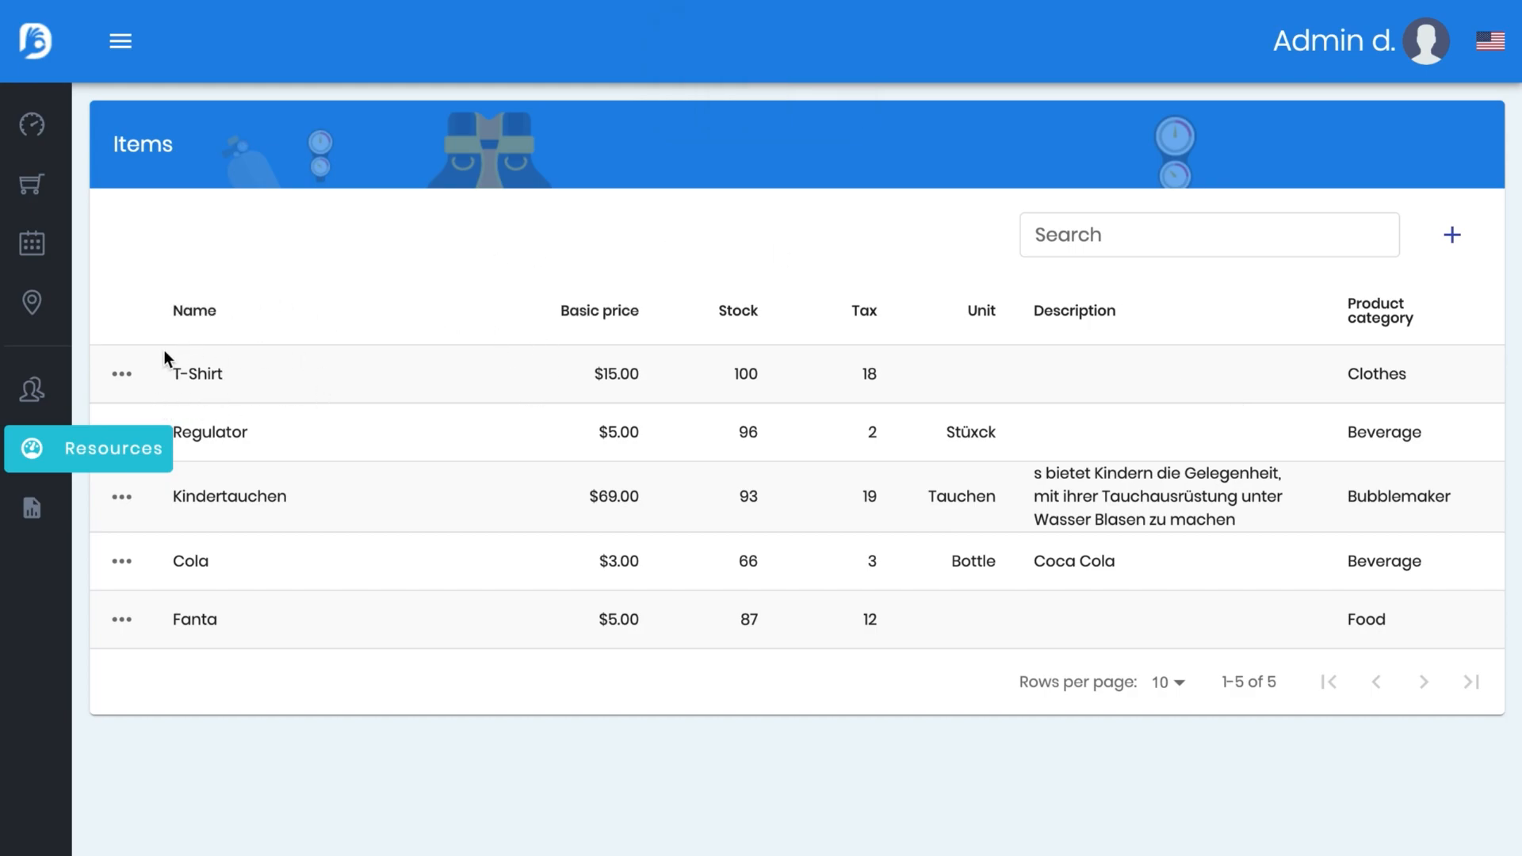
pyautogui.moveTo(32, 184)
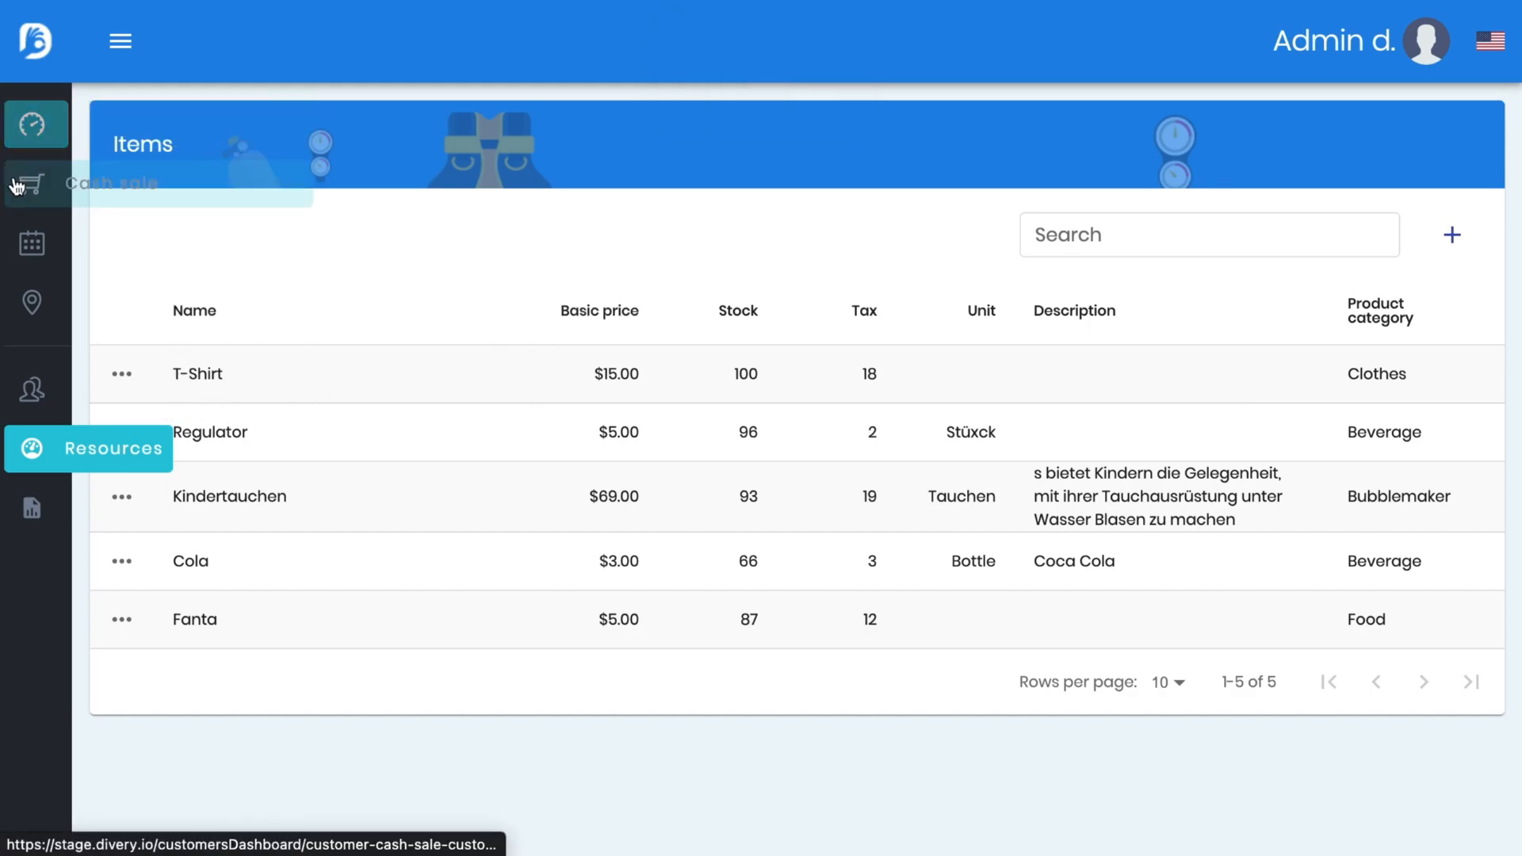
# Open Cash sale and filter to Clothes to see the $15.00 T-Shirt
pyautogui.click(35, 184)
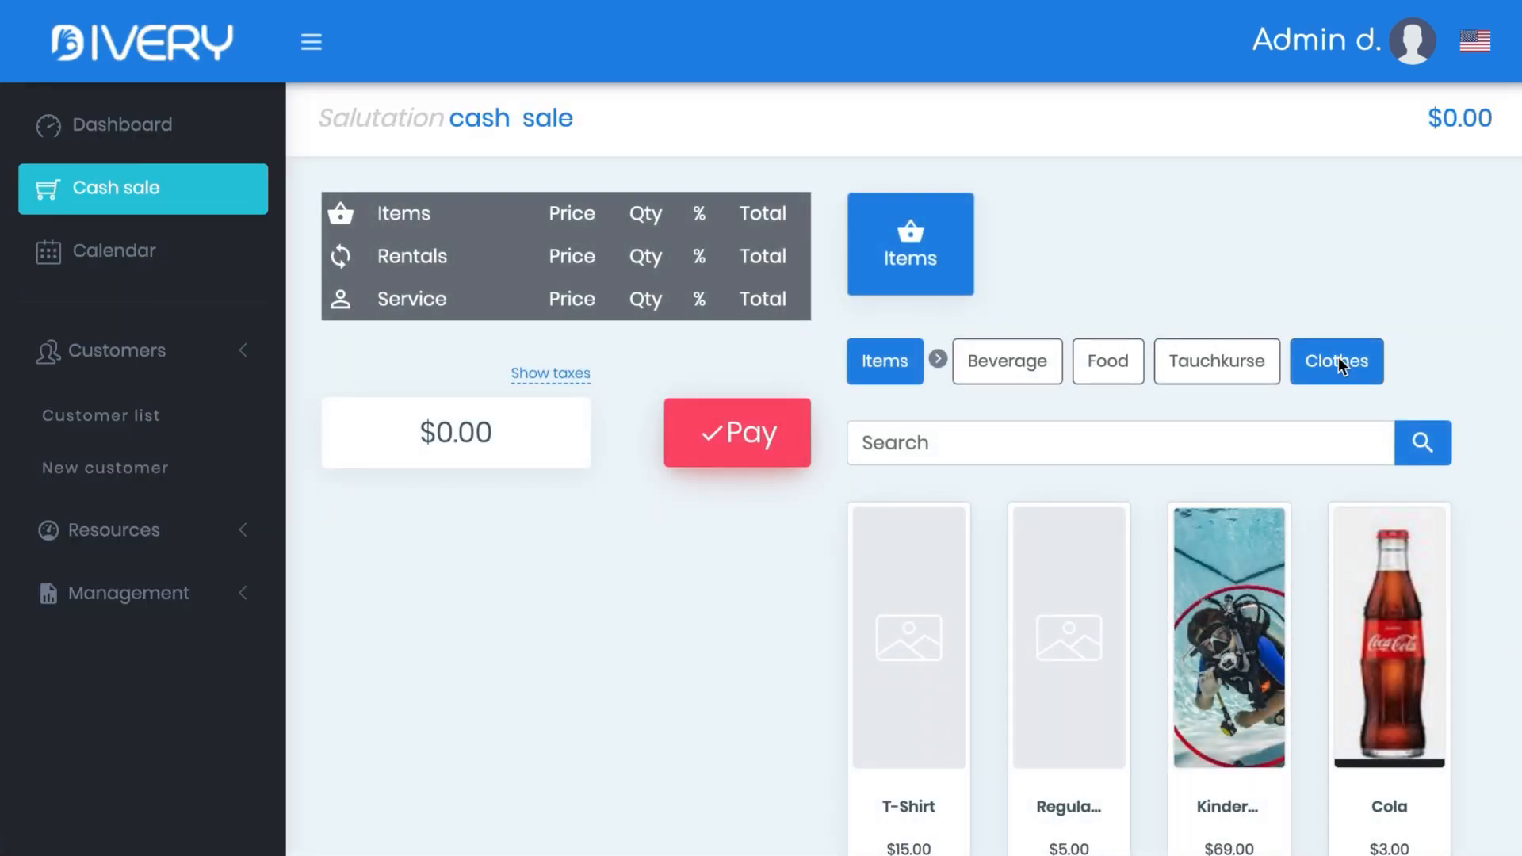
pyautogui.click(1335, 361)
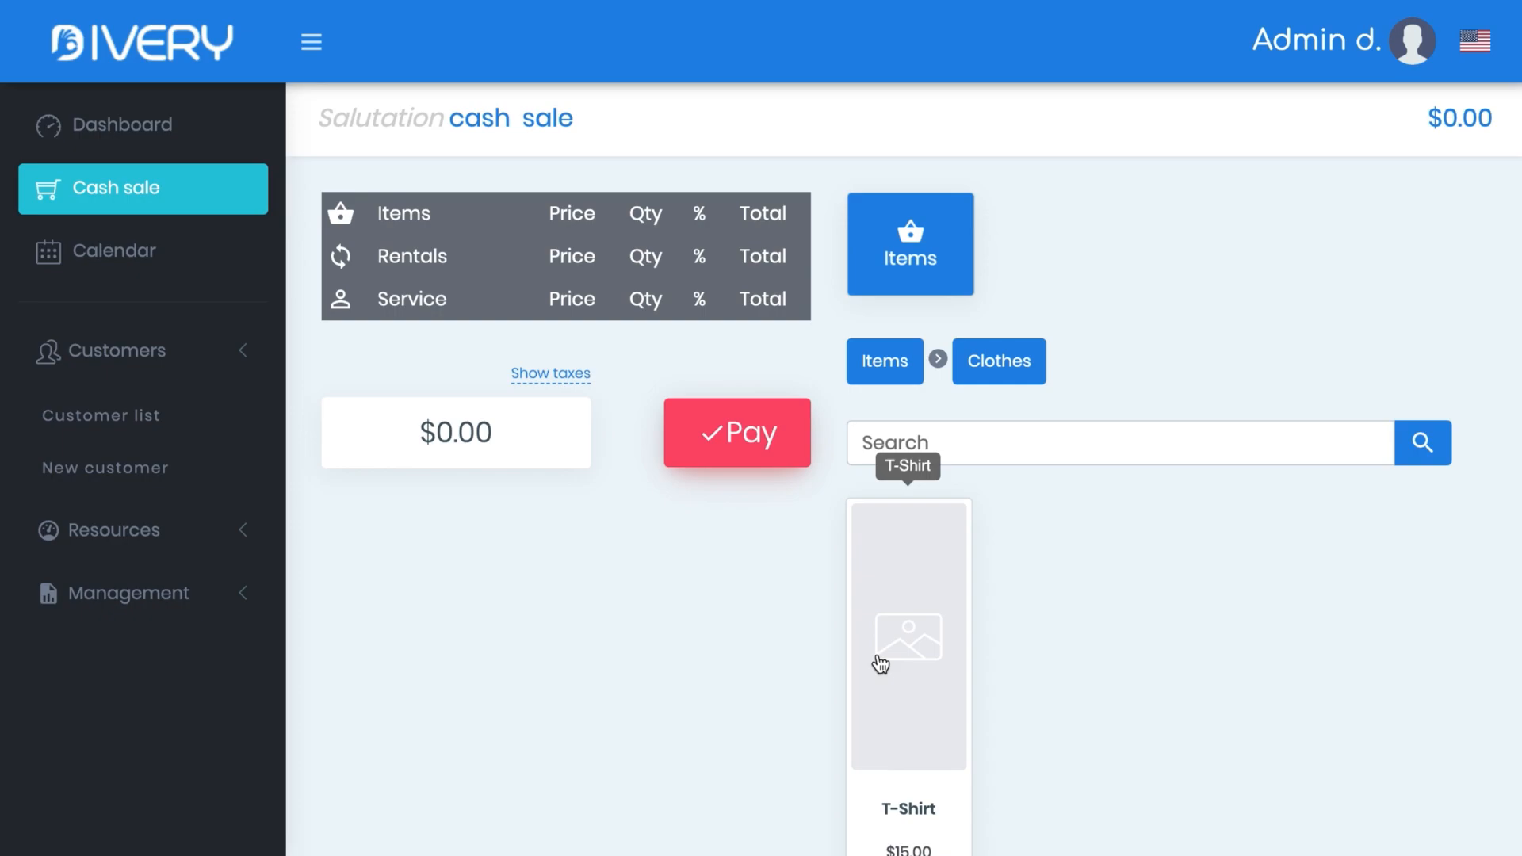
pyautogui.moveTo(965, 706)
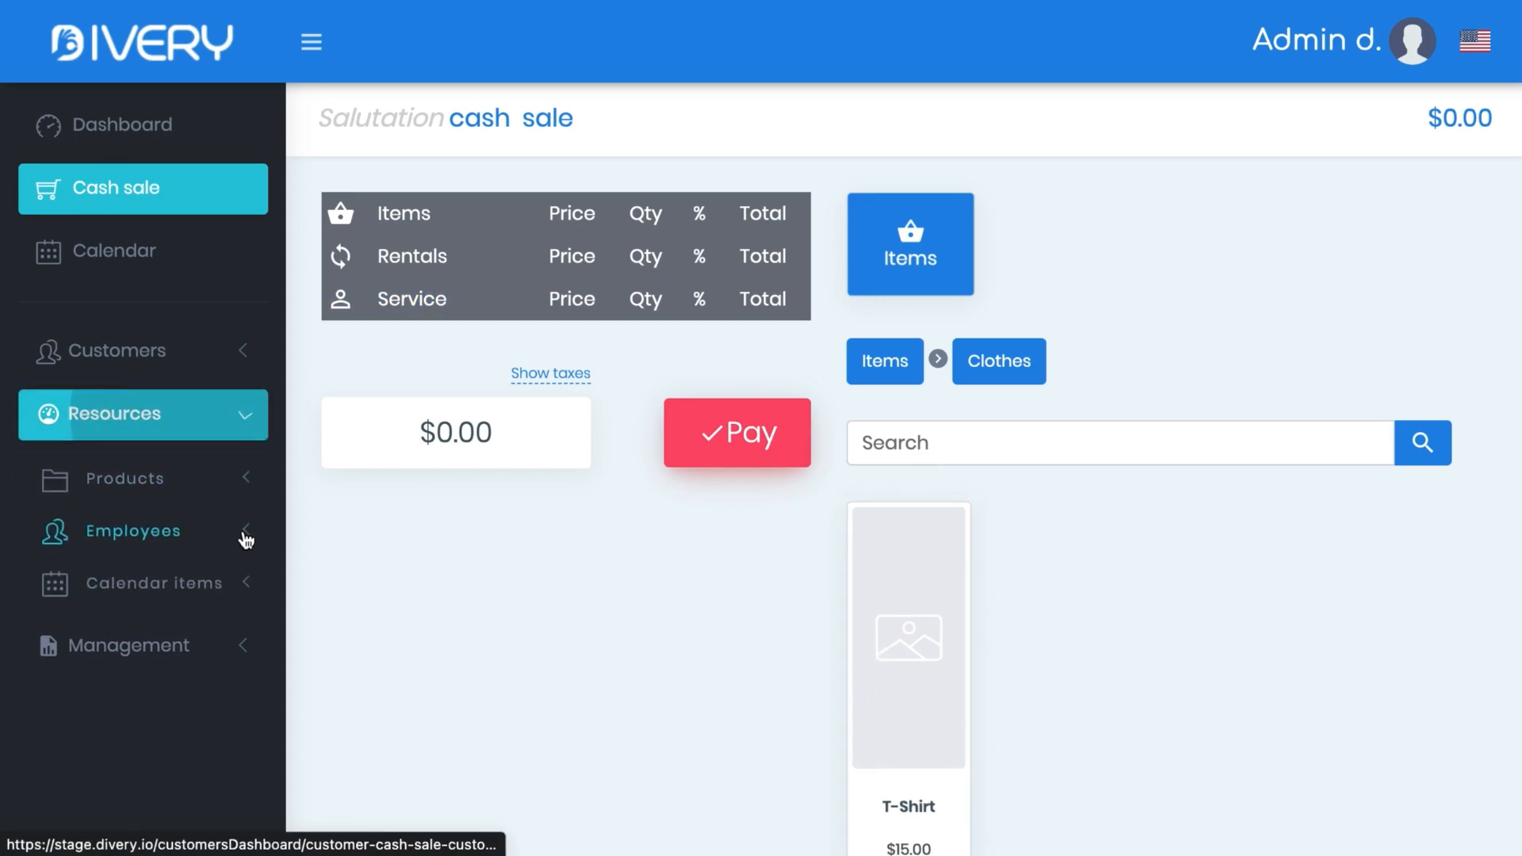
# Open Rentals, preview the Create new rental equipment wizard, then close it
pyautogui.click(124, 477)
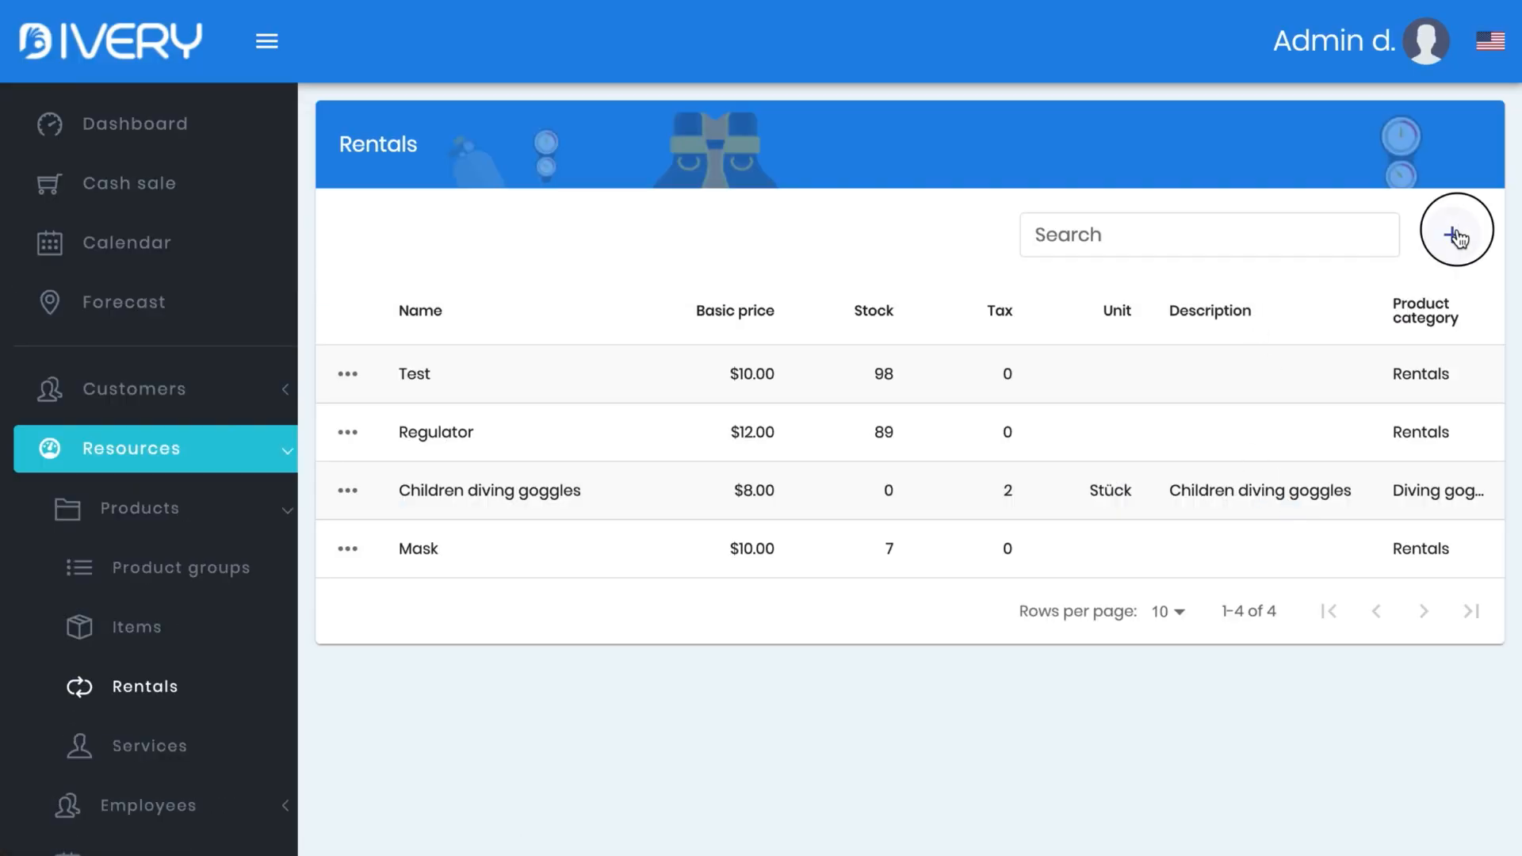
pyautogui.click(1456, 233)
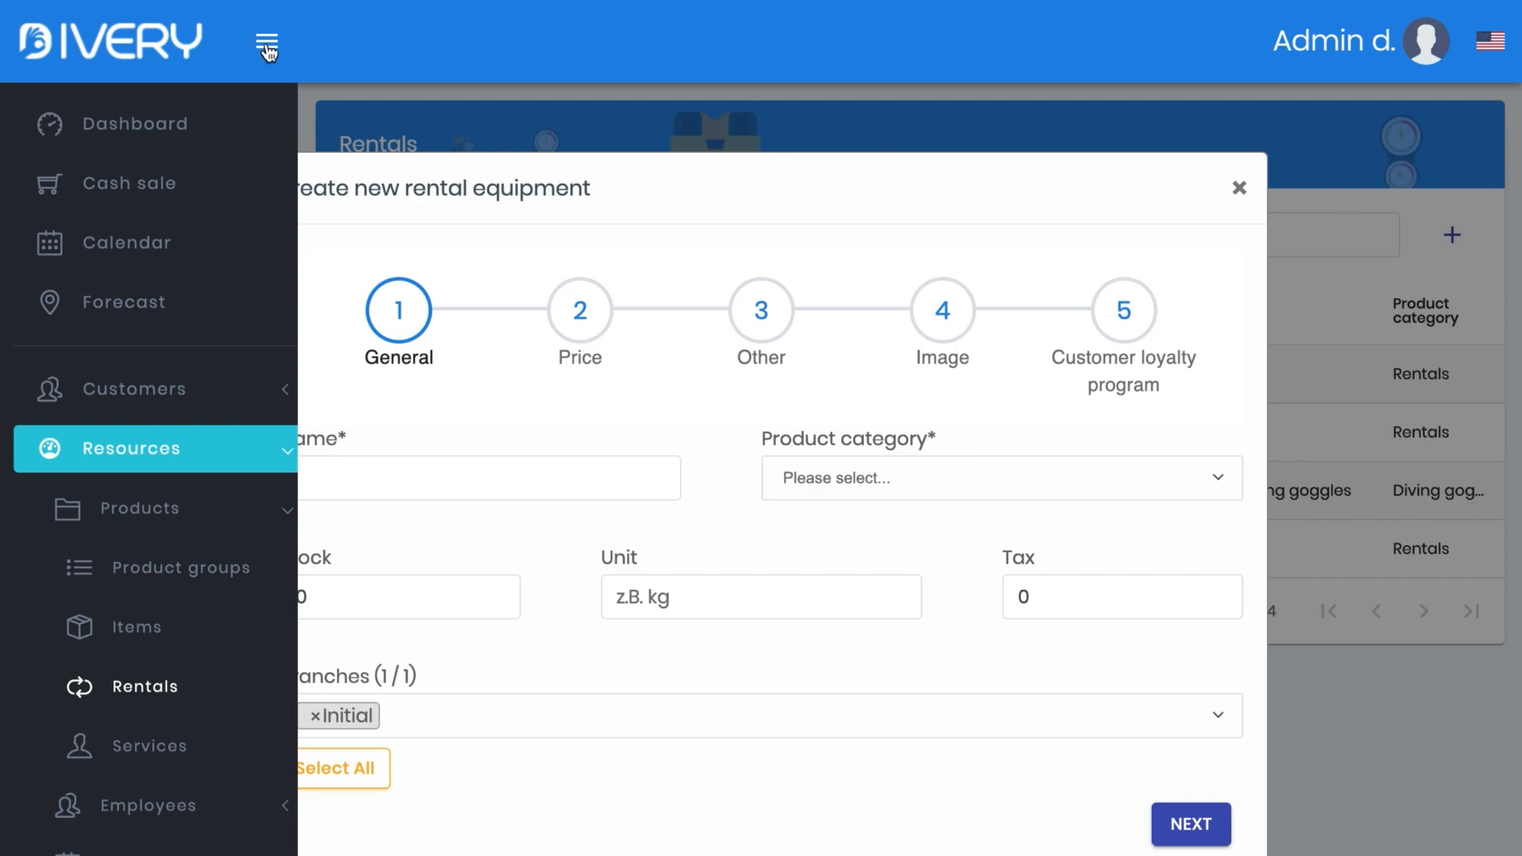
pyautogui.click(267, 46)
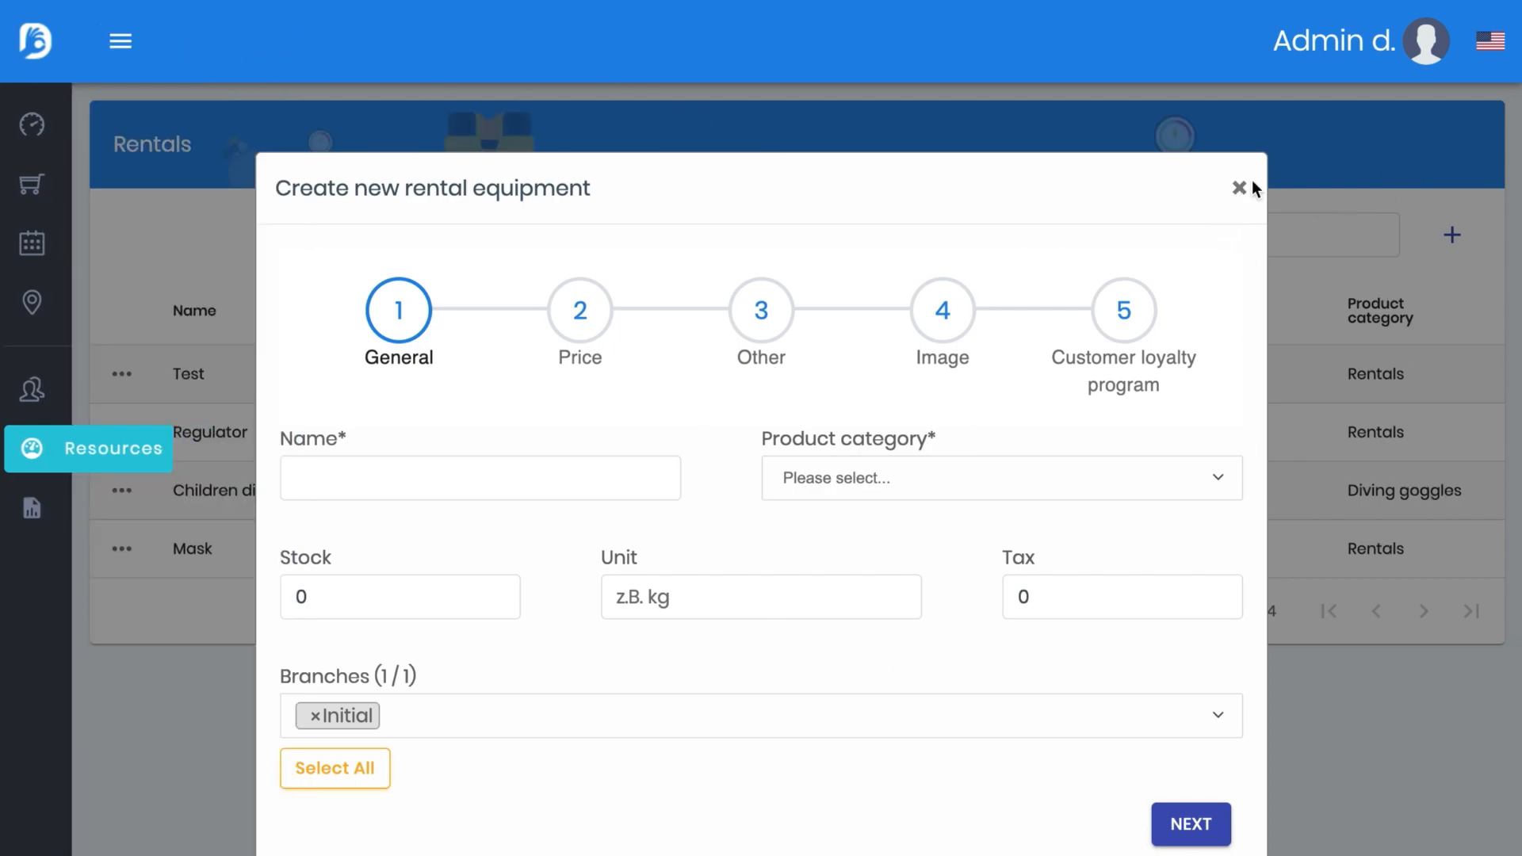
pyautogui.click(1240, 187)
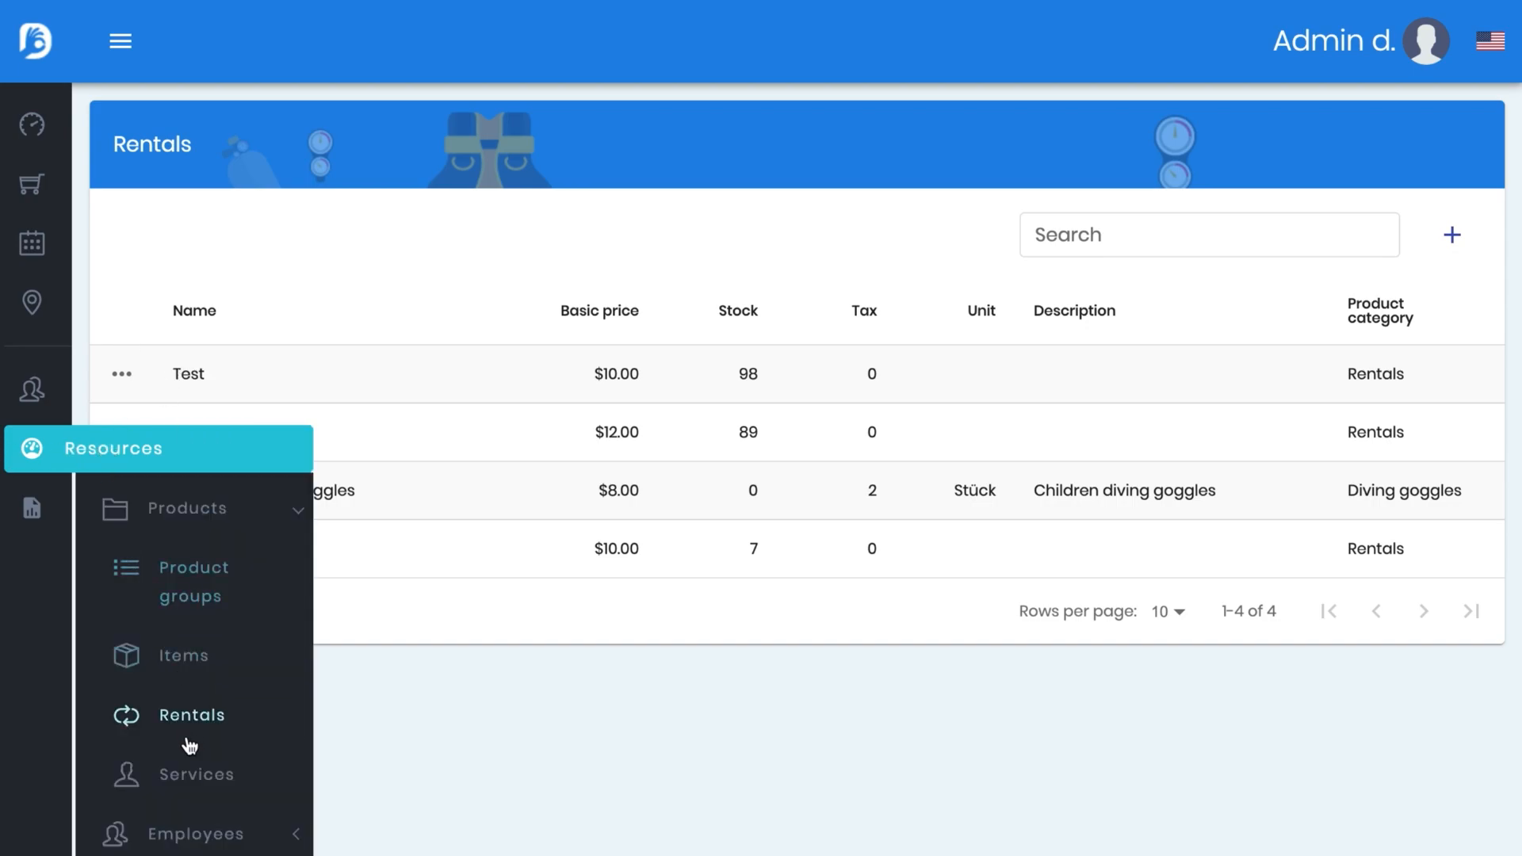
# Go to the Services list, start a new service and collapse the sidebar
pyautogui.click(203, 774)
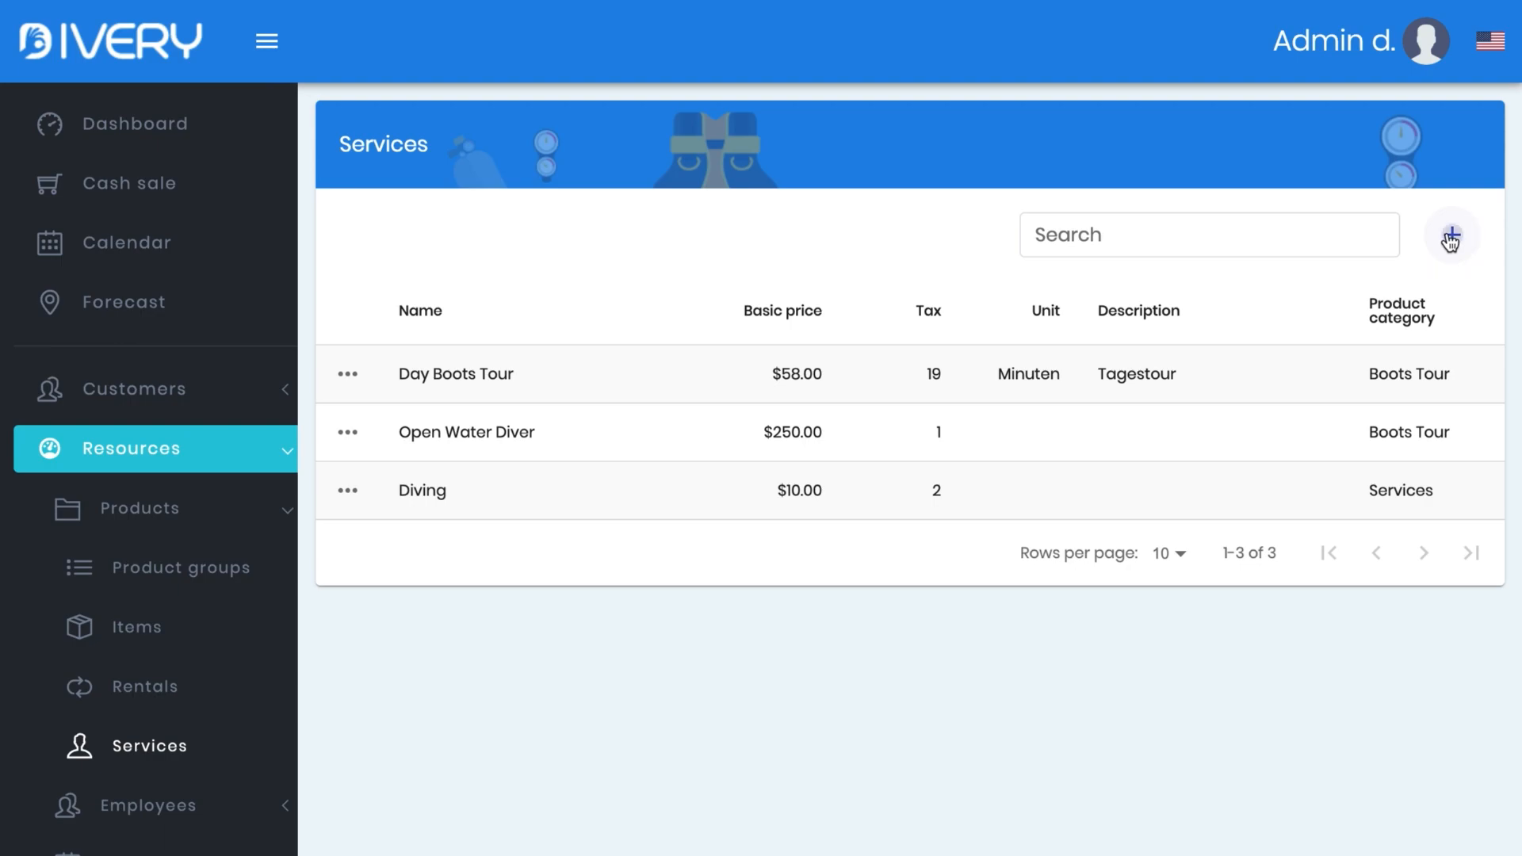
pyautogui.click(1452, 234)
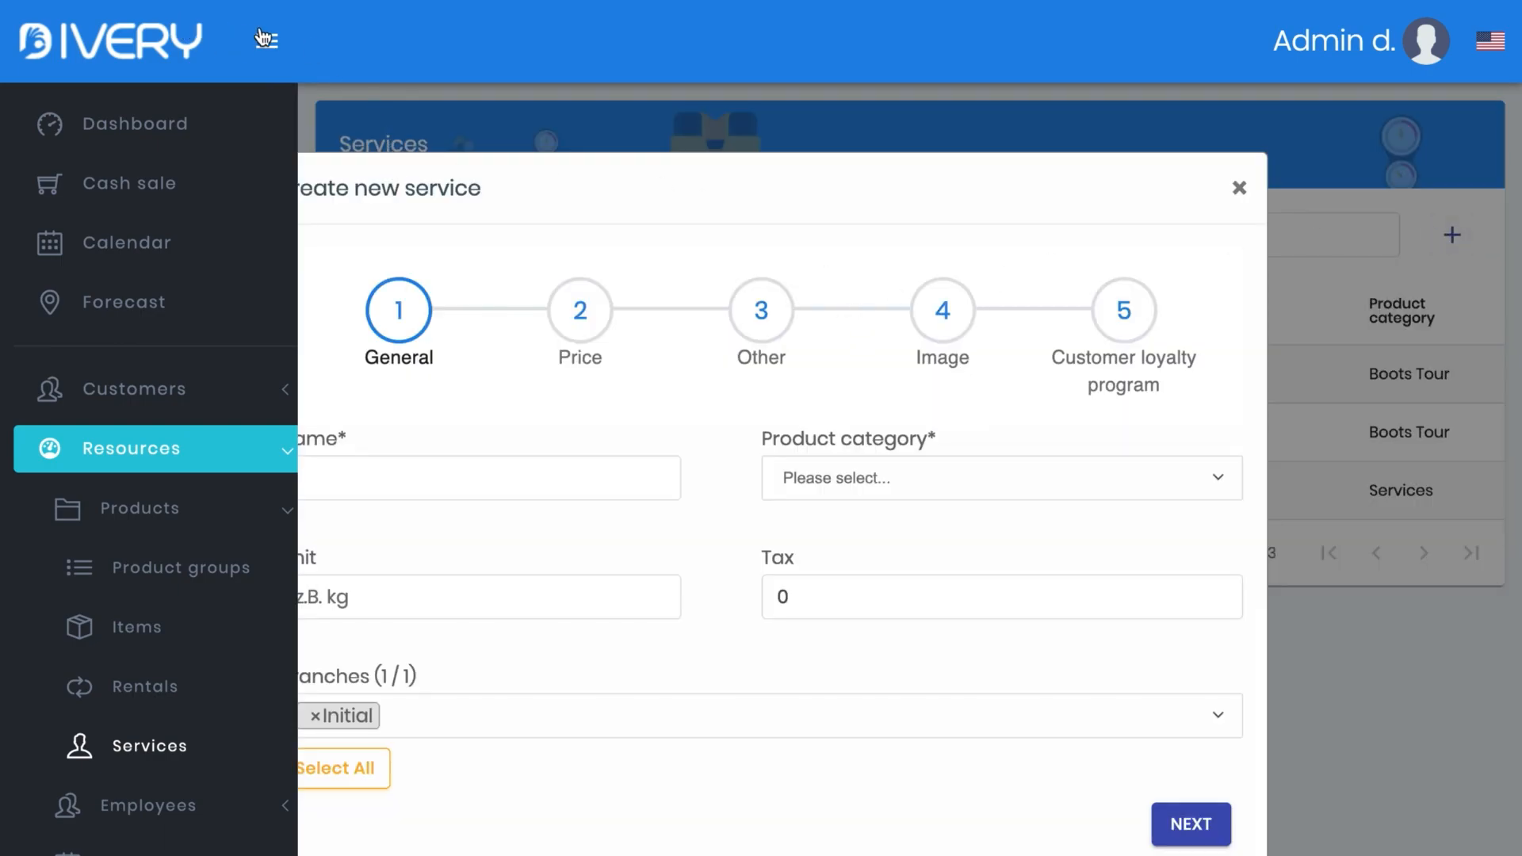
pyautogui.click(264, 39)
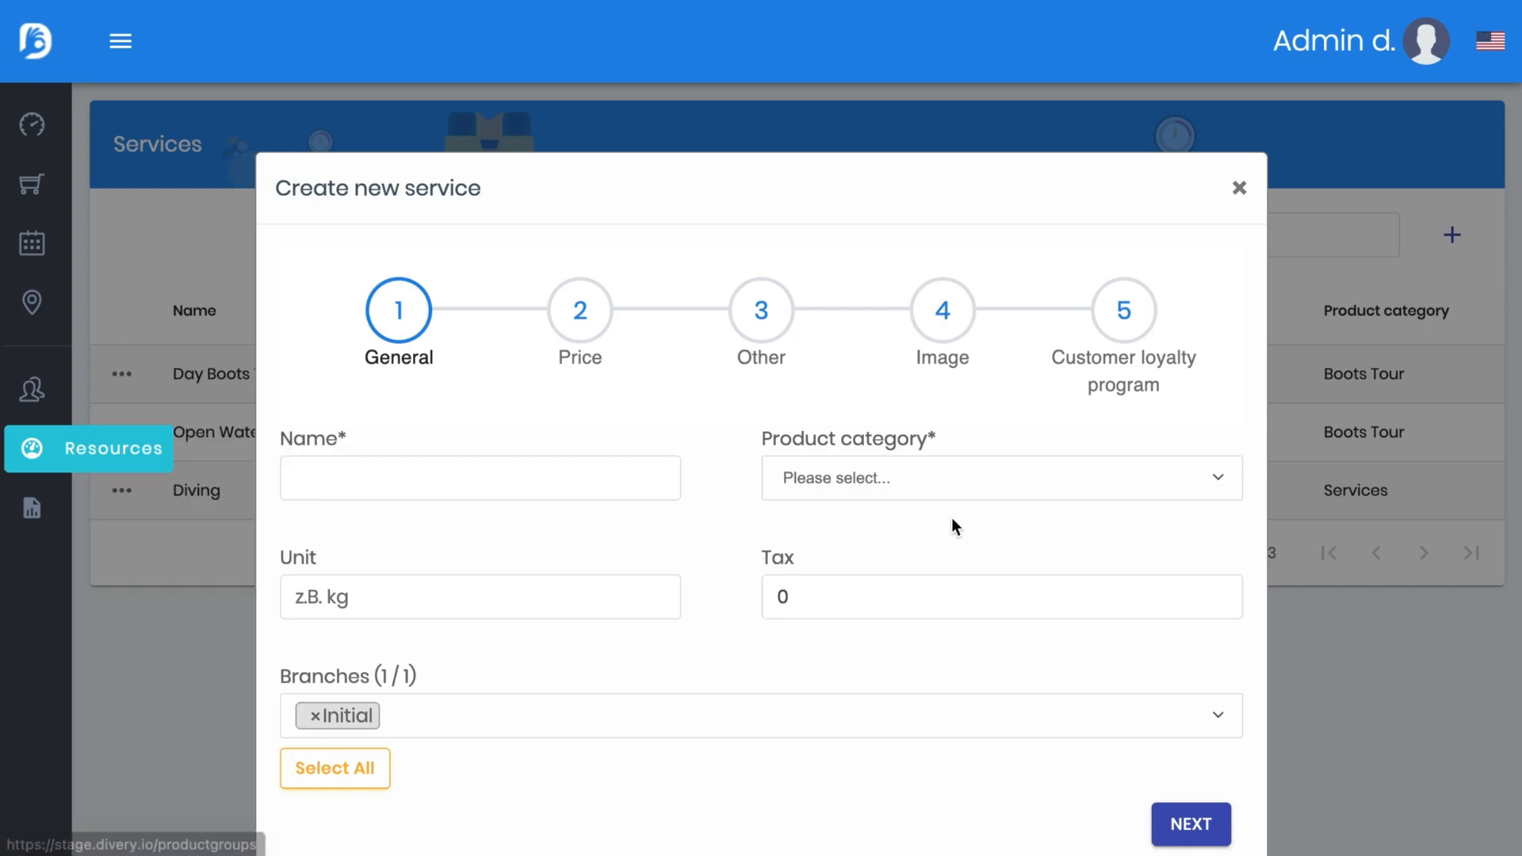
pyautogui.moveTo(792, 515)
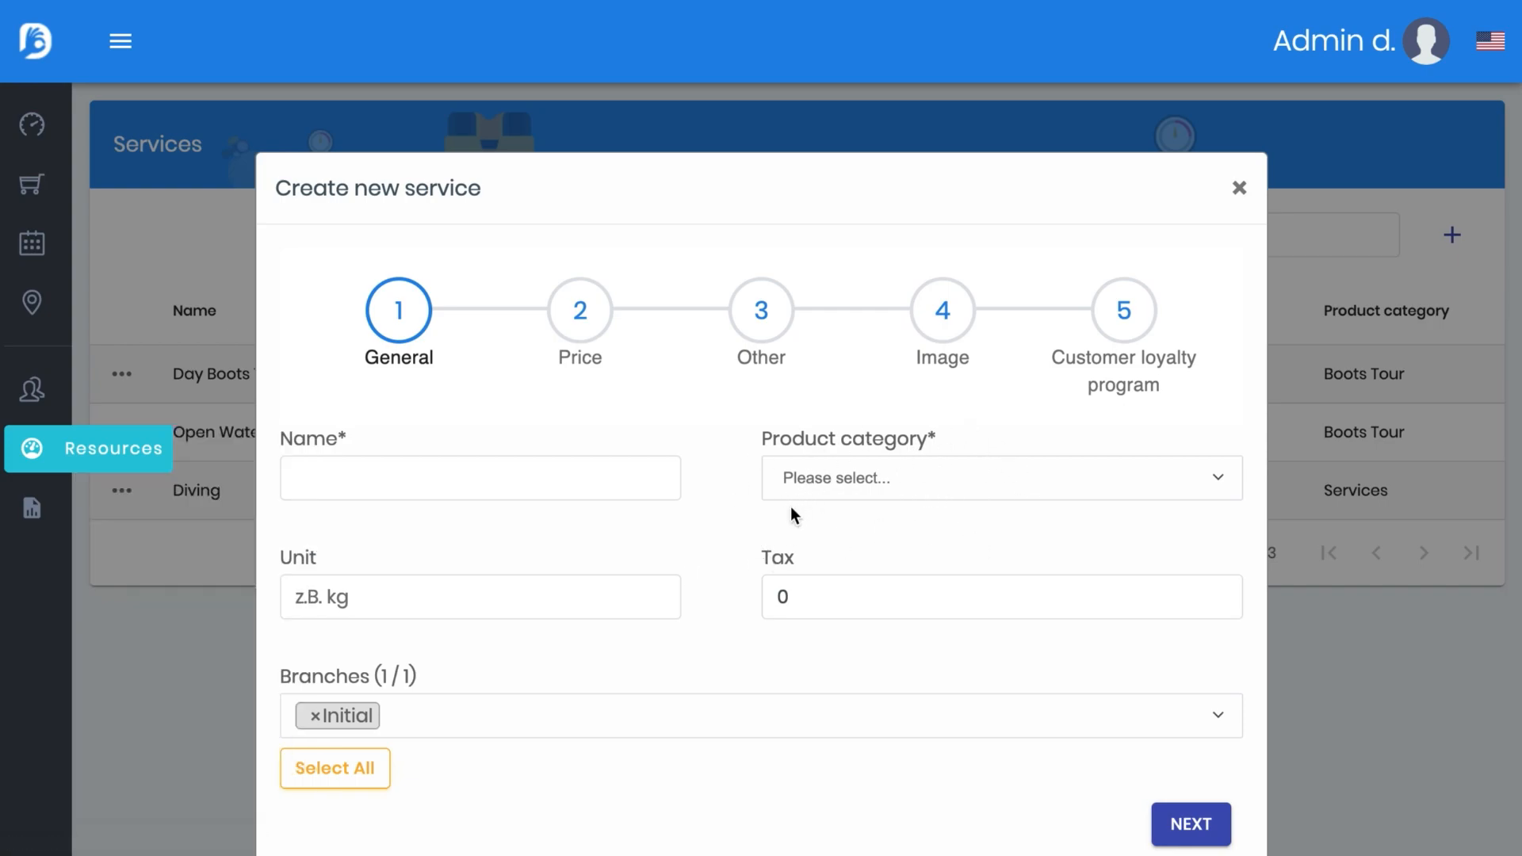
pyautogui.moveTo(922, 410)
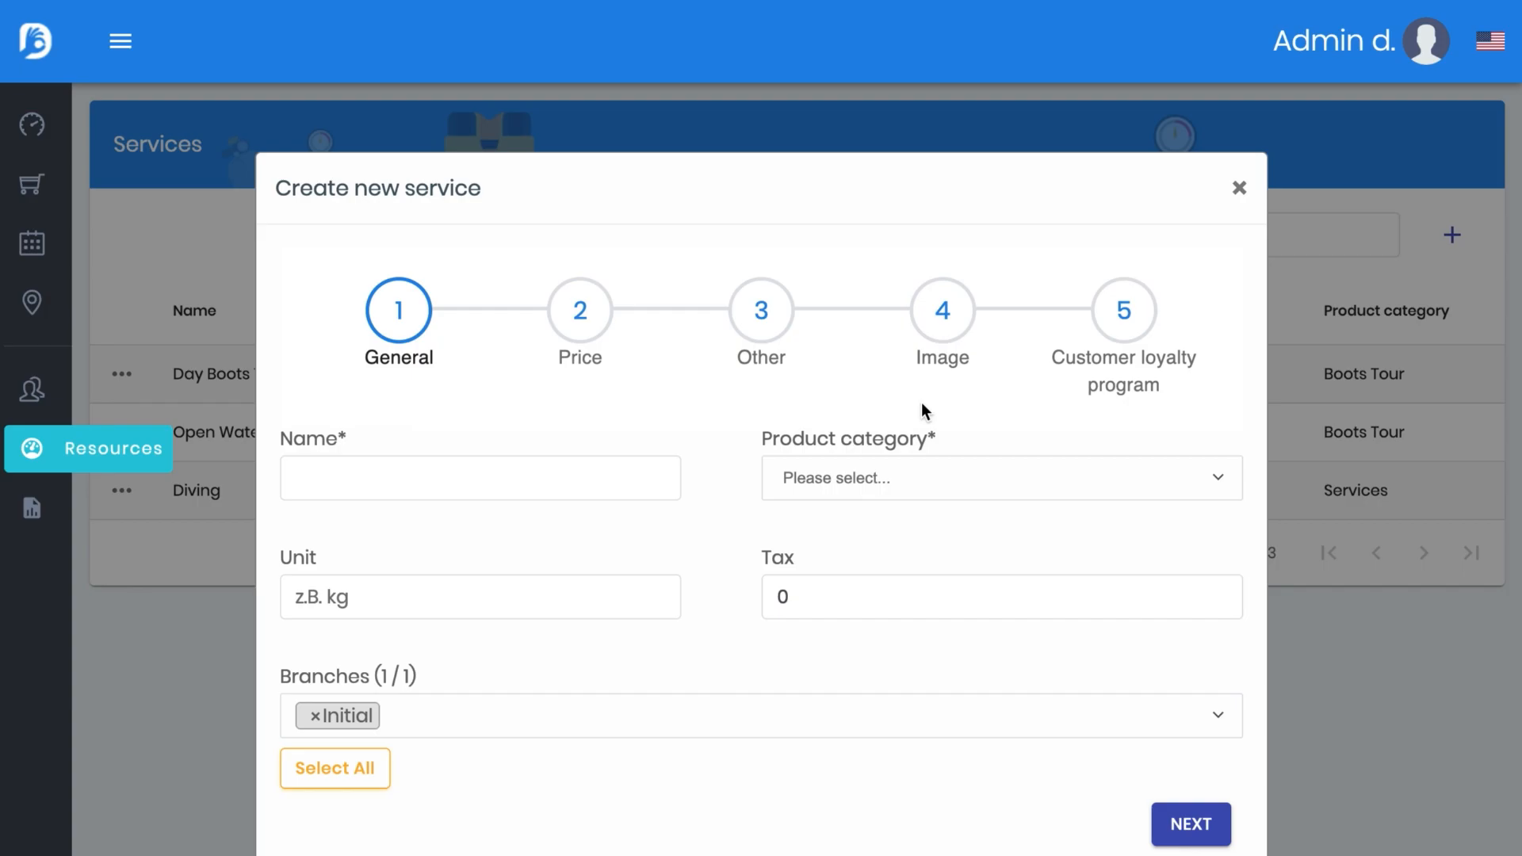